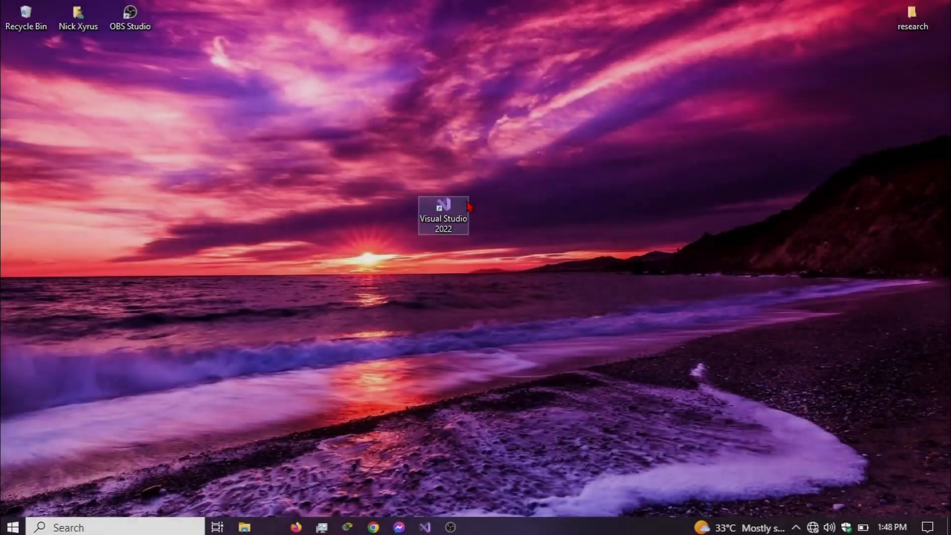
Step: Launch Visual Studio 2022 from its desktop shortcut to reach the start window
{"action": "left_click_drag", "start_coordinate": [467, 206], "coordinate": [535, 301]}
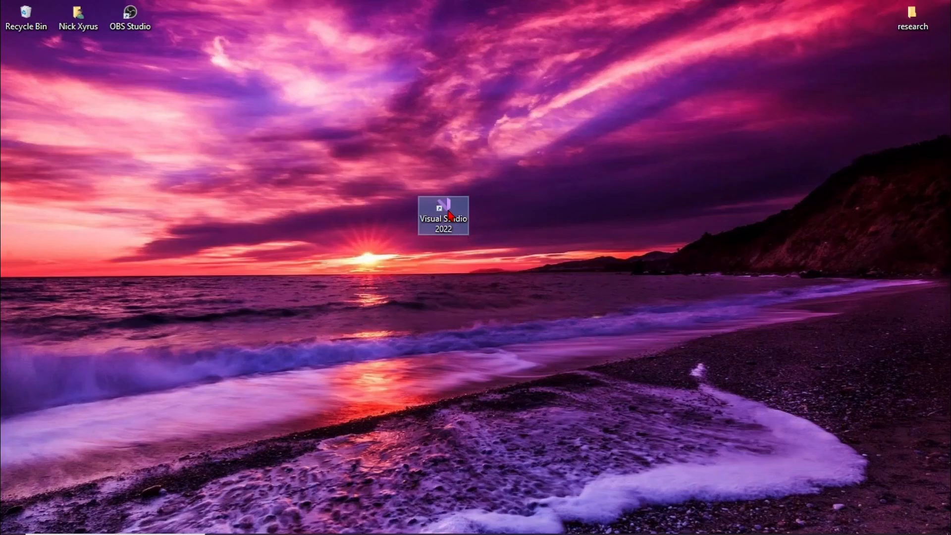
{"action": "mouse_move", "coordinate": [449, 217]}
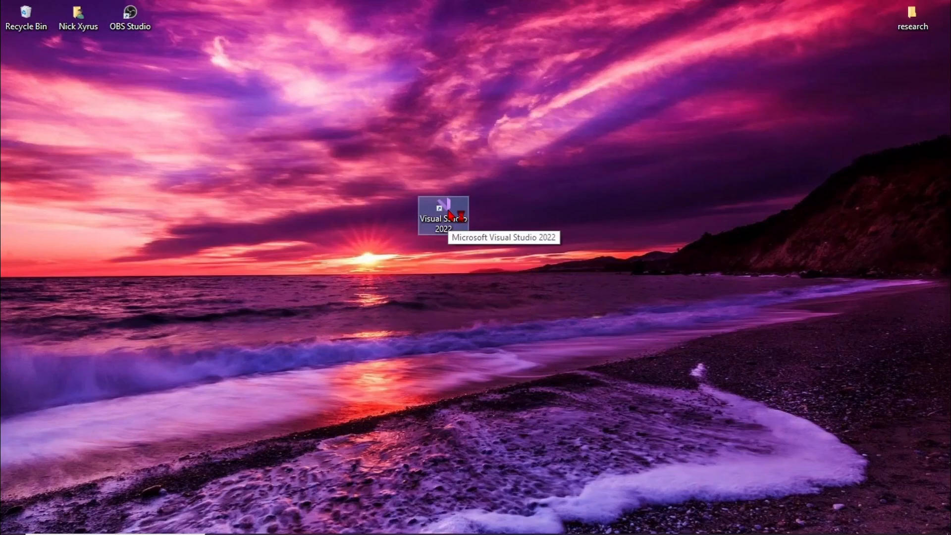
{"action": "double_click", "coordinate": [443, 217]}
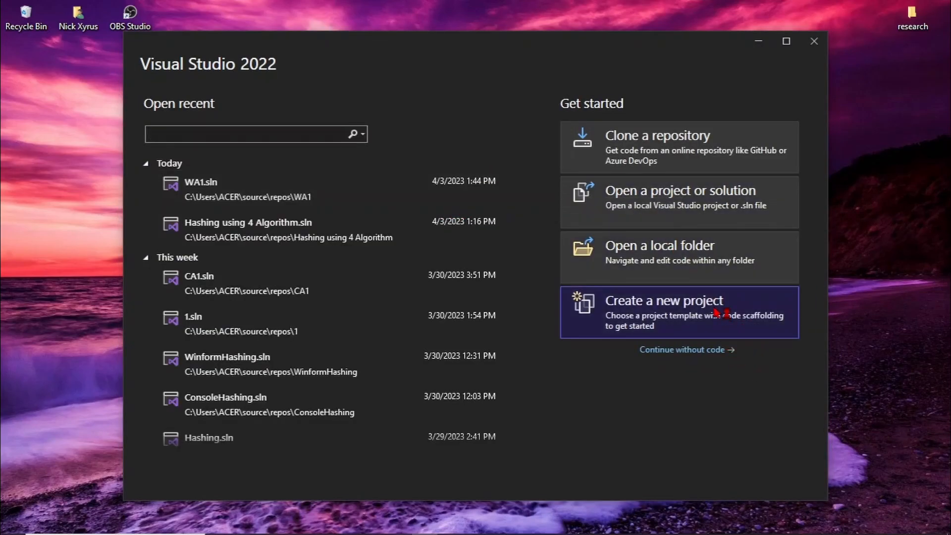
Step: Start a new C# Windows Forms App project and name it Hash Algorithm
{"action": "left_click", "coordinate": [664, 300]}
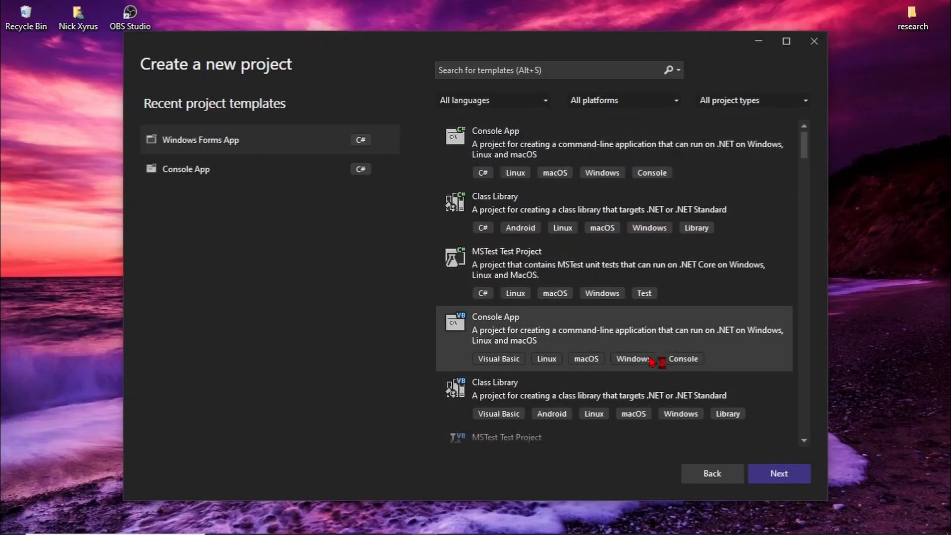
{"action": "scroll", "scroll_direction": "down", "scroll_amount": 3}
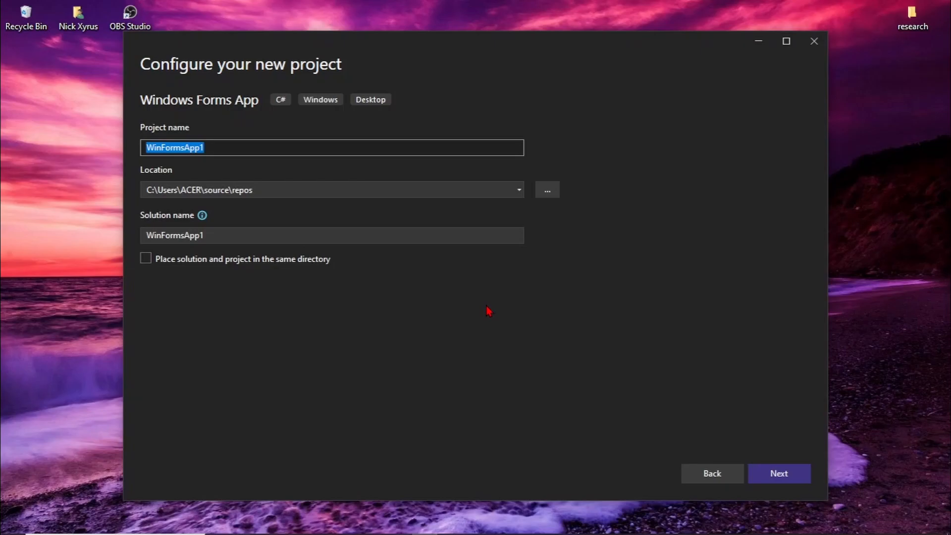
{"action": "type", "text": "Ha"}
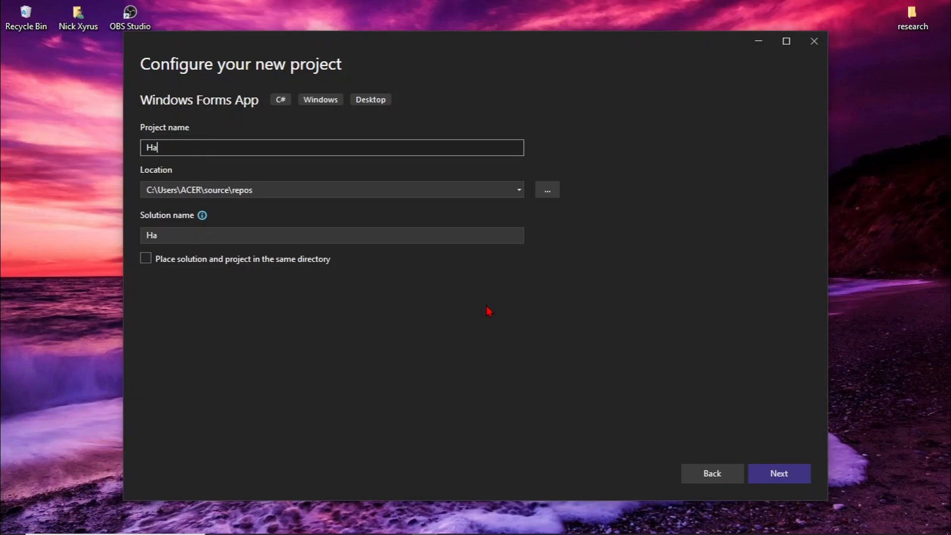
{"action": "type", "text": "sh"}
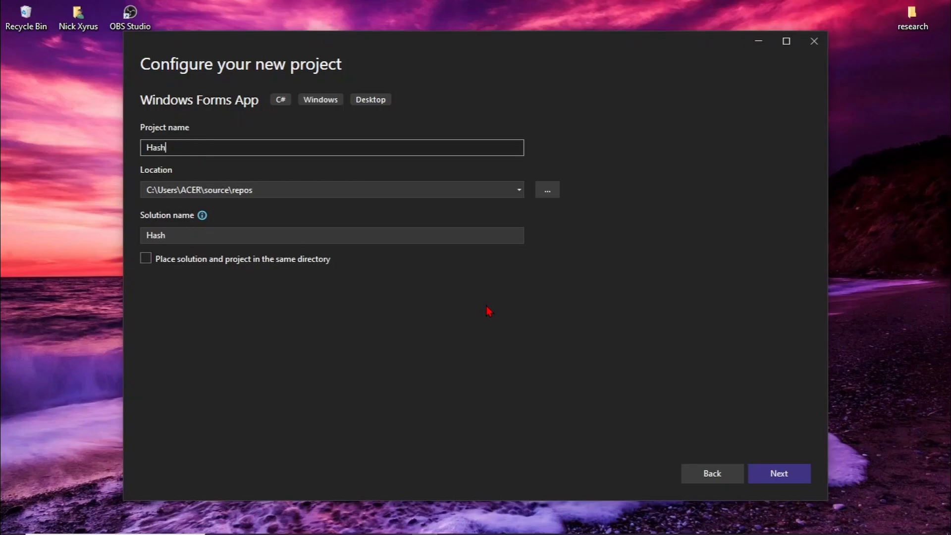
{"action": "type", "text": "AI"}
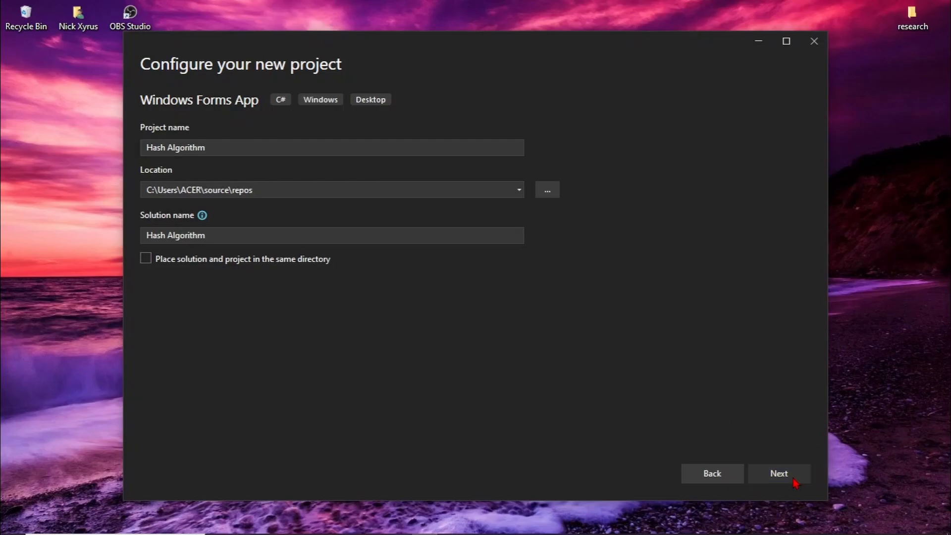
Step: Keep the .NET 6.0 target framework and create the project
{"action": "left_click", "coordinate": [779, 474]}
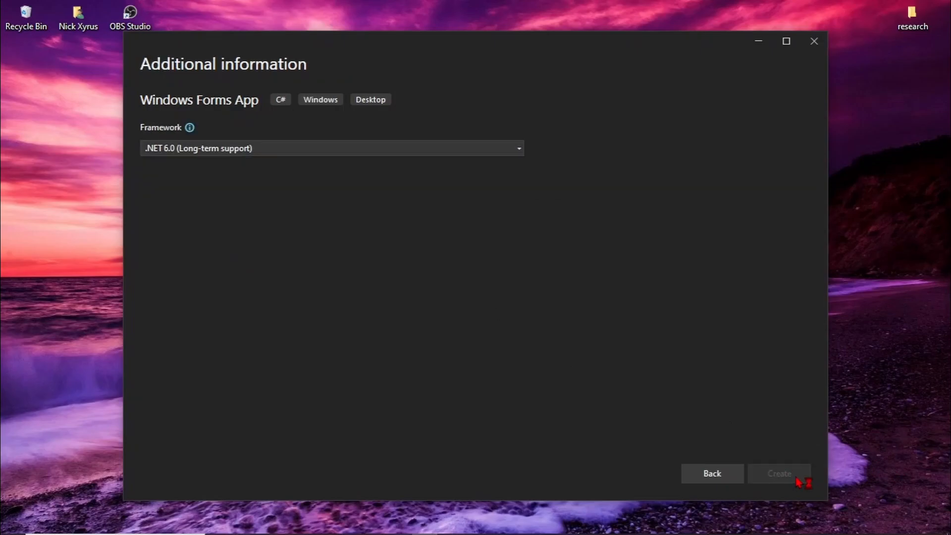
{"action": "left_click", "coordinate": [780, 474]}
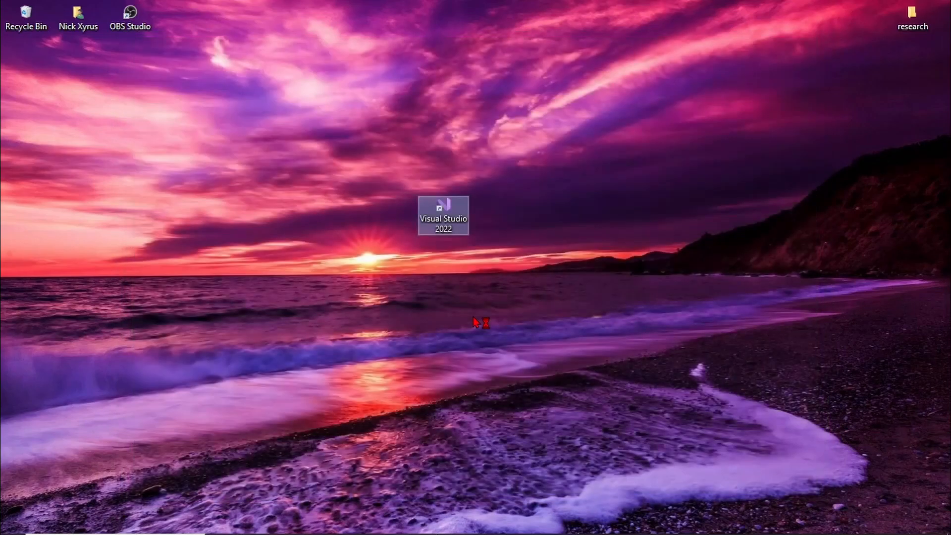
Step: Open the Hash Algorithm project, select Form1 and show the Toolbox controls
{"action": "double_click", "coordinate": [443, 215]}
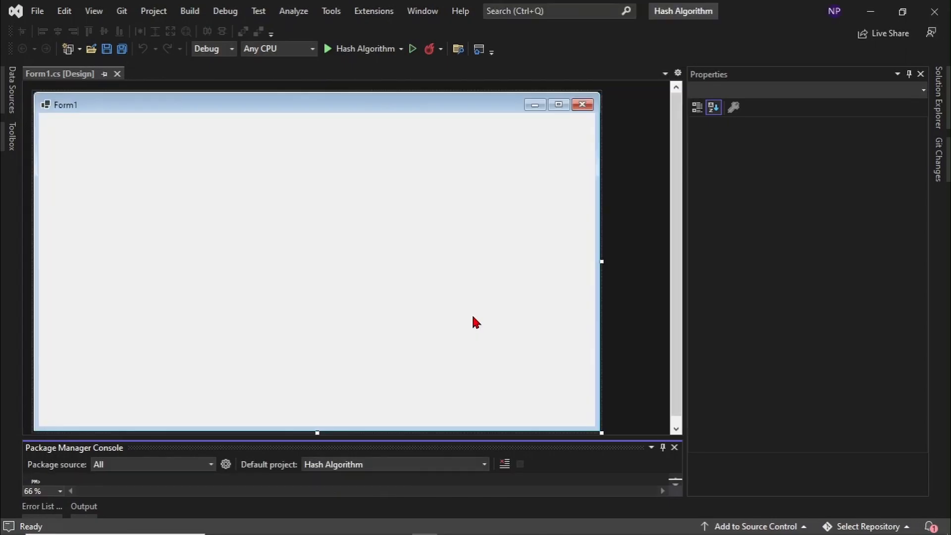
{"action": "left_click", "coordinate": [315, 274]}
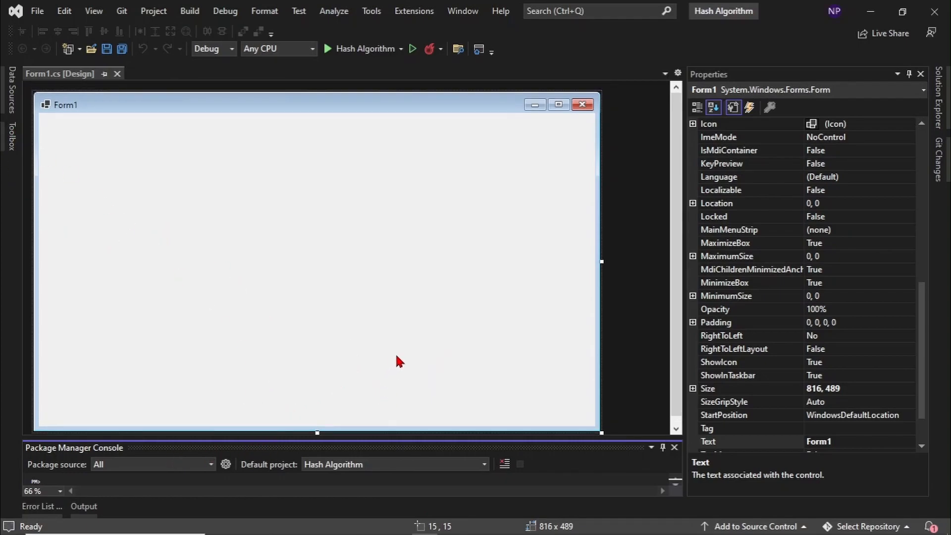
{"action": "left_click", "coordinate": [10, 132]}
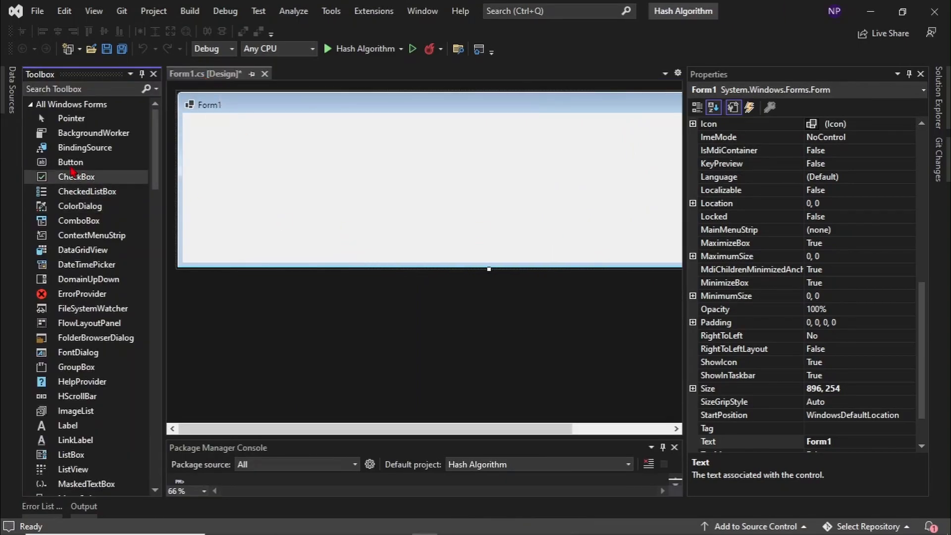
{"action": "mouse_move", "coordinate": [71, 161]}
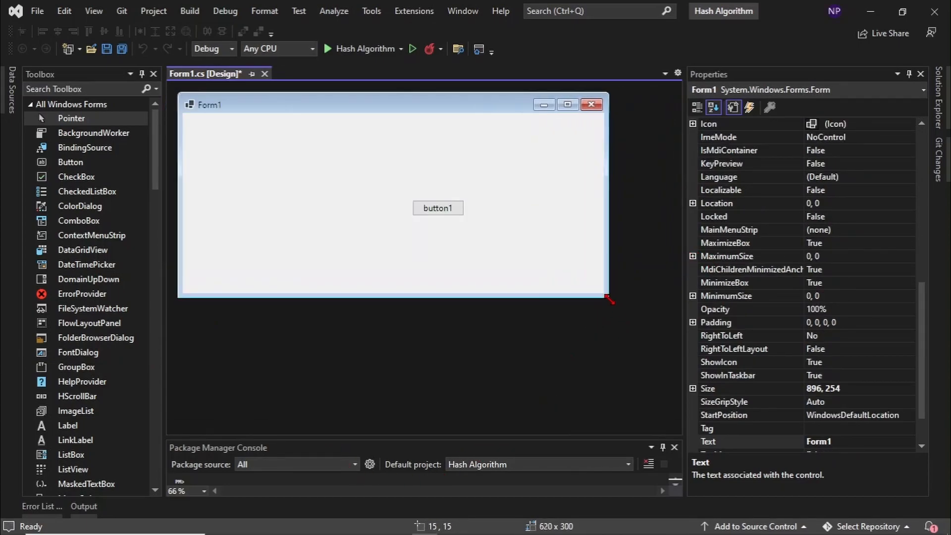
Step: Resize Form1 wider and shorter and reposition button1 on it
{"action": "left_click_drag", "start_coordinate": [606, 297], "coordinate": [655, 276]}
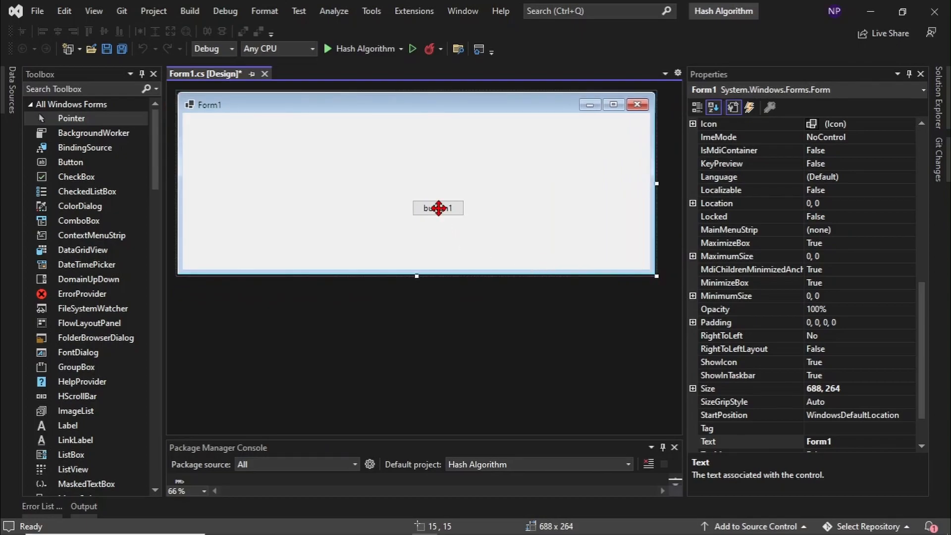
{"action": "left_click_drag", "start_coordinate": [438, 207], "coordinate": [391, 210]}
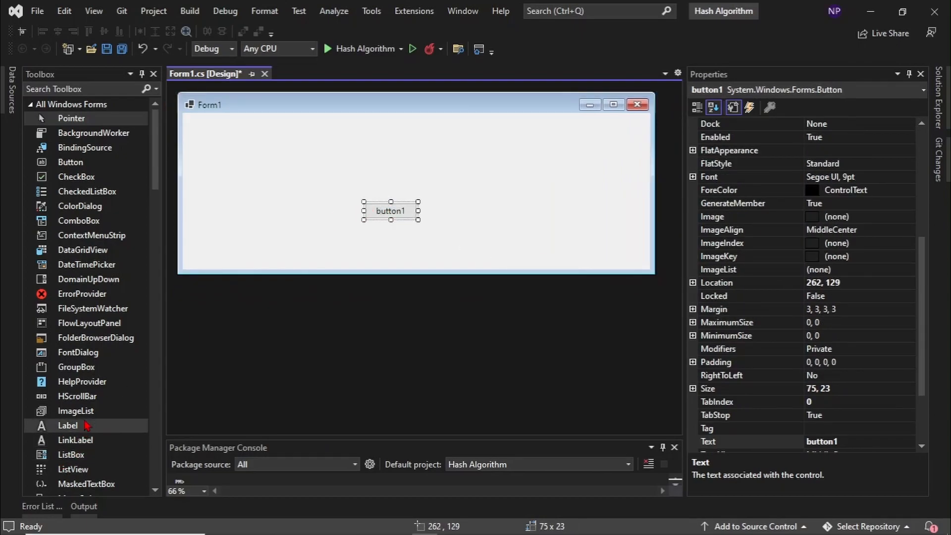
{"action": "scroll", "scroll_direction": "down", "scroll_amount": 3}
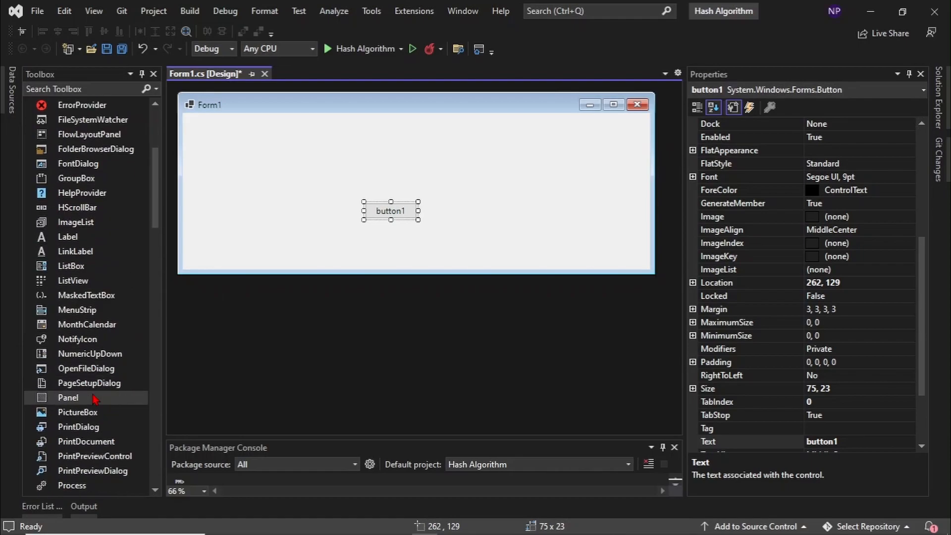
{"action": "scroll", "scroll_direction": "down", "scroll_amount": 3}
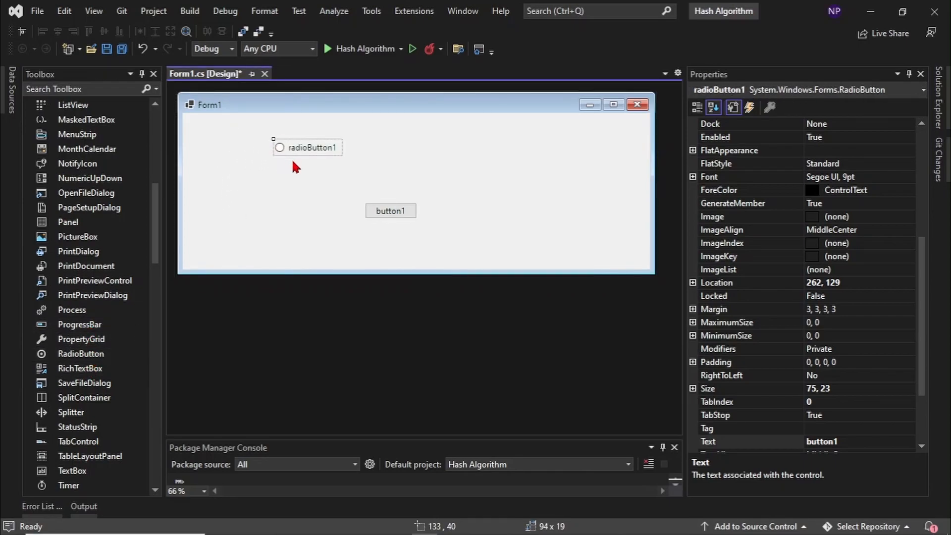
Step: Add radioButton2, 3 and 4 to form a 2x2 grid of radio buttons
{"action": "left_click_drag", "start_coordinate": [80, 354], "coordinate": [414, 191]}
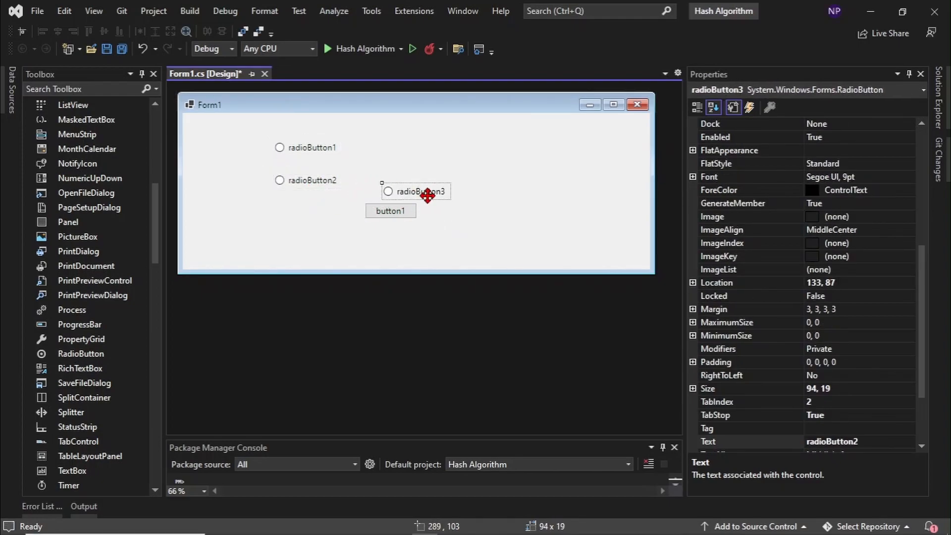
{"action": "left_click_drag", "start_coordinate": [415, 191], "coordinate": [489, 148]}
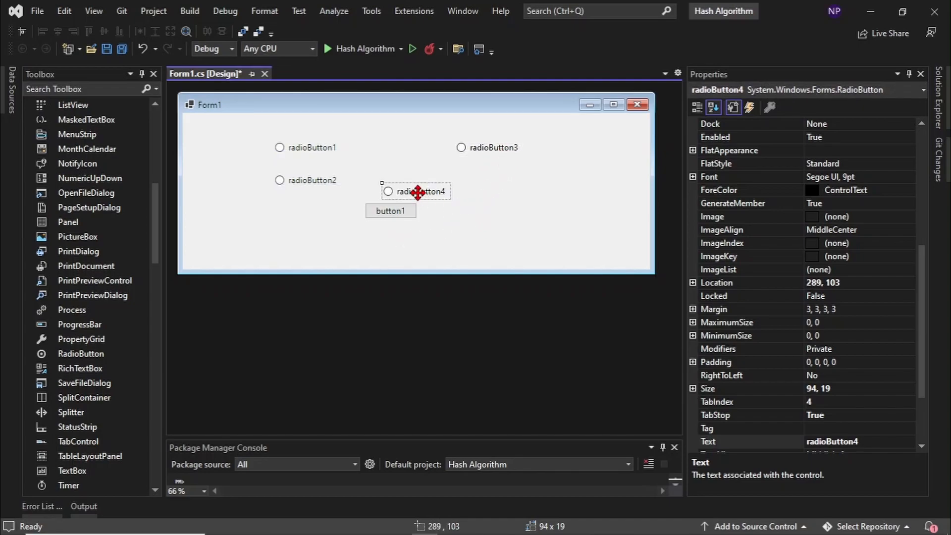
{"action": "left_click_drag", "start_coordinate": [415, 191], "coordinate": [488, 181]}
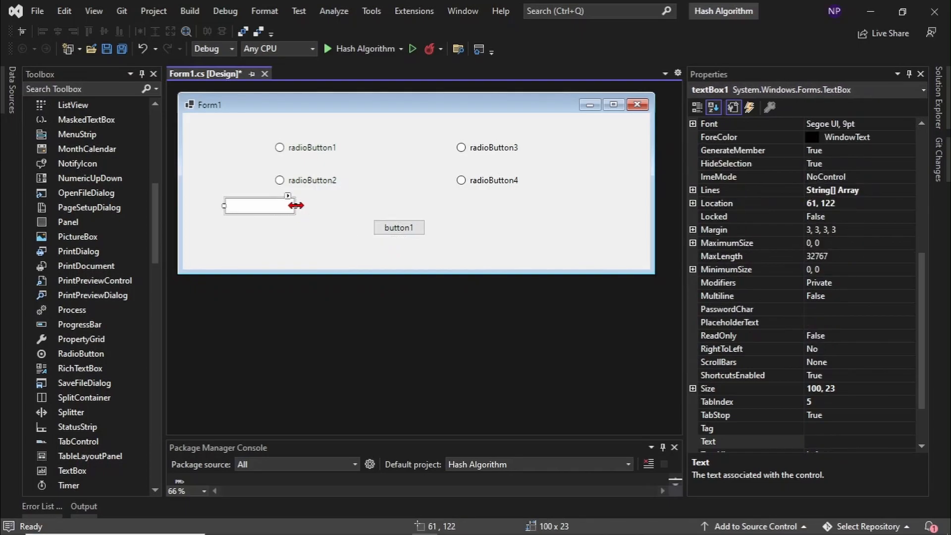
Step: Stretch a text box across the form above button1 and place a second one below it
{"action": "left_click_drag", "start_coordinate": [290, 205], "coordinate": [630, 205]}
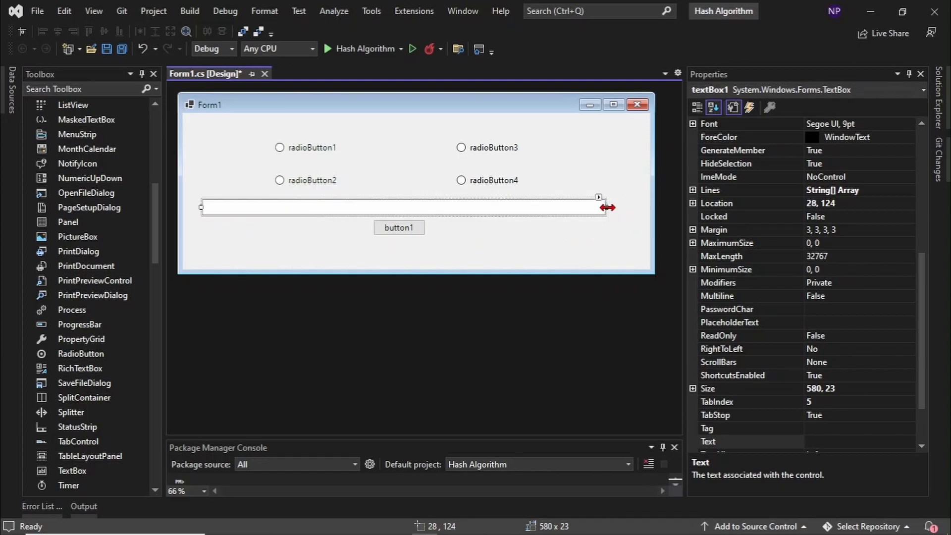
{"action": "left_click_drag", "start_coordinate": [599, 206], "coordinate": [625, 206]}
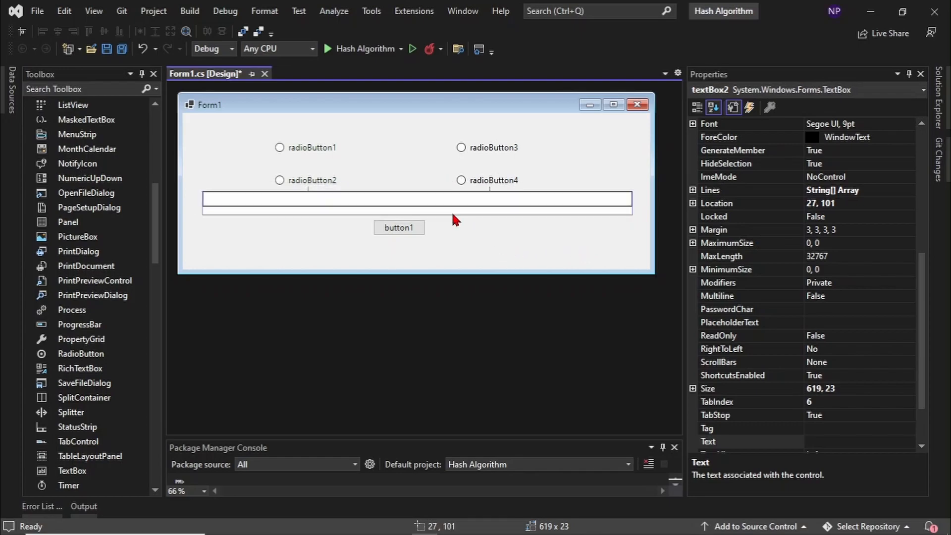
{"action": "left_click_drag", "start_coordinate": [417, 201], "coordinate": [417, 253]}
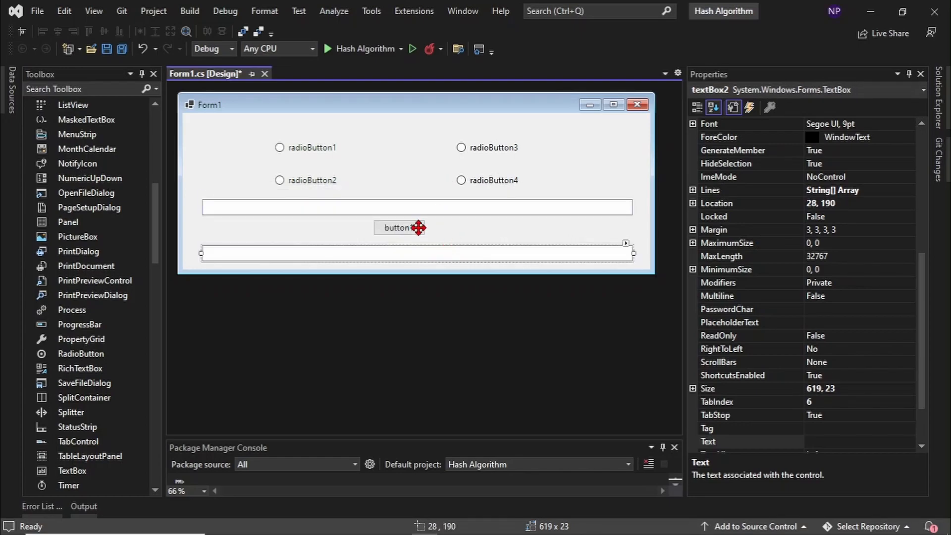
{"action": "left_click", "coordinate": [408, 233]}
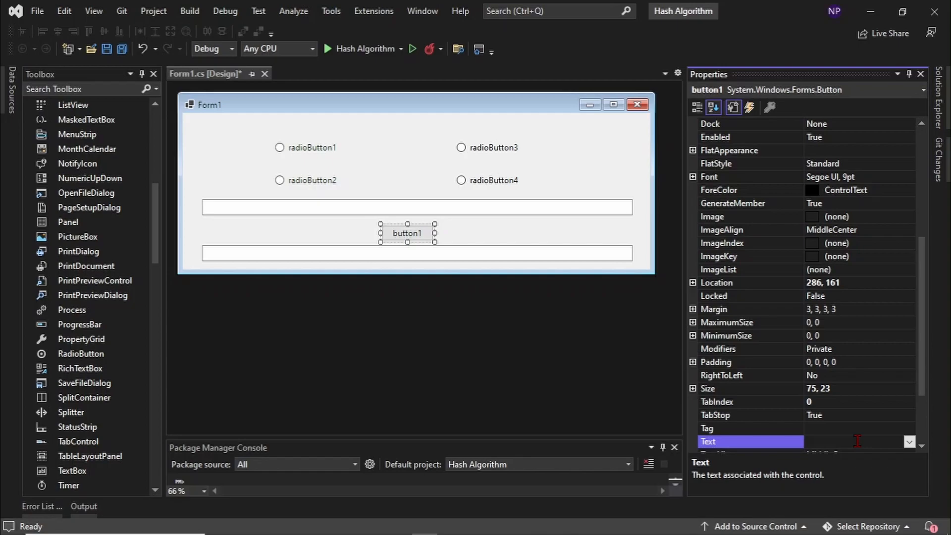
Step: Caption button1 Generate and label the first two radio buttons SHA256 and SHA384
{"action": "type", "text": "Generate"}
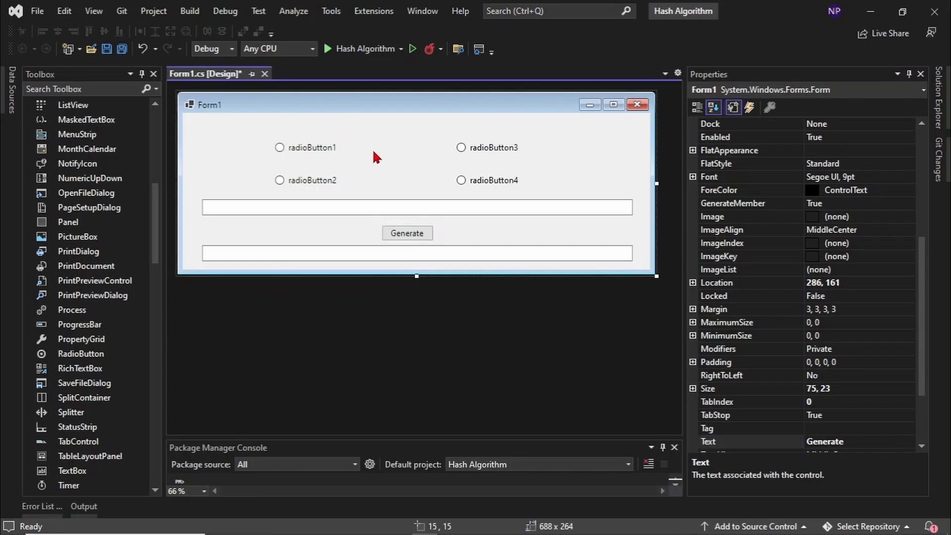
{"action": "left_click", "coordinate": [325, 148]}
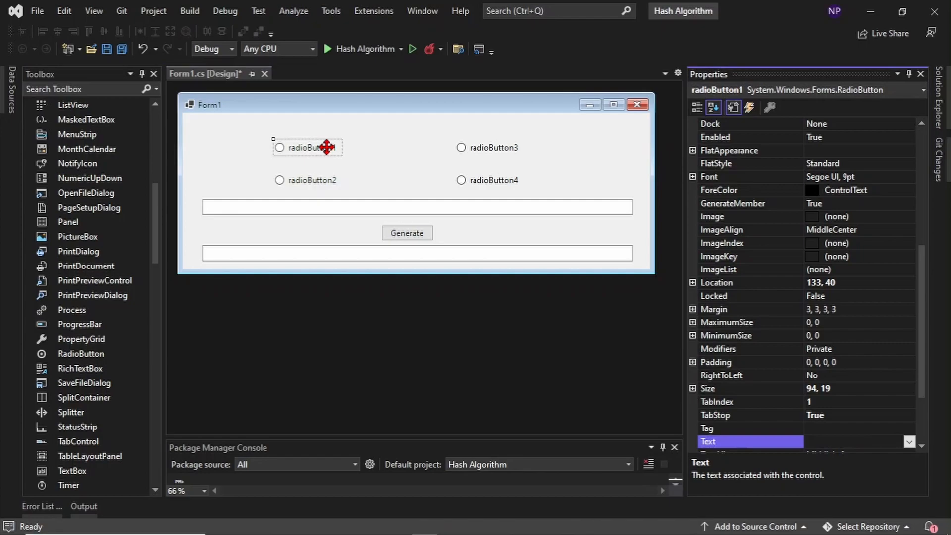
{"action": "type", "text": "SH"}
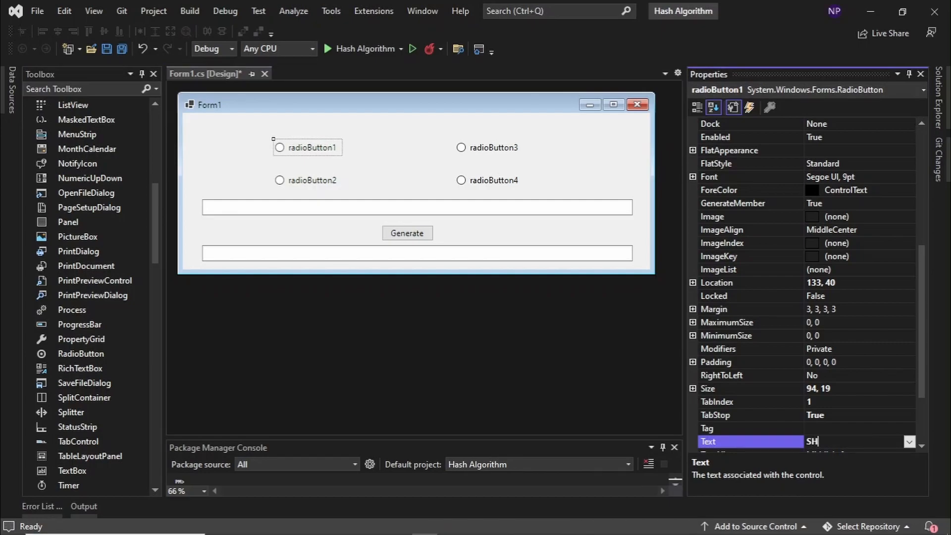
{"action": "type", "text": "A256"}
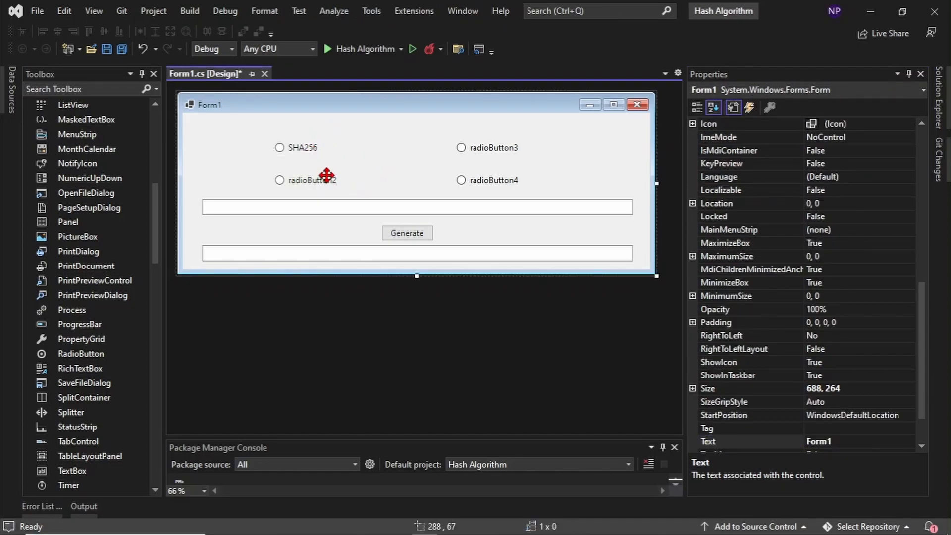
{"action": "left_click", "coordinate": [326, 177]}
{"action": "type", "text": "S"}
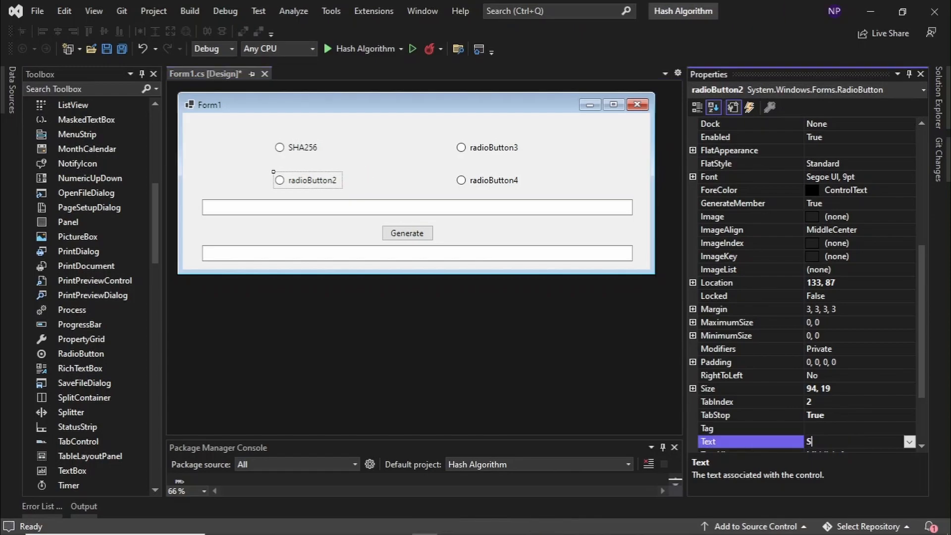
{"action": "type", "text": "HA384"}
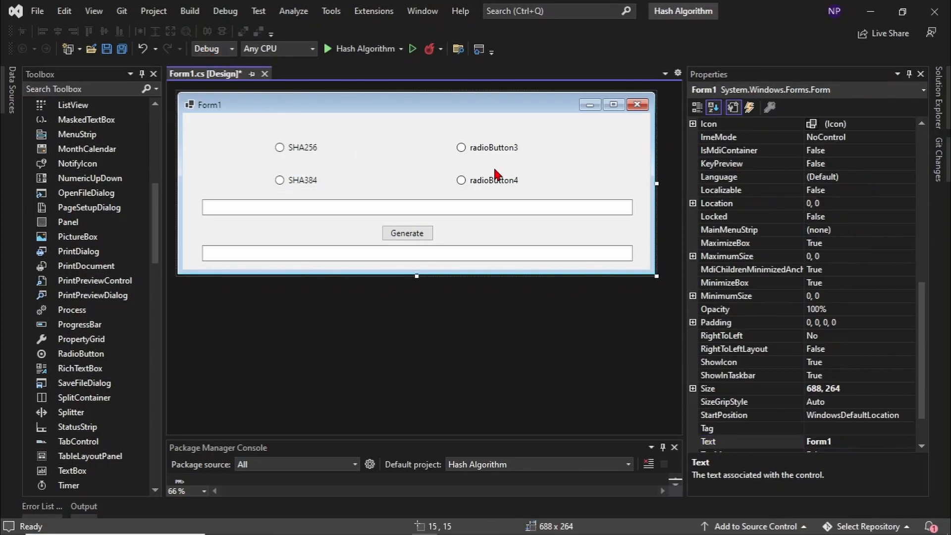
Step: Label the remaining radio buttons SHA512 and MD5 and title the form HASH
{"action": "left_click", "coordinate": [488, 147]}
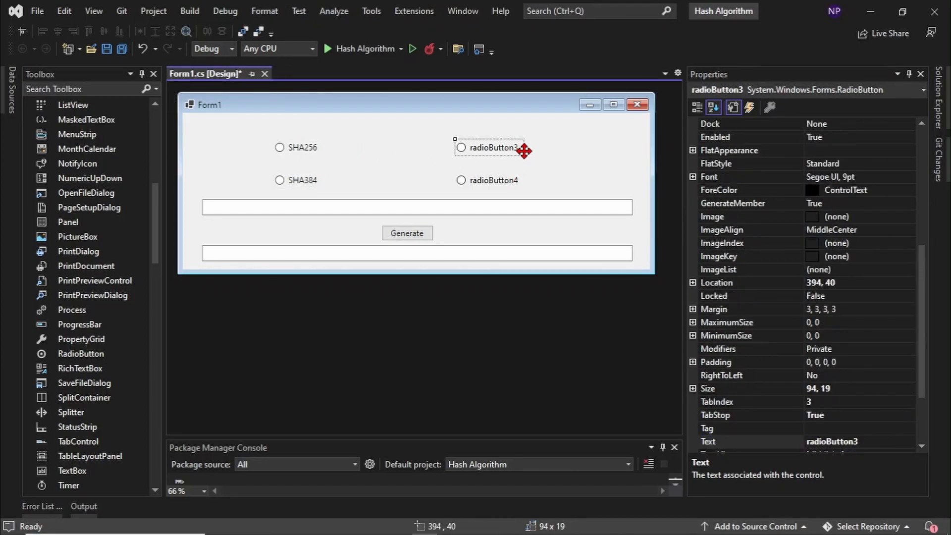
{"action": "type", "text": "SHA"}
{"action": "type", "text": "M"}
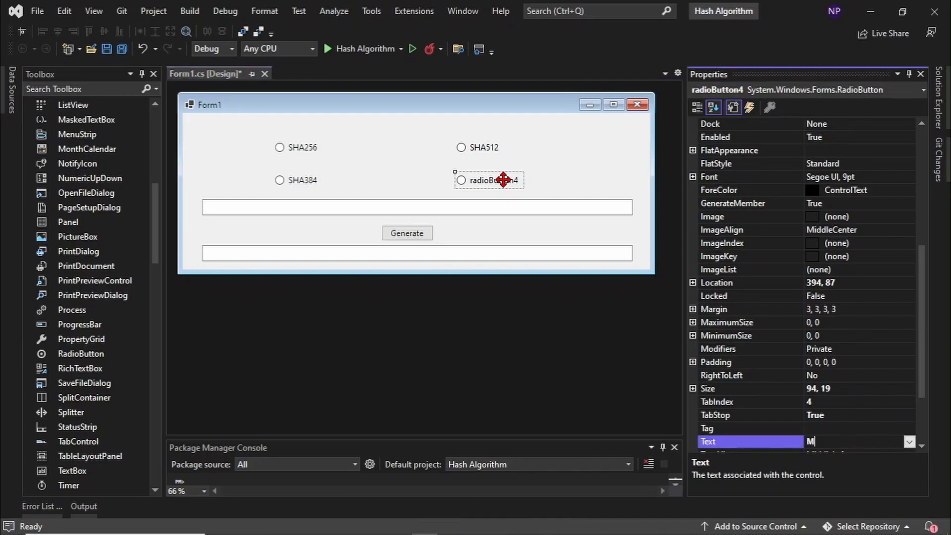
{"action": "type", "text": "D5"}
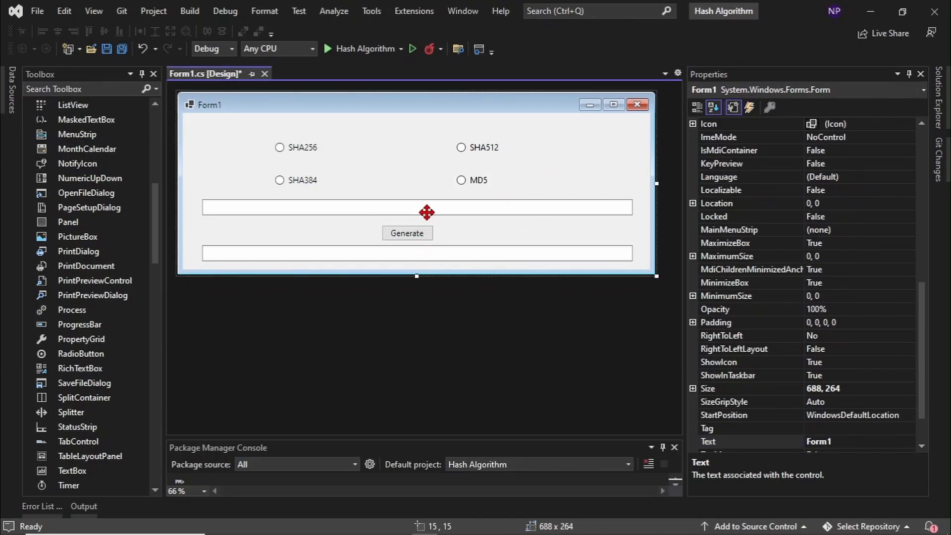
{"action": "mouse_move", "coordinate": [559, 159]}
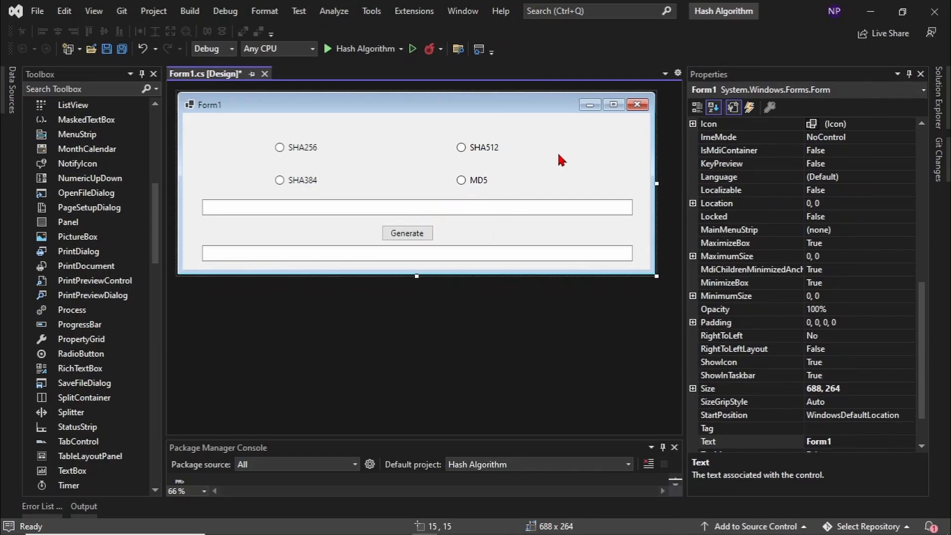
{"action": "mouse_move", "coordinate": [553, 171]}
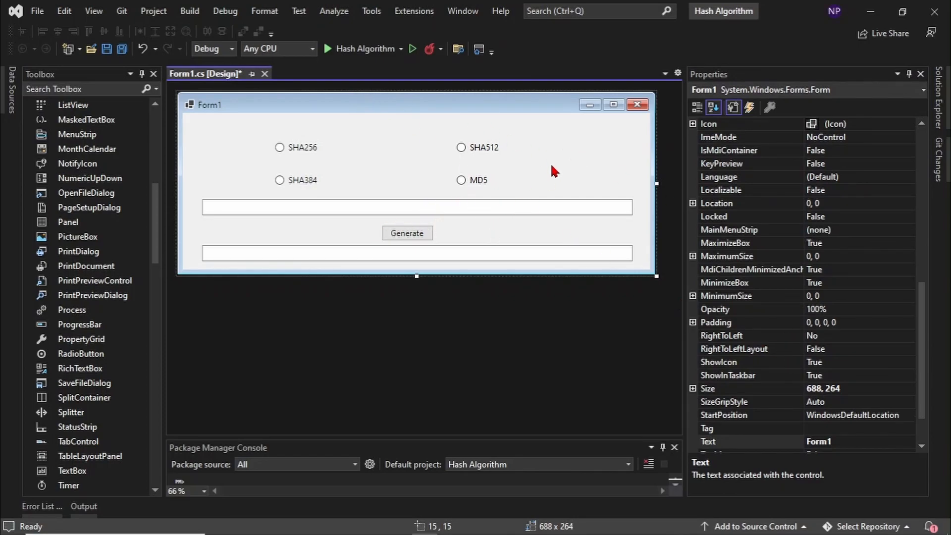
{"action": "mouse_move", "coordinate": [246, 115]}
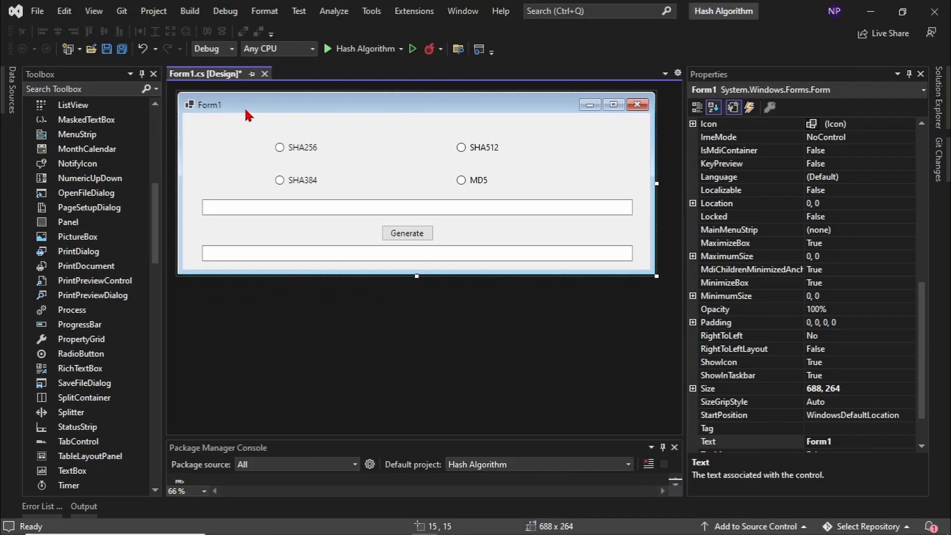
{"action": "mouse_move", "coordinate": [415, 238]}
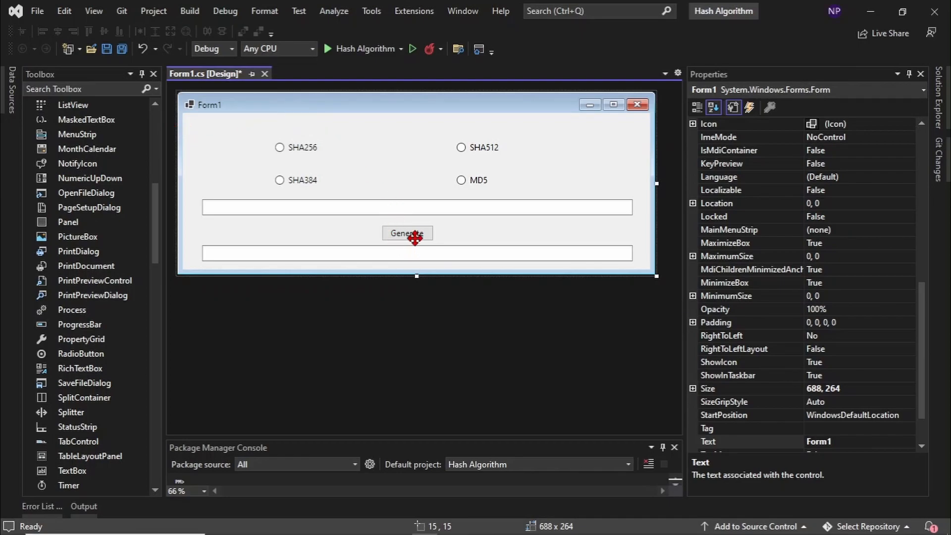
{"action": "mouse_move", "coordinate": [849, 448]}
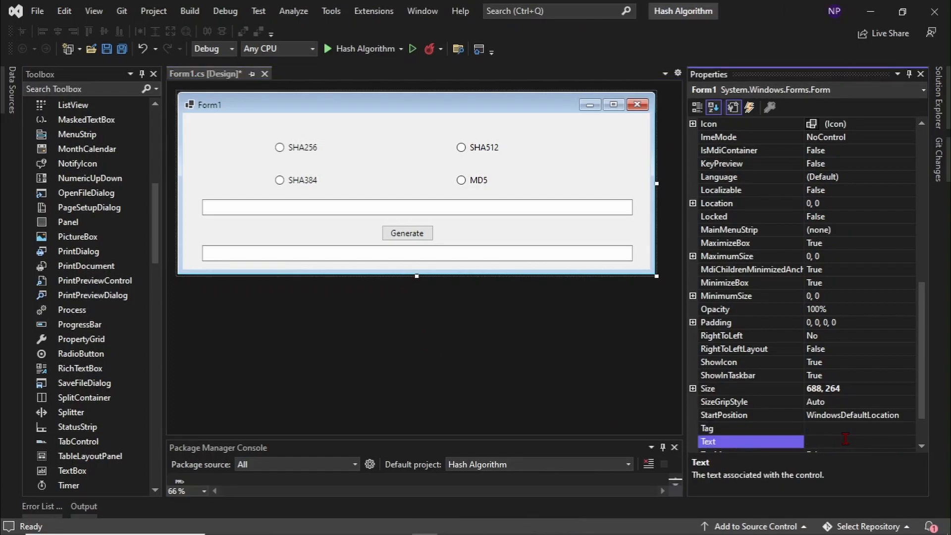
{"action": "type", "text": "HASH"}
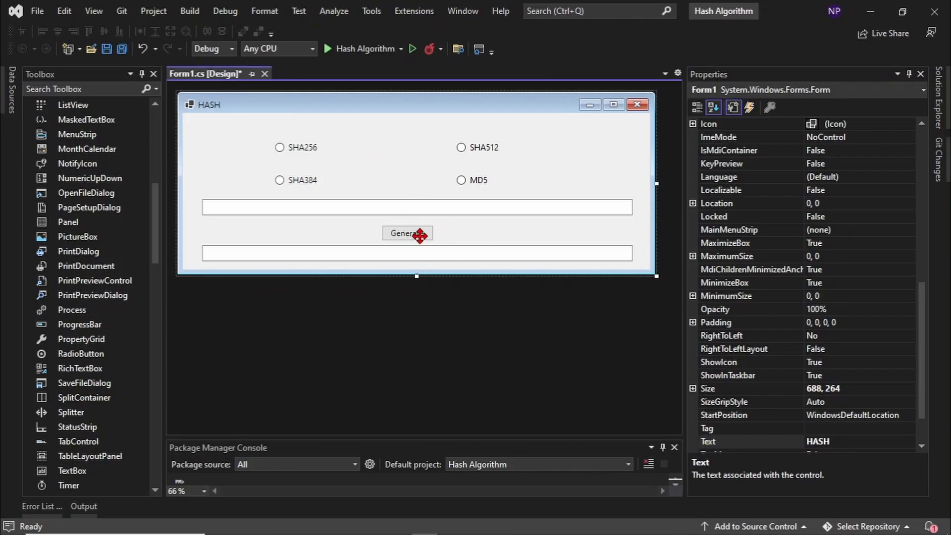
{"action": "left_click", "coordinate": [407, 233]}
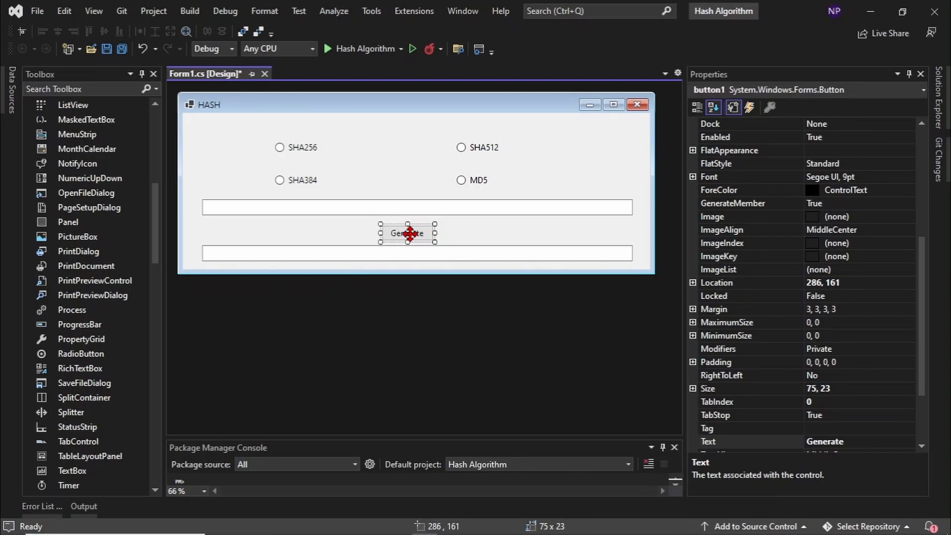
Step: Create the Generate click handler and add 'using System.Security.Cryptography;' to Form1.cs
{"action": "double_click", "coordinate": [408, 234]}
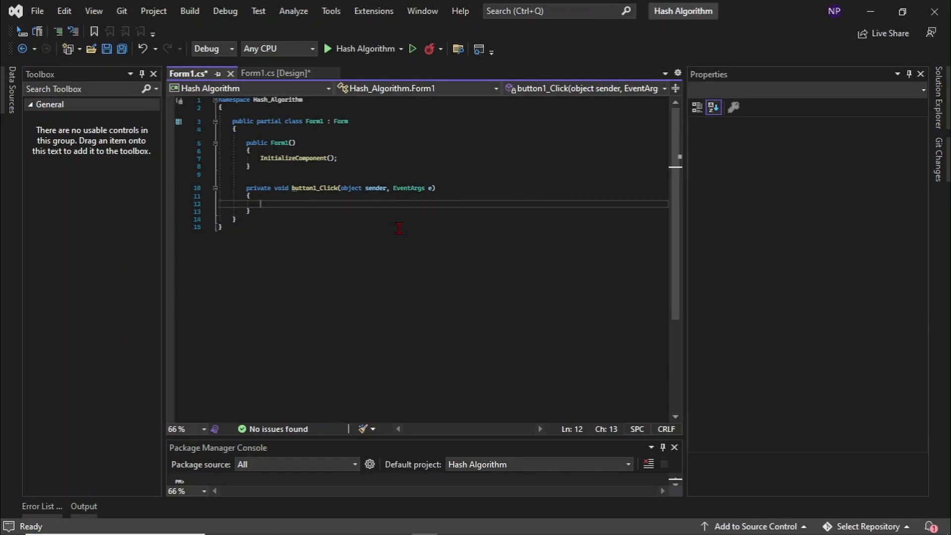
{"action": "mouse_move", "coordinate": [311, 214]}
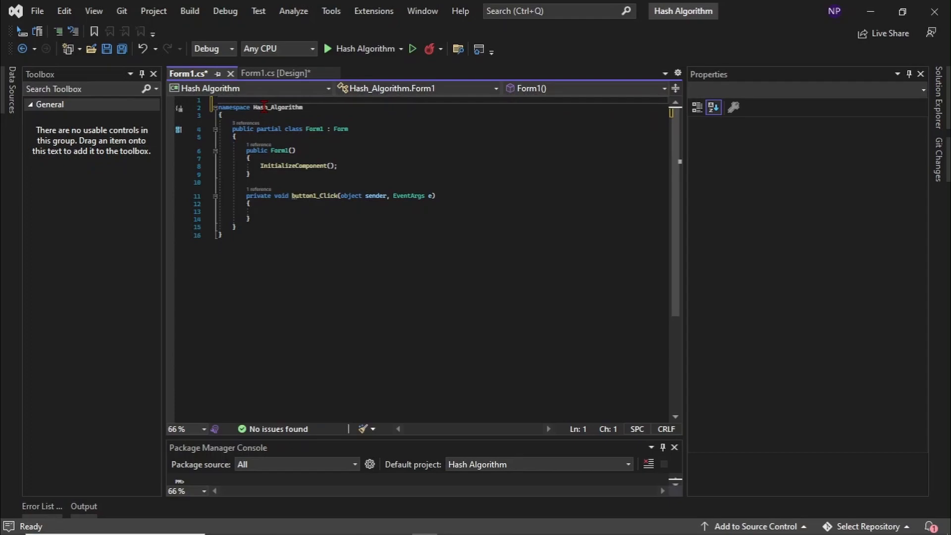
{"action": "type", "text": "us"}
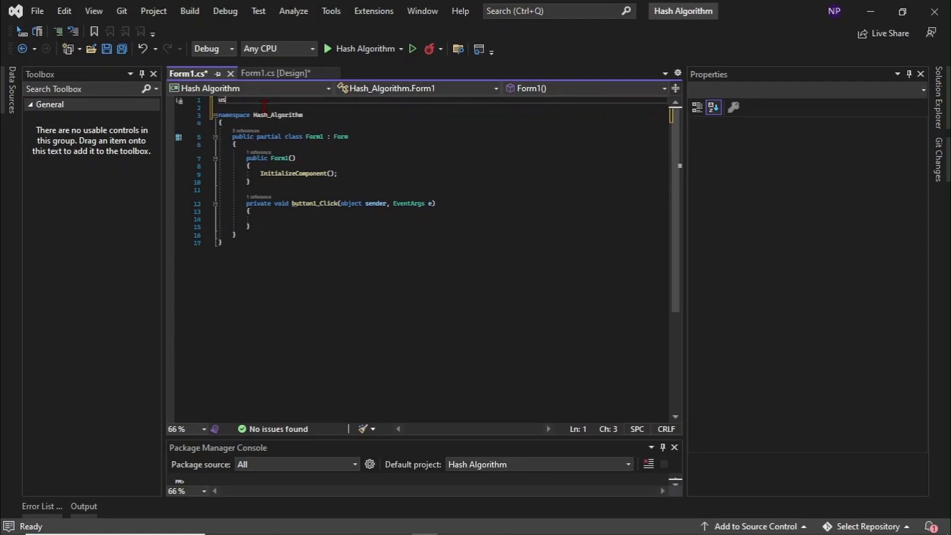
{"action": "type", "text": "S"}
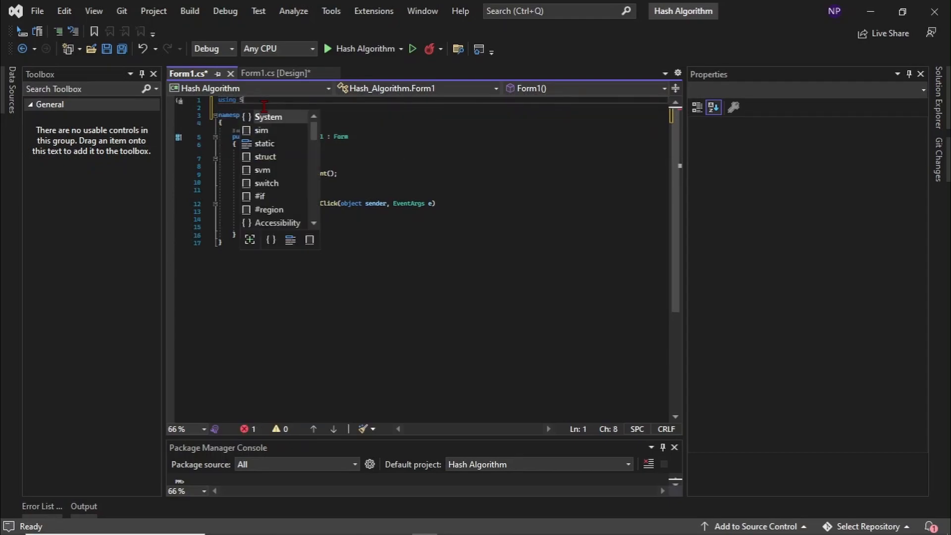
{"action": "type", "text": "ystem;"}
{"action": "left_click", "coordinate": [442, 107]}
{"action": "type", "text": "using S"}
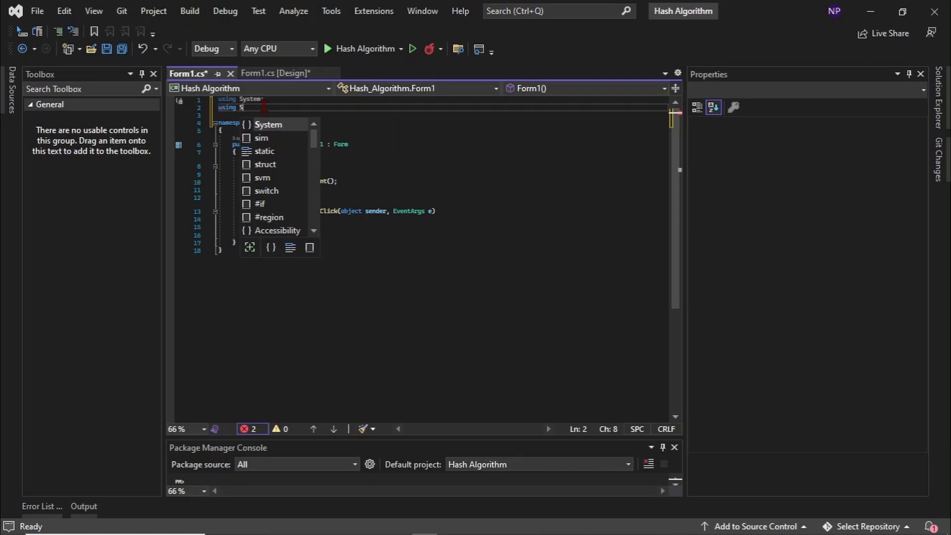
{"action": "type", "text": "ystem"}
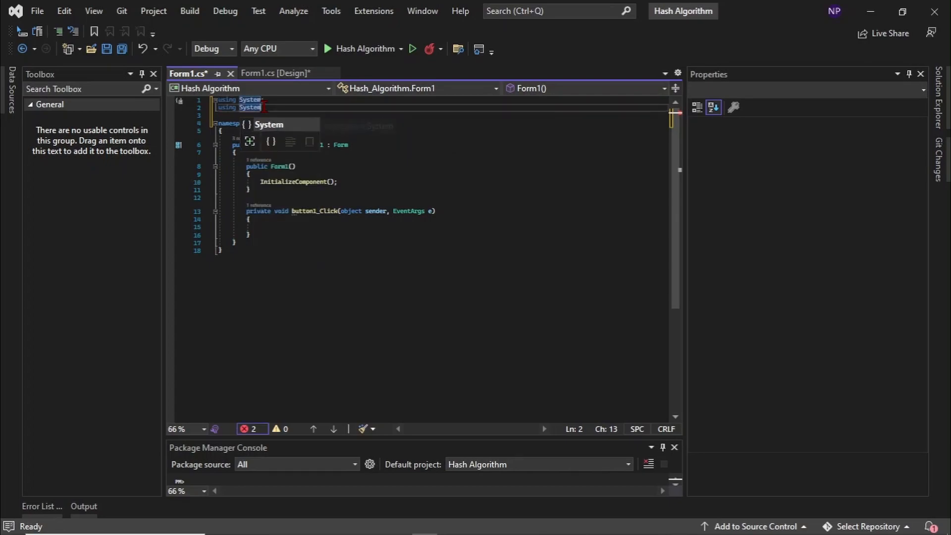
{"action": "type", "text": "."}
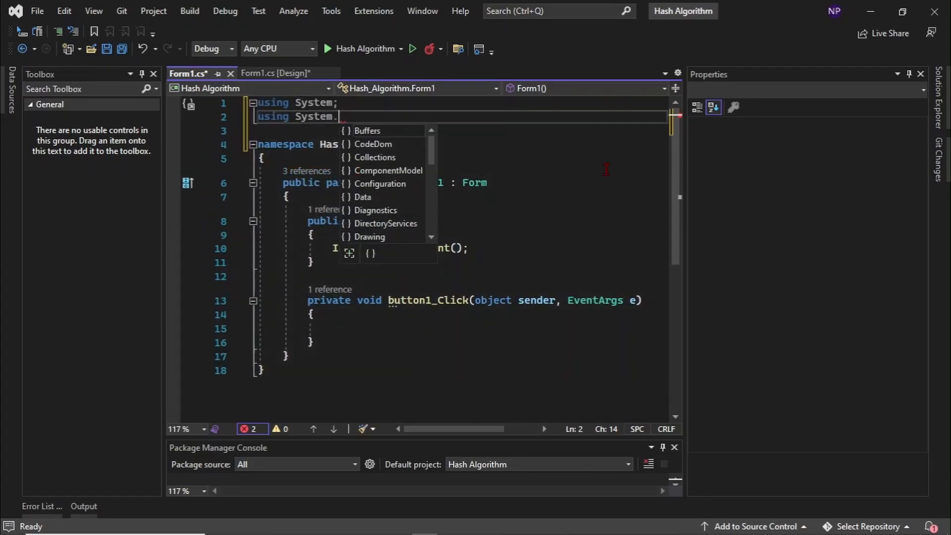
{"action": "type", "text": "Se"}
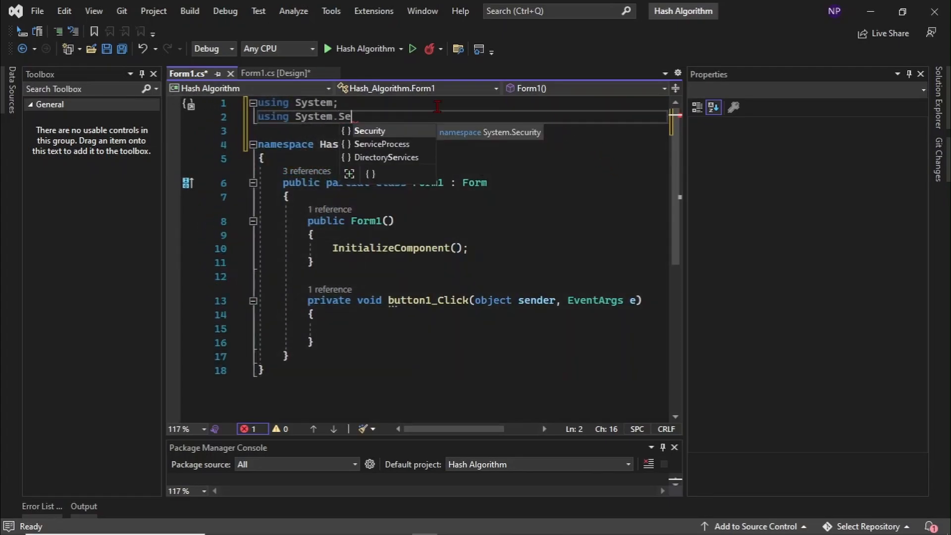
{"action": "type", "text": "curity.Cryptography;"}
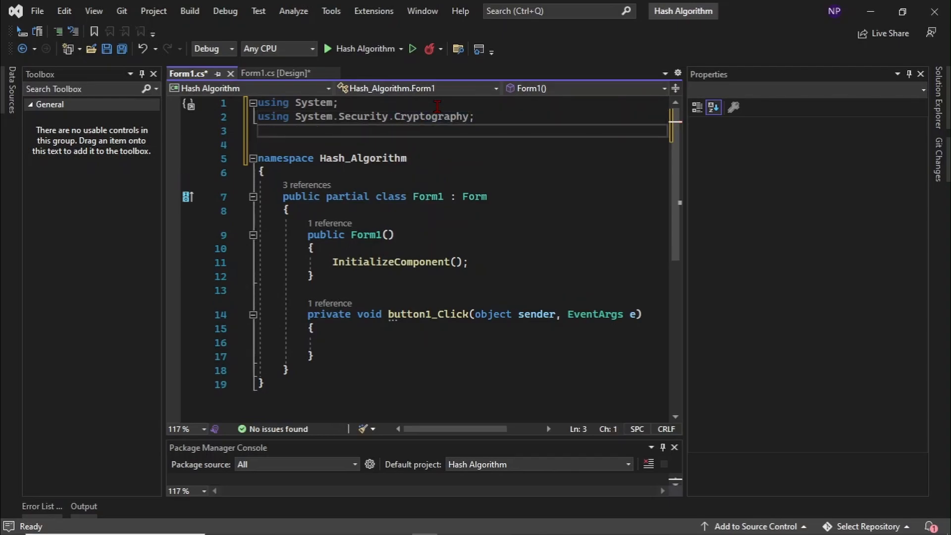
Step: Add 'using System.Text;' and 'using System.Windows.Forms;' directives
{"action": "type", "text": "using"}
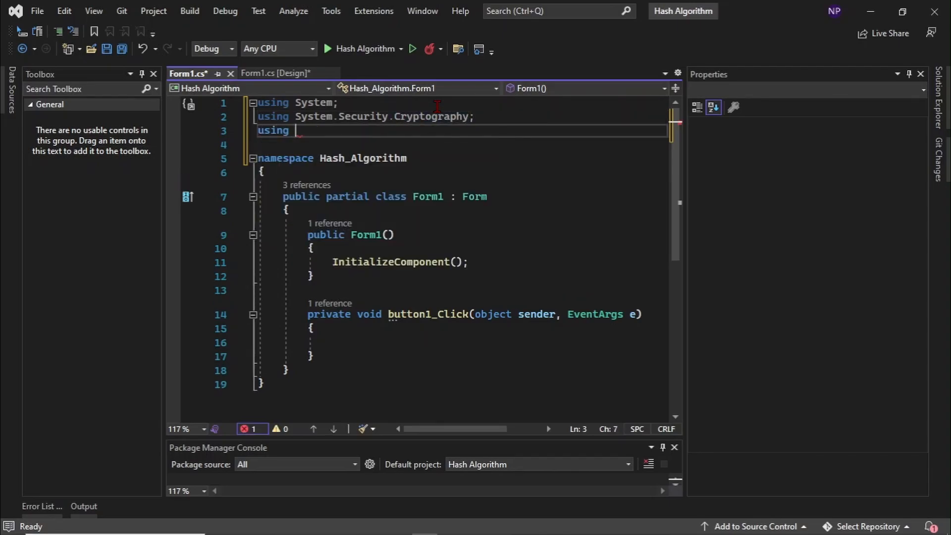
{"action": "type", "text": "System"}
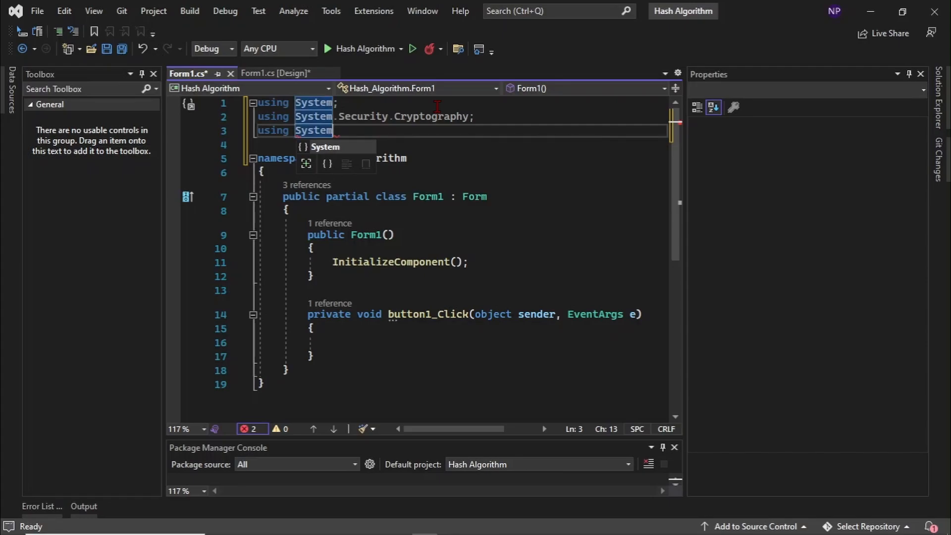
{"action": "type", "text": ".Text;"}
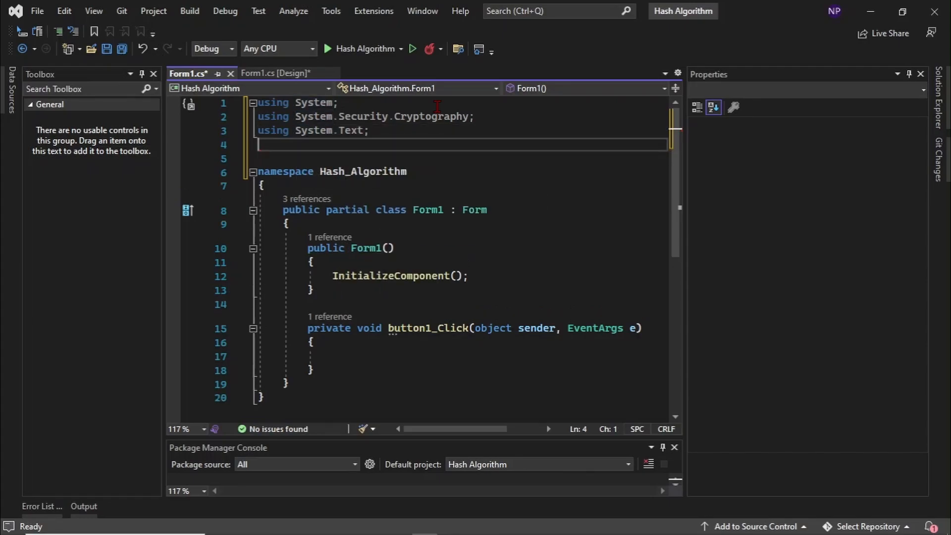
{"action": "type", "text": "using"}
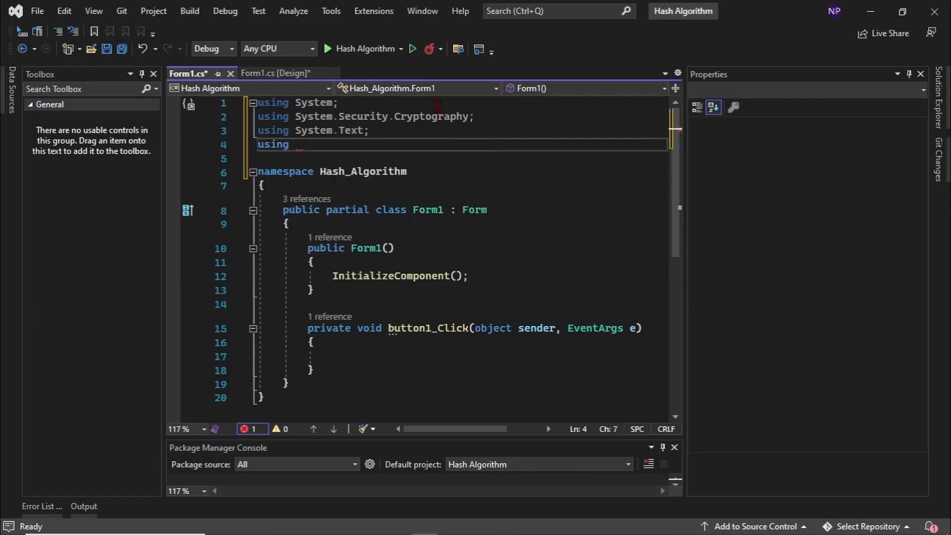
{"action": "type", "text": "System"}
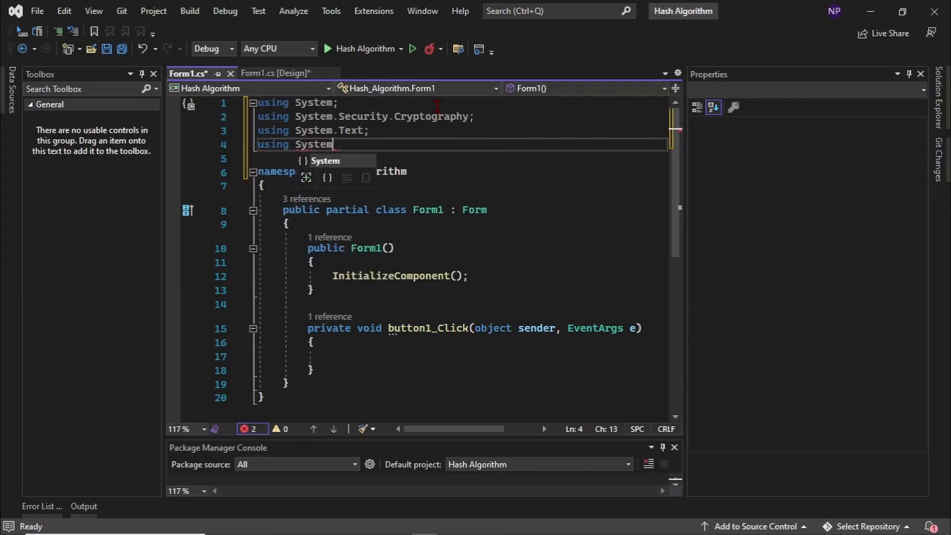
{"action": "type", "text": ".Win"}
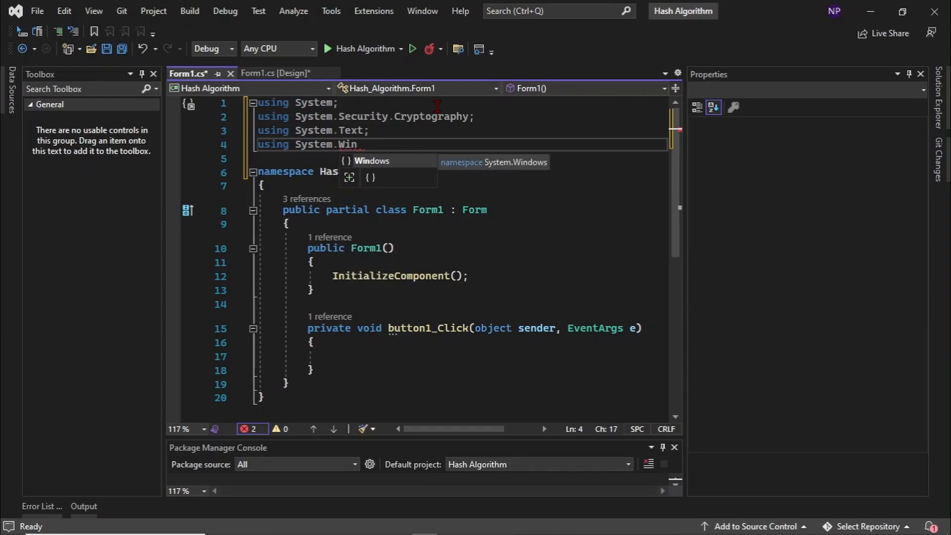
{"action": "type", "text": "dows"}
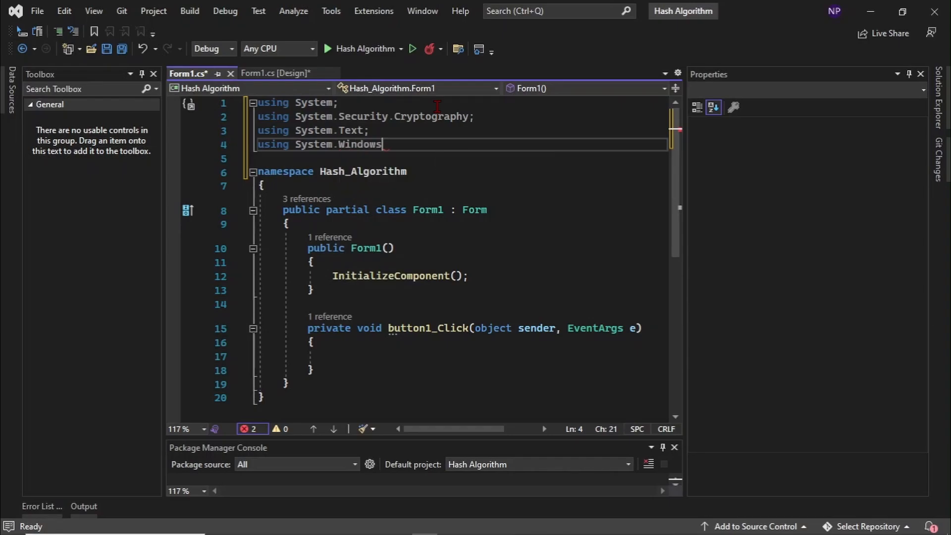
{"action": "type", "text": ".Forms;"}
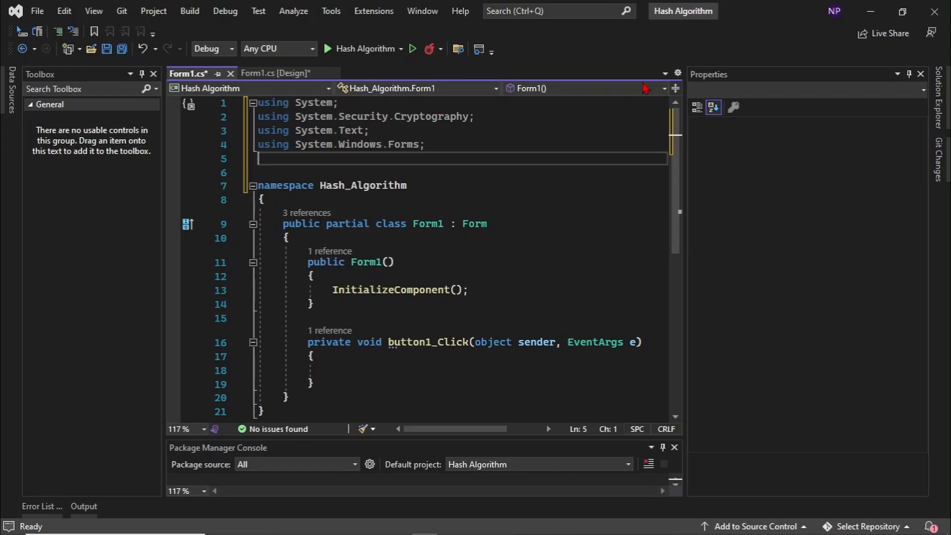
Step: Write 'string Input = textBox1.Text.Trim();' inside button1_Click, checking the control name on the form
{"action": "scroll", "scroll_direction": "down", "scroll_amount": 3}
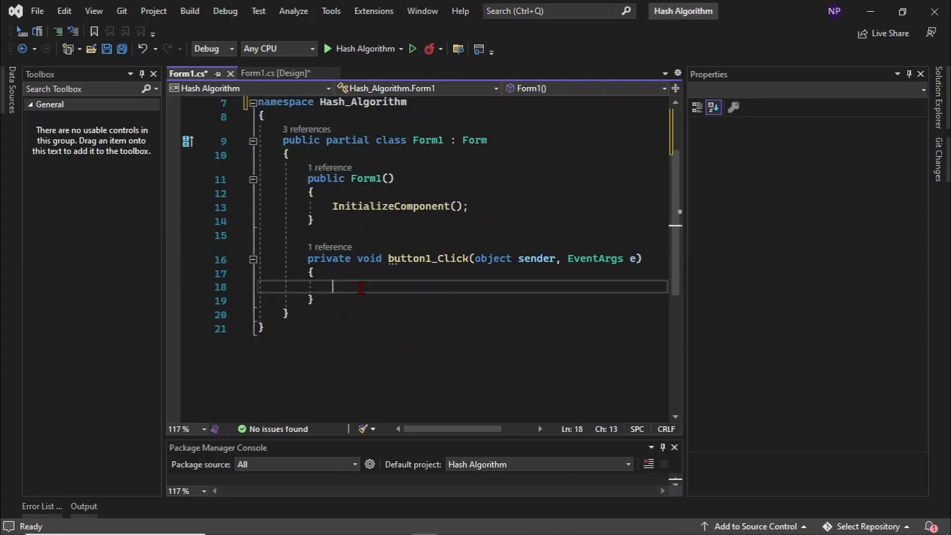
{"action": "type", "text": "string"}
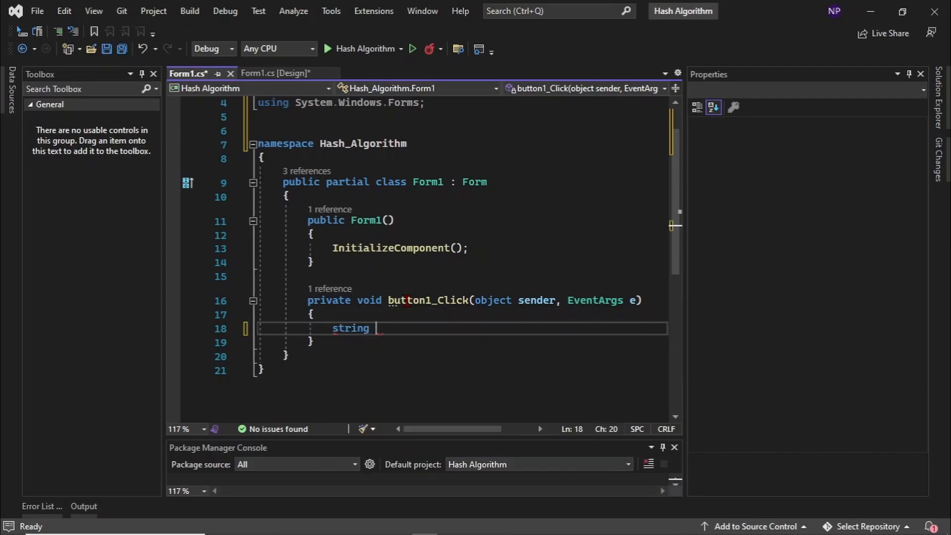
{"action": "type", "text": "Input = textBox1"}
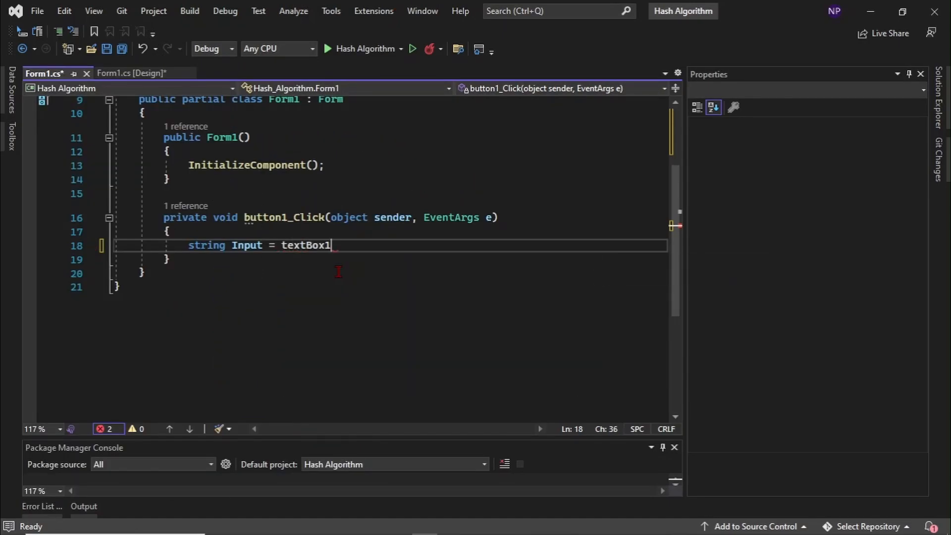
{"action": "left_click", "coordinate": [132, 73]}
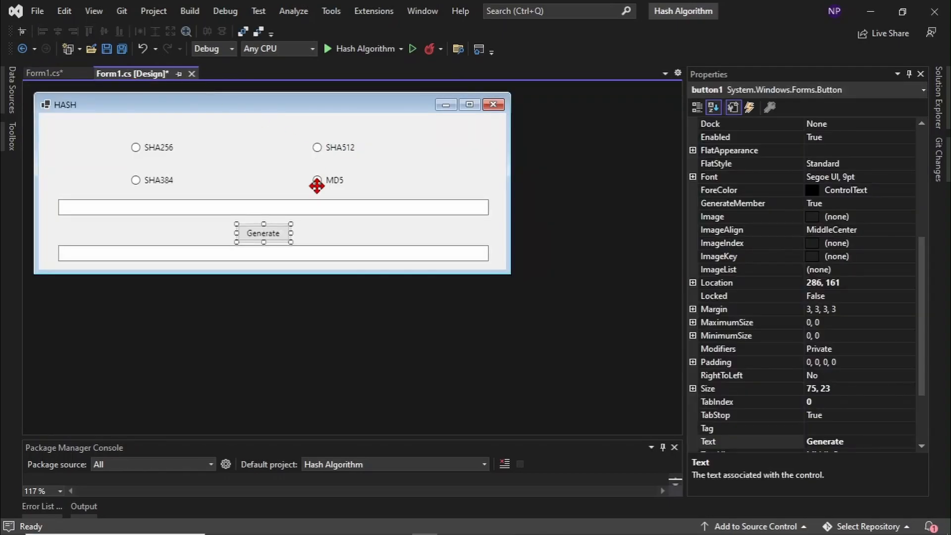
{"action": "left_click", "coordinate": [272, 207]}
{"action": "type", "text": "string Input = textBox1"}
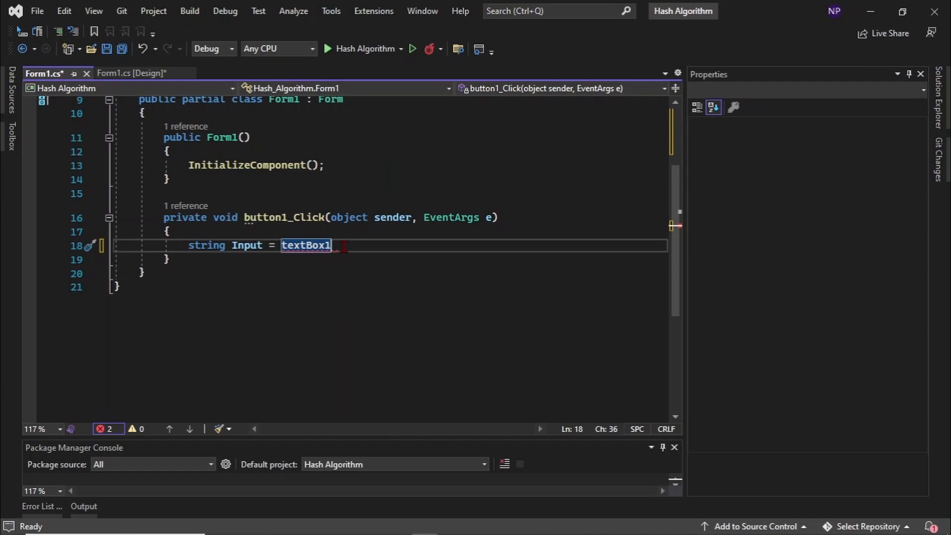
{"action": "mouse_move", "coordinate": [306, 245]}
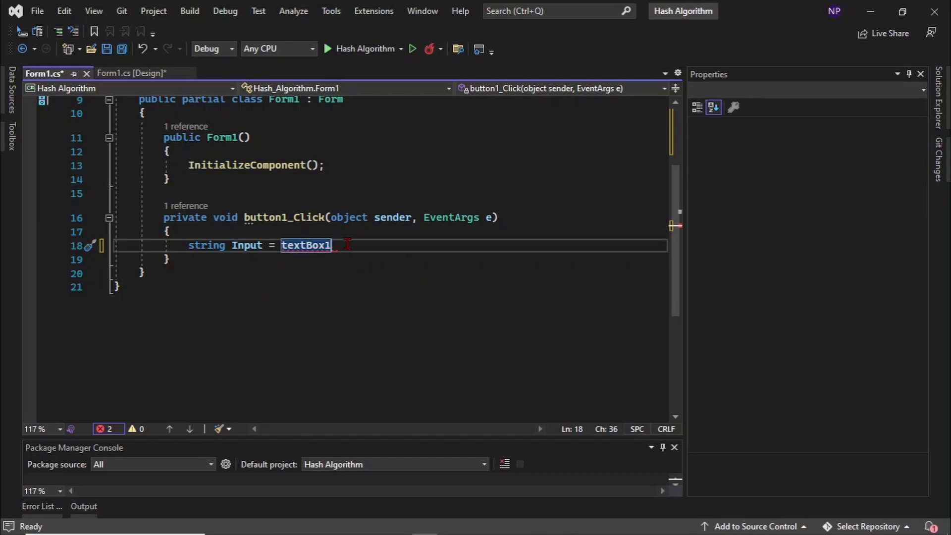
{"action": "type", "text": "."}
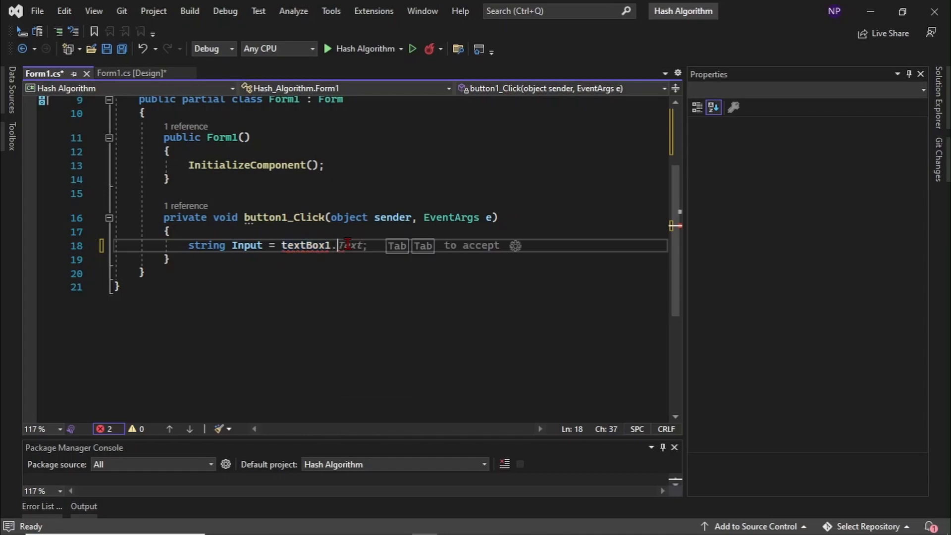
{"action": "key", "text": "Tab"}
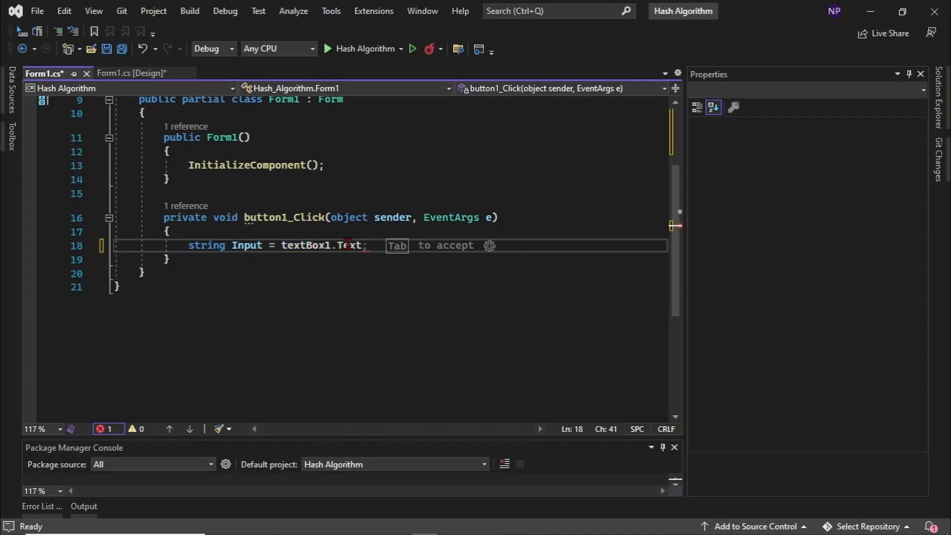
{"action": "type", "text": ".Trim("}
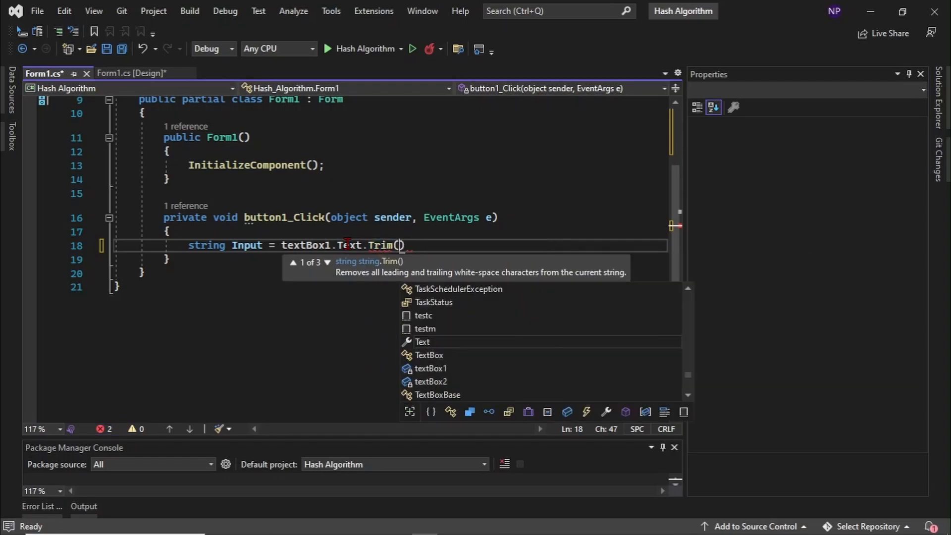
{"action": "type", "text": "Text"}
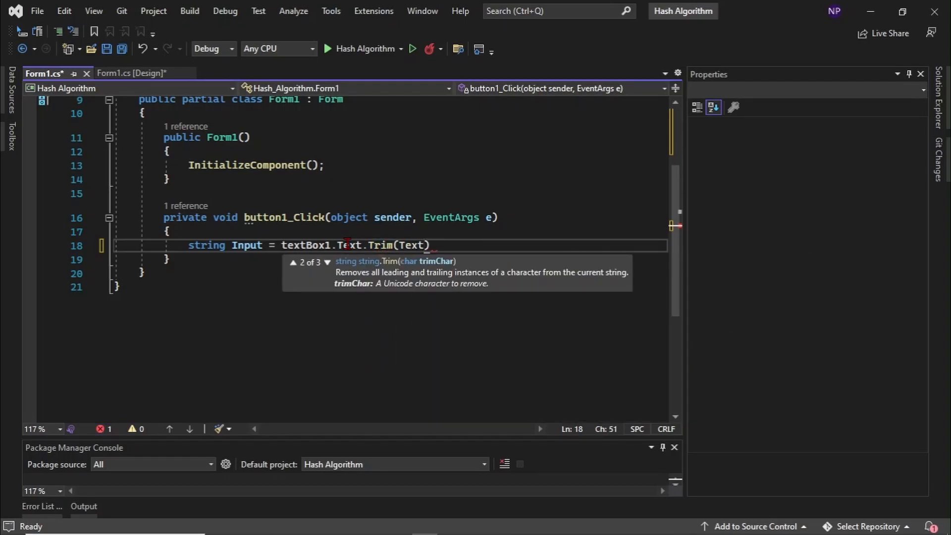
{"action": "key", "text": "Backspace"}
{"action": "type", "text": ";"}
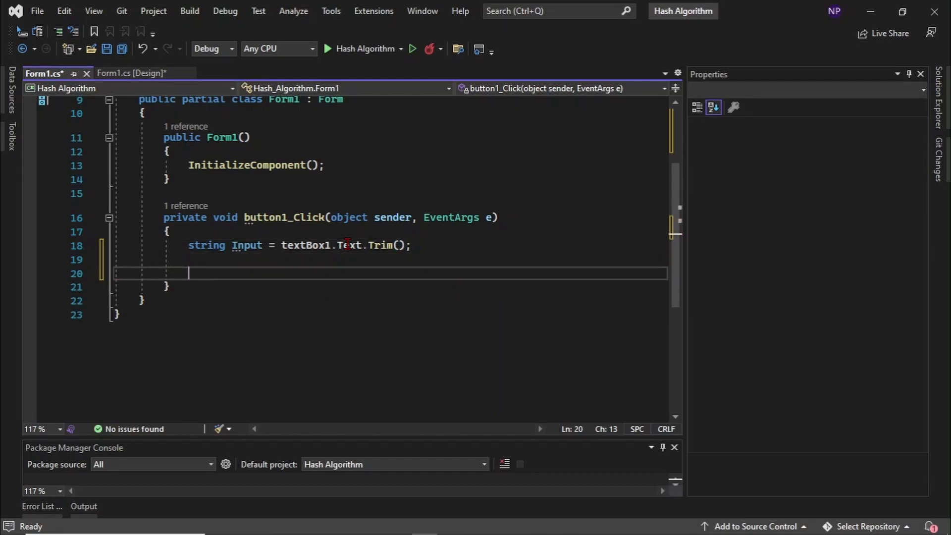
Step: Add an 'if (string.IsNullOrEmpty(input))' check on the trimmed input
{"action": "type", "text": "if string"}
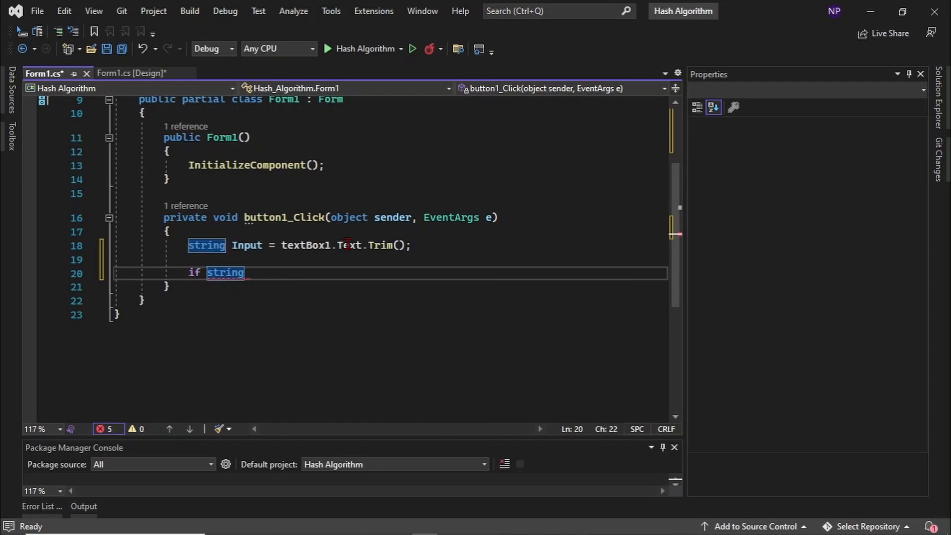
{"action": "type", "text": "(string."}
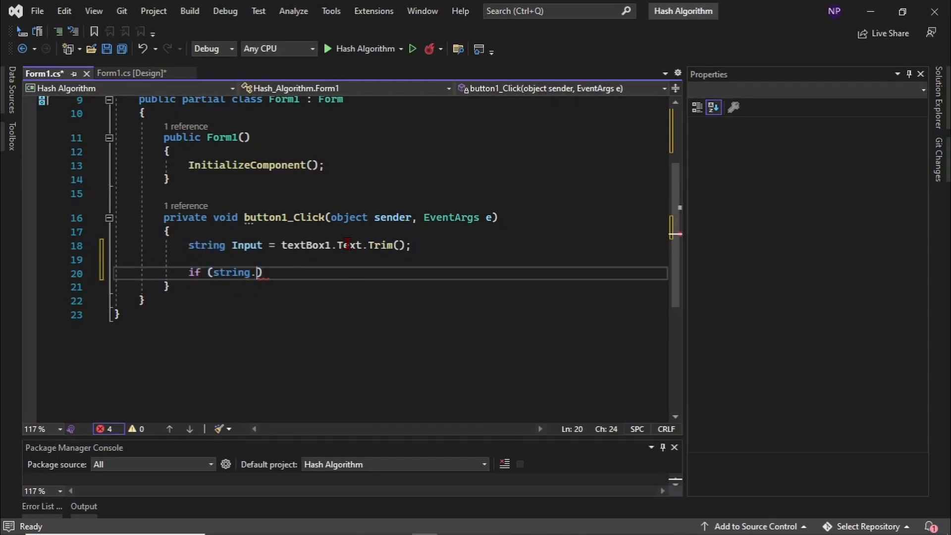
{"action": "type", "text": "InNullOrEmpty(Input"}
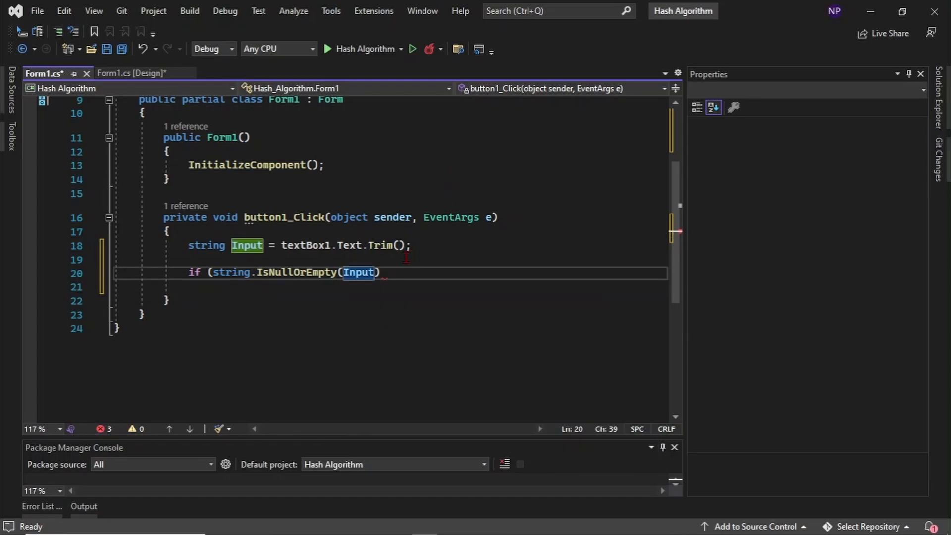
{"action": "type", "text": "input"}
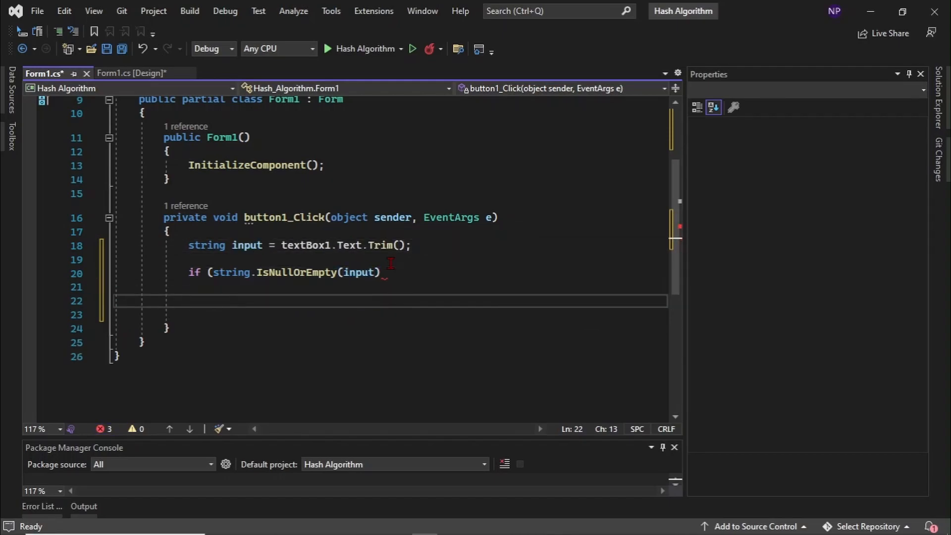
Step: Show a 'Please enter some text to hash.' Error message box with OK button and return
{"action": "type", "text": "MessageBox.Show (\"Please enter some te"}
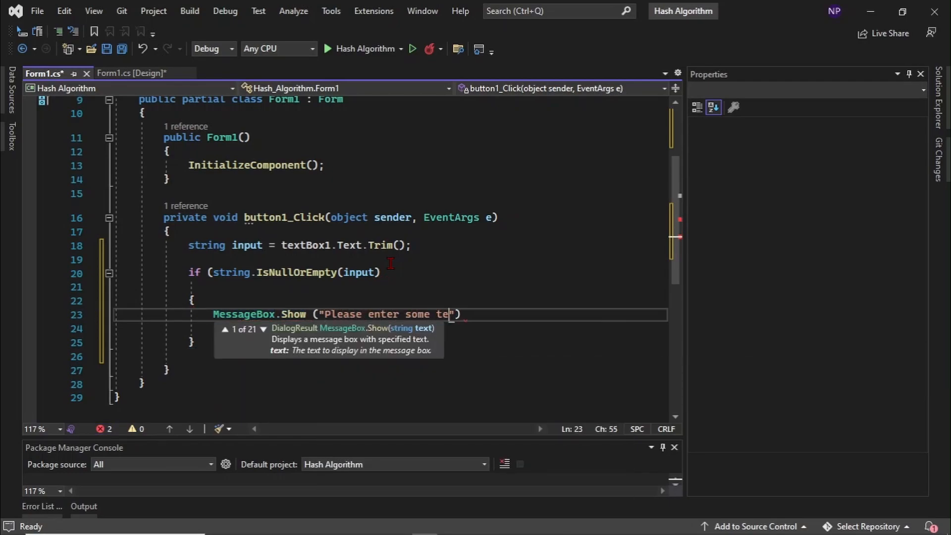
{"action": "type", "text": "xt to hash.\","}
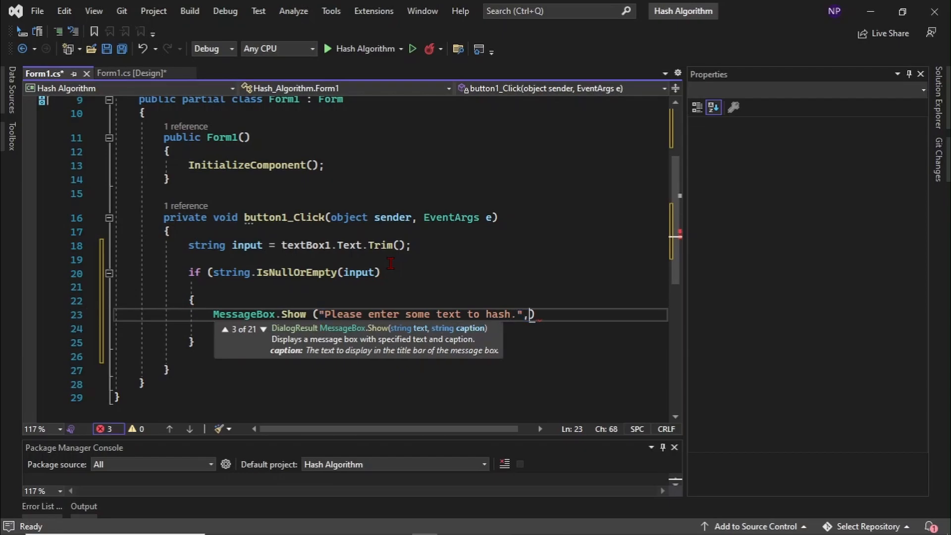
{"action": "type", "text": "\"Error\","}
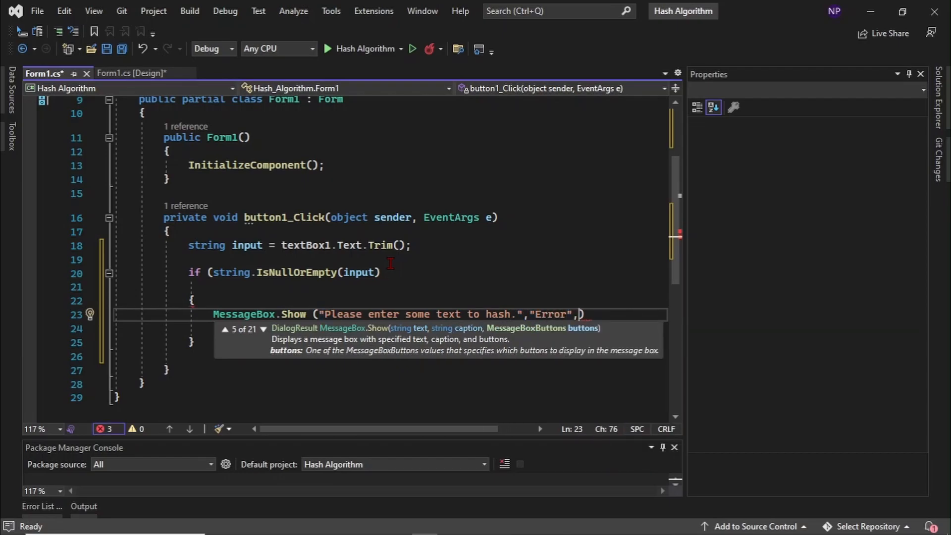
{"action": "type", "text": "MessageBoxButtons.OK"}
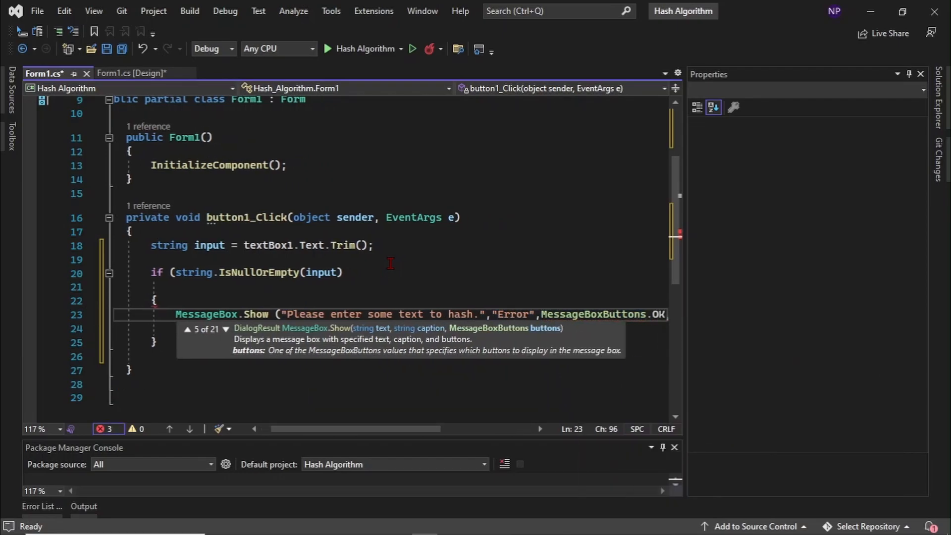
{"action": "type", "text": "MessageBoxIcon.Error);"}
{"action": "type", "text": "re"}
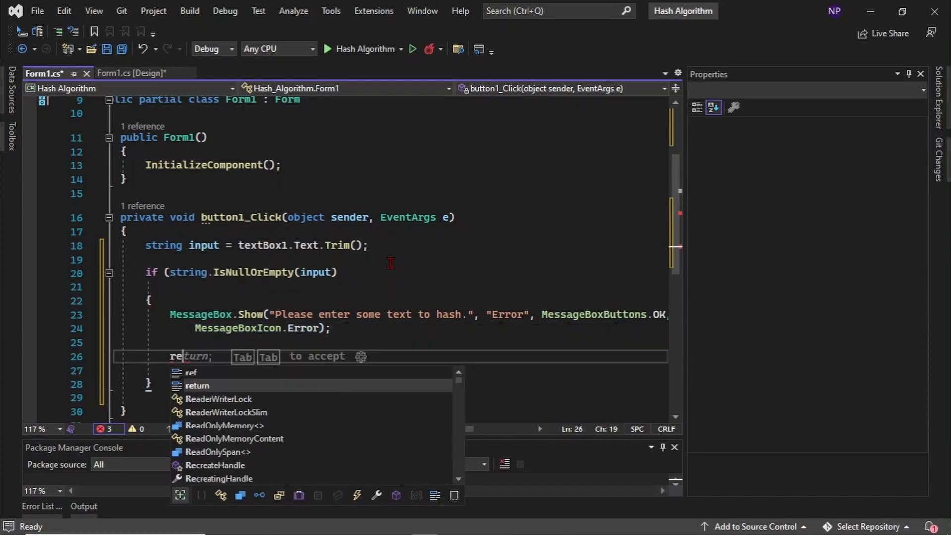
{"action": "key", "text": "Tab"}
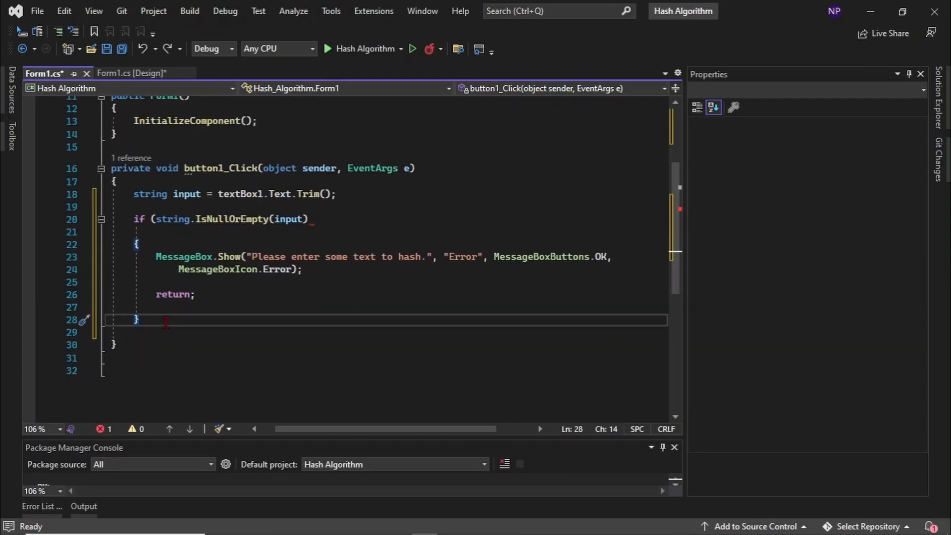
Step: Declare 'HashAlgorithm algorythm = null' and start an 'if (radioButton1.Checked)' block
{"action": "type", "text": "Hash"}
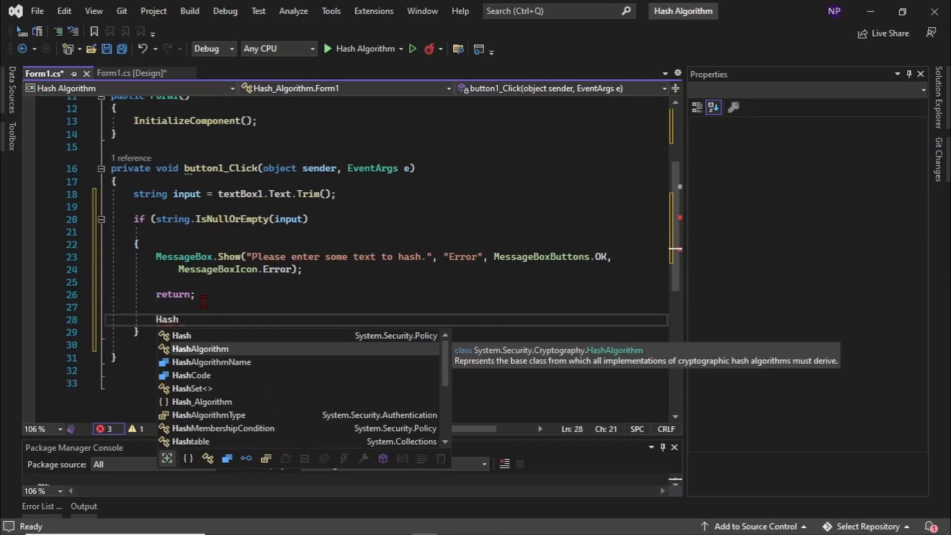
{"action": "type", "text": "Algorithm algorythm"}
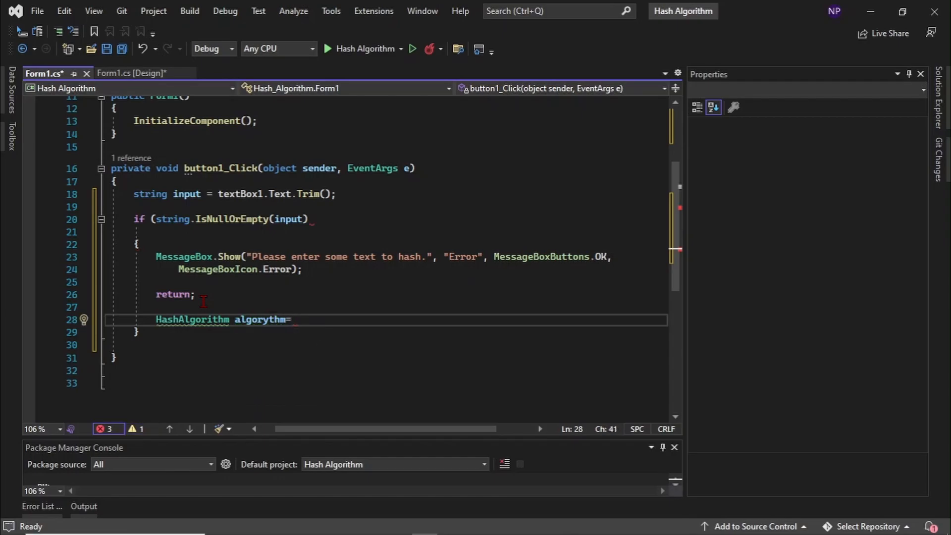
{"action": "type", "text": "= null"}
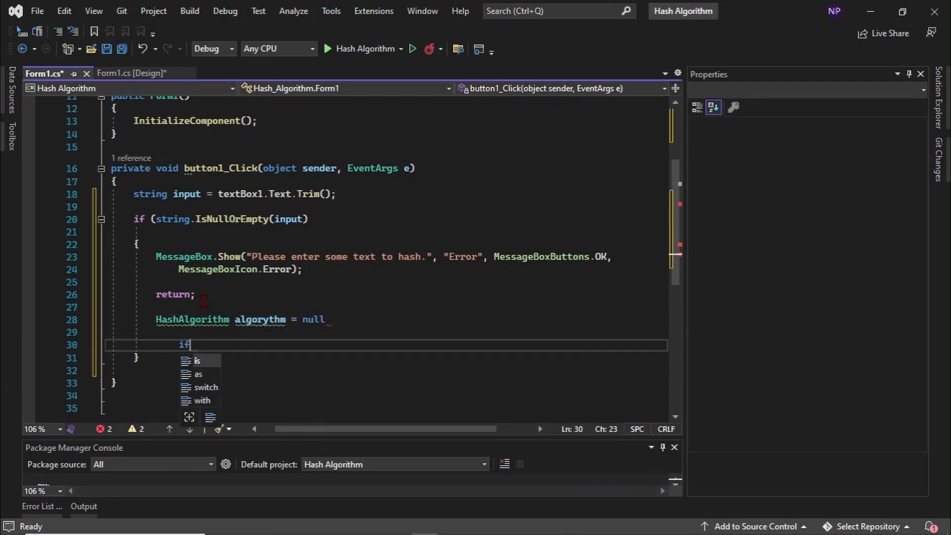
{"action": "type", "text": "(radioButton1SHA"}
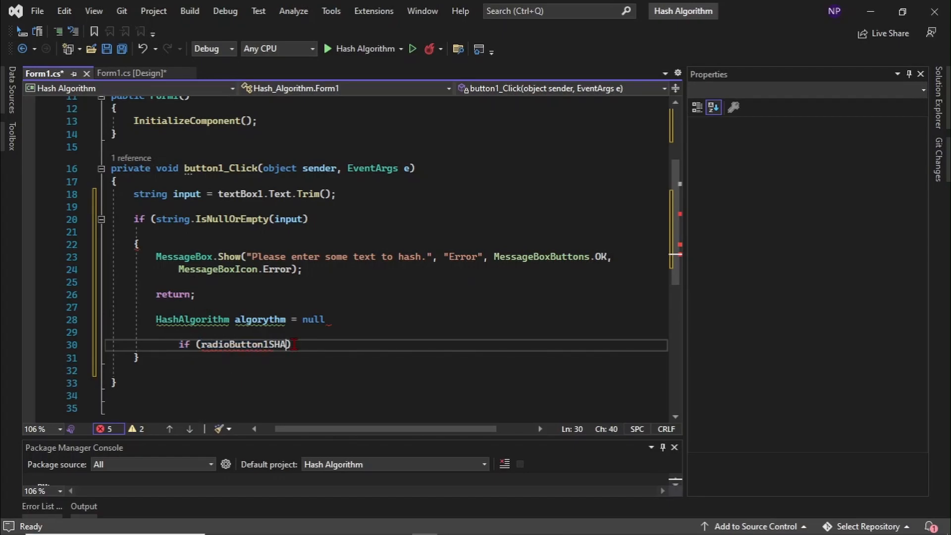
{"action": "key", "text": "Backspace"}
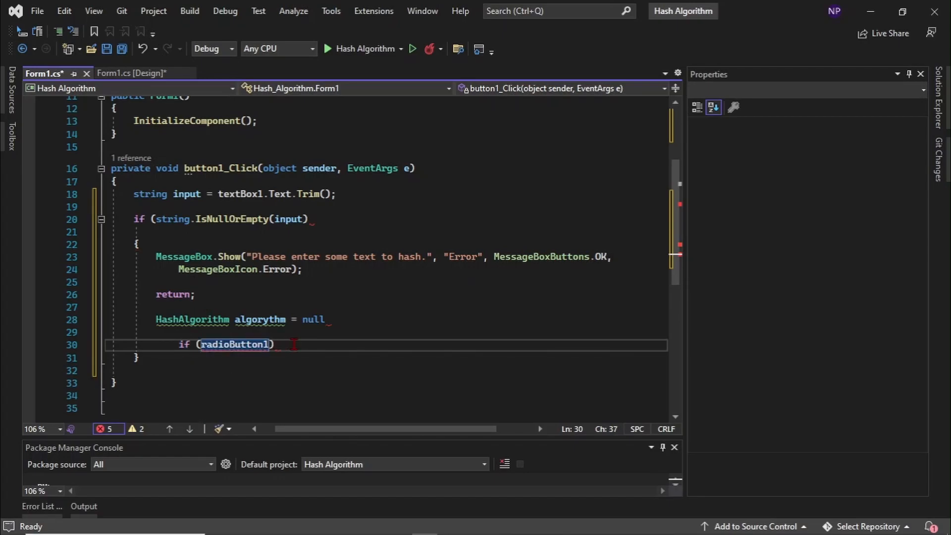
{"action": "type", "text": ".Checked"}
{"action": "type", "text": "algorythm ="}
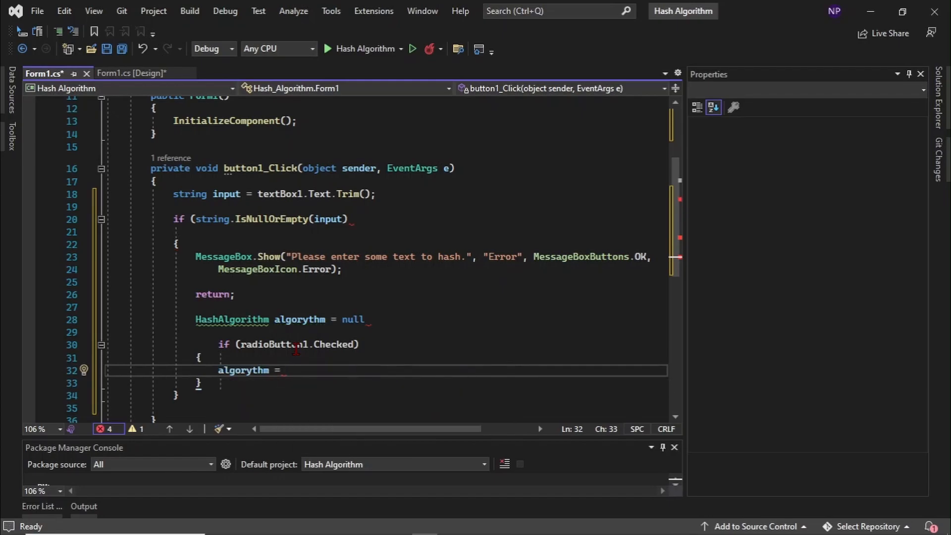
Step: Assign SHA256.Create() to the algorithm inside the radioButton1 block
{"action": "left_click", "coordinate": [285, 370]}
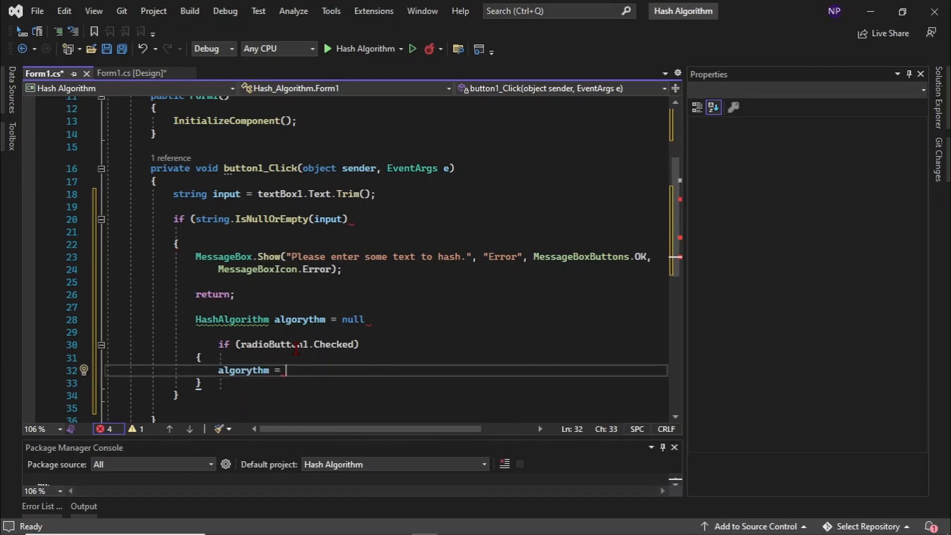
{"action": "type", "text": "ra"}
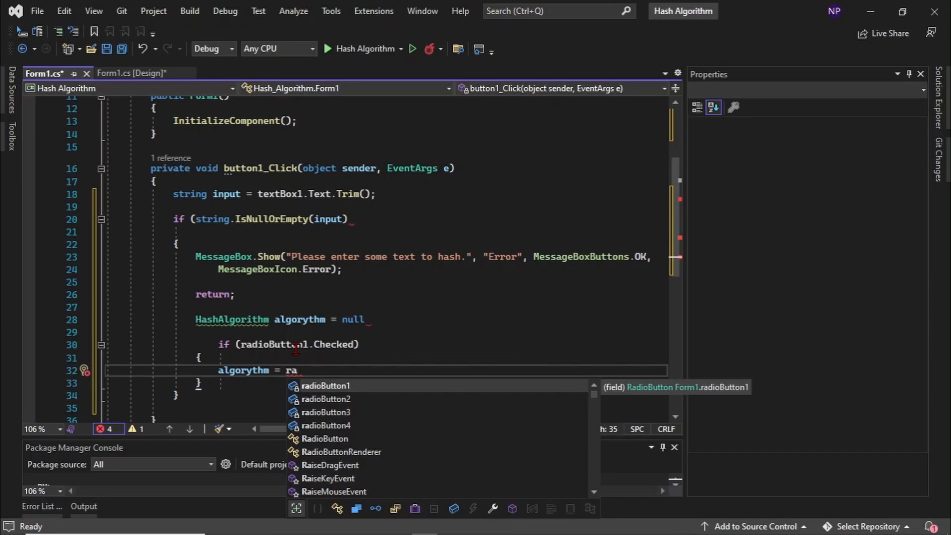
{"action": "type", "text": "SHA256.Create"}
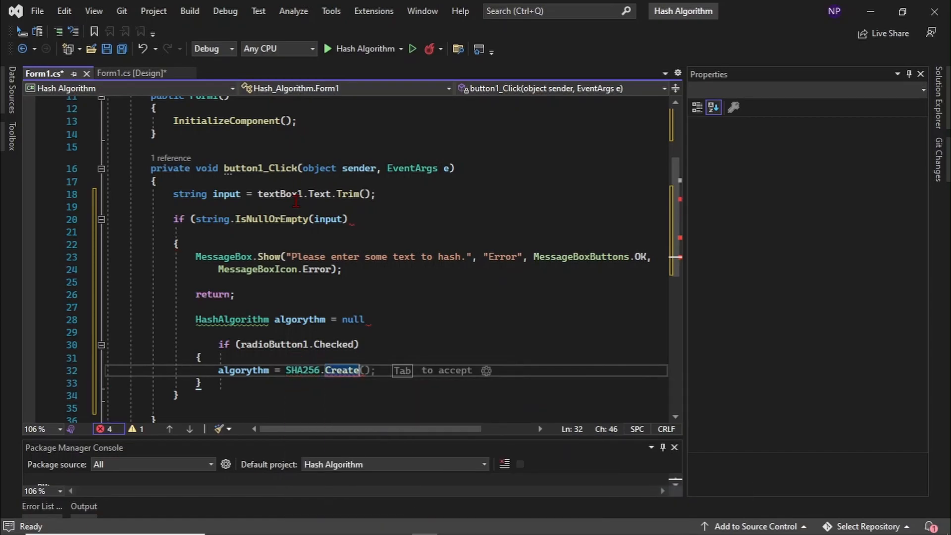
{"action": "key", "text": "Tab"}
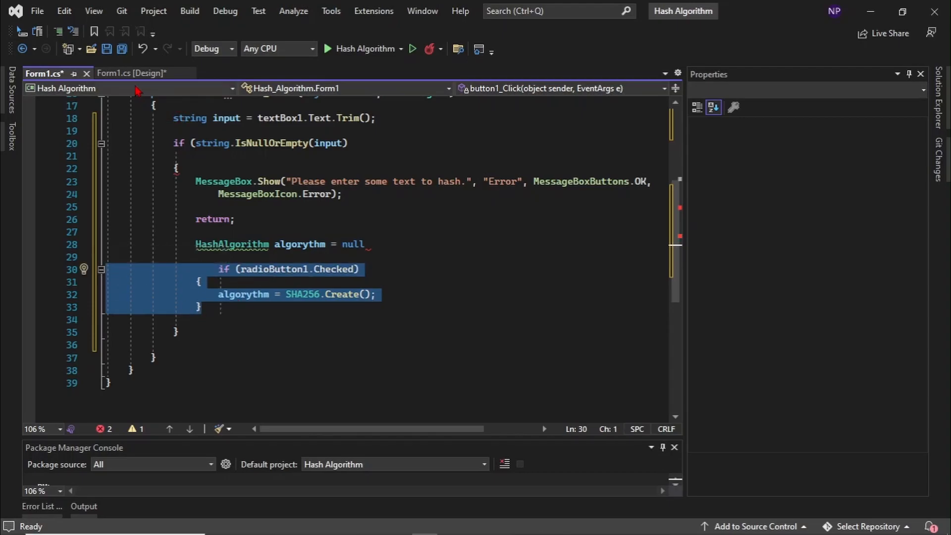
Step: Edit the pasted blocks so radioButton2–4 assign SHA384, SHA512 and MD5
{"action": "scroll", "scroll_direction": "down", "scroll_amount": 3}
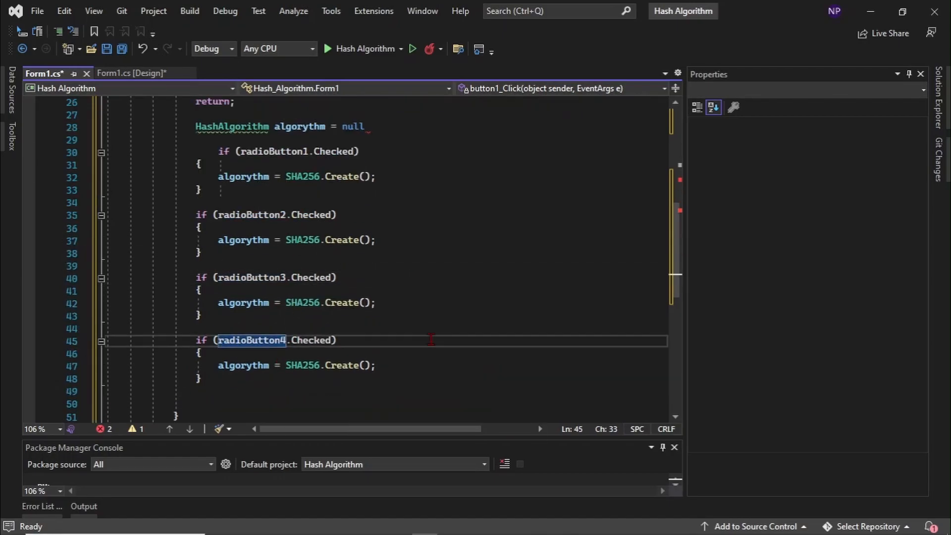
{"action": "left_click", "coordinate": [132, 73]}
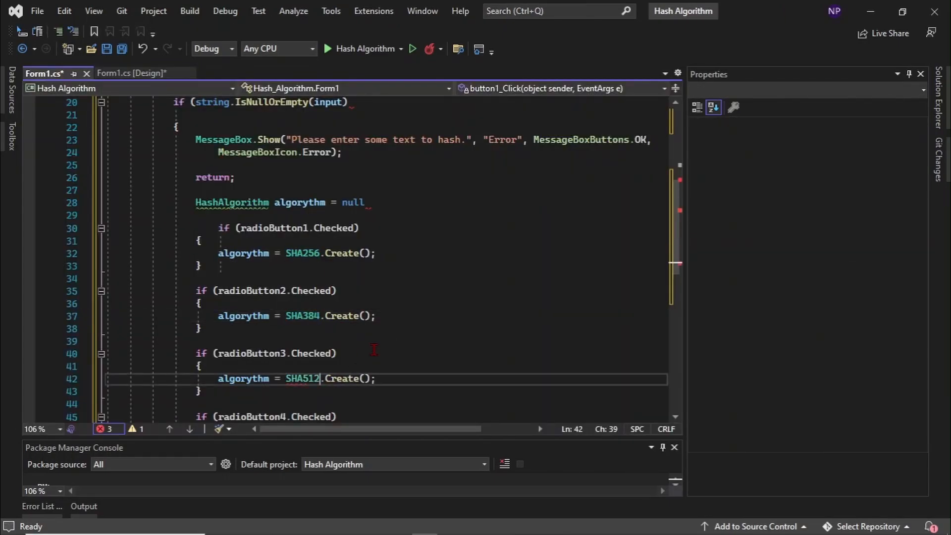
{"action": "type", "text": "MD5.Create();"}
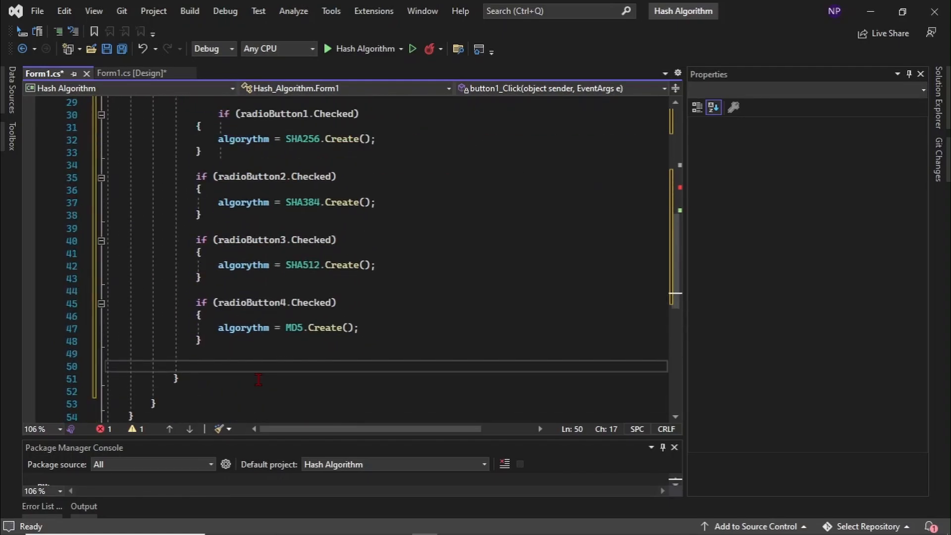
Step: Add inputBytes = Encoding.UTF8.GetBytes(input) and hashBytes = algorythm.ComputeHash(inputBytes)
{"action": "type", "text": "byte"}
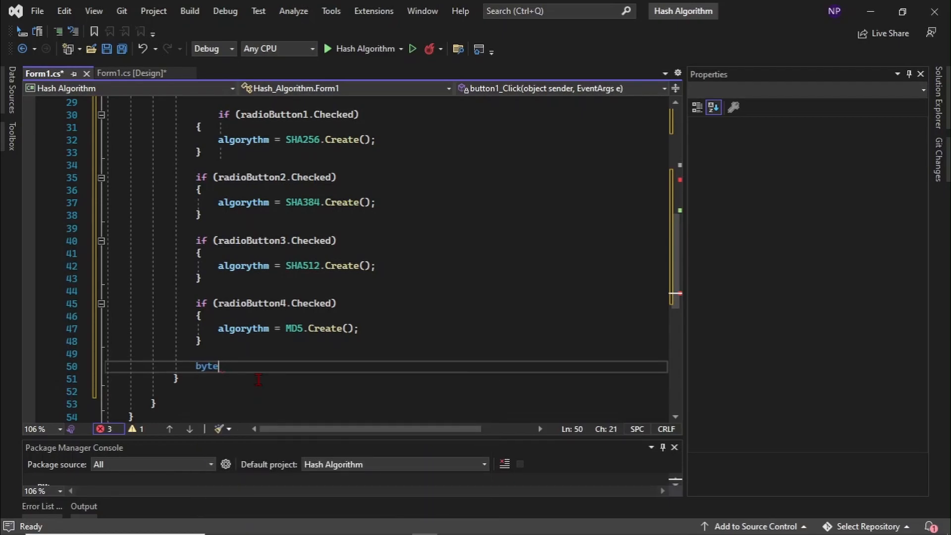
{"action": "type", "text": "[] inputBytes"}
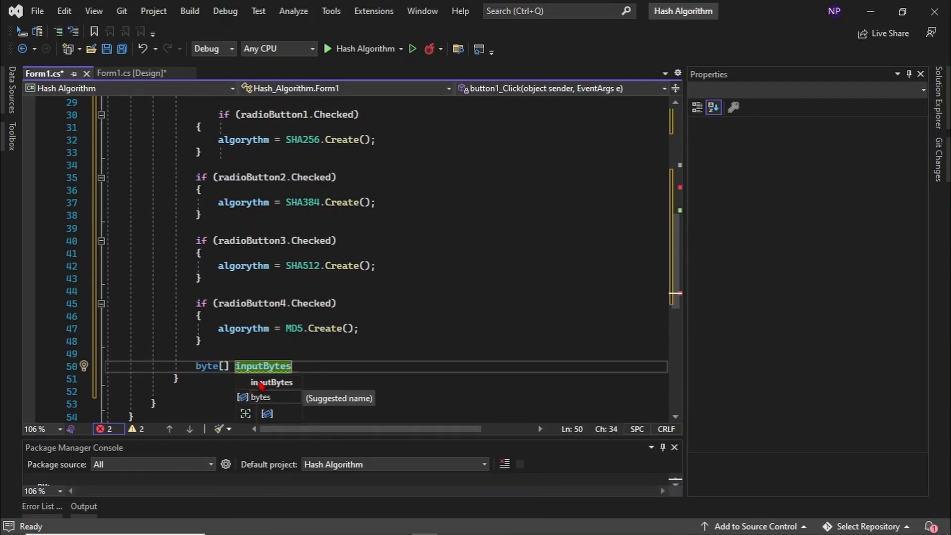
{"action": "type", "text": "= Encoding.UTF8.GetBytes(input);"}
{"action": "type", "text": "byte["}
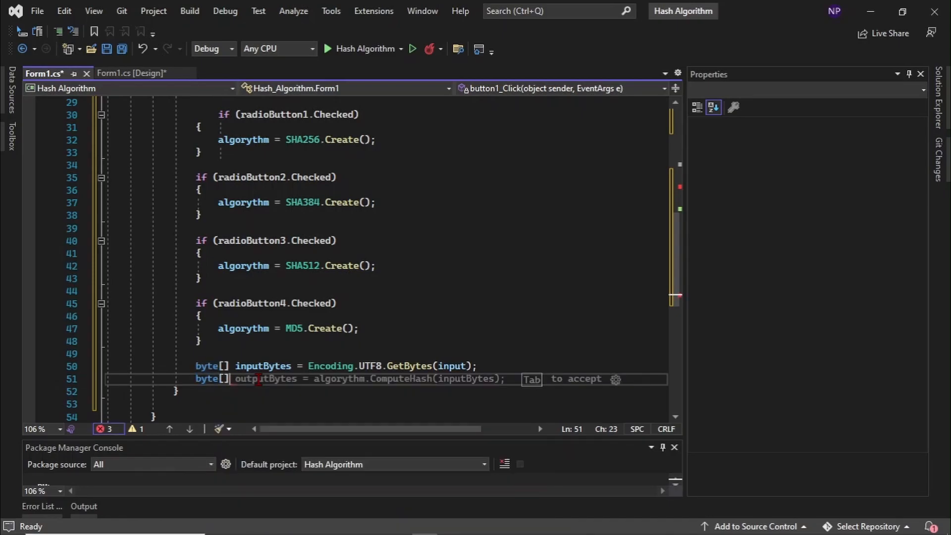
{"action": "type", "text": "hashBytes ="}
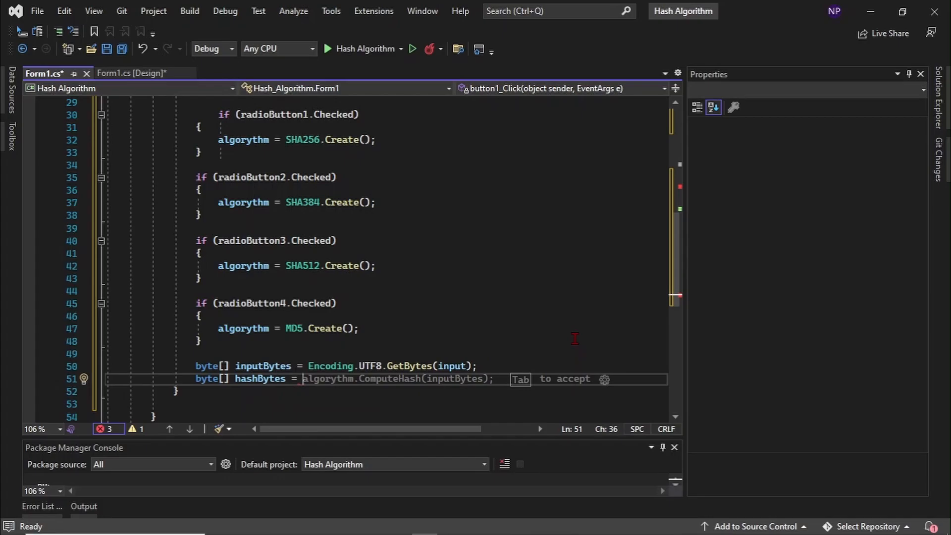
{"action": "type", "text": "Query"}
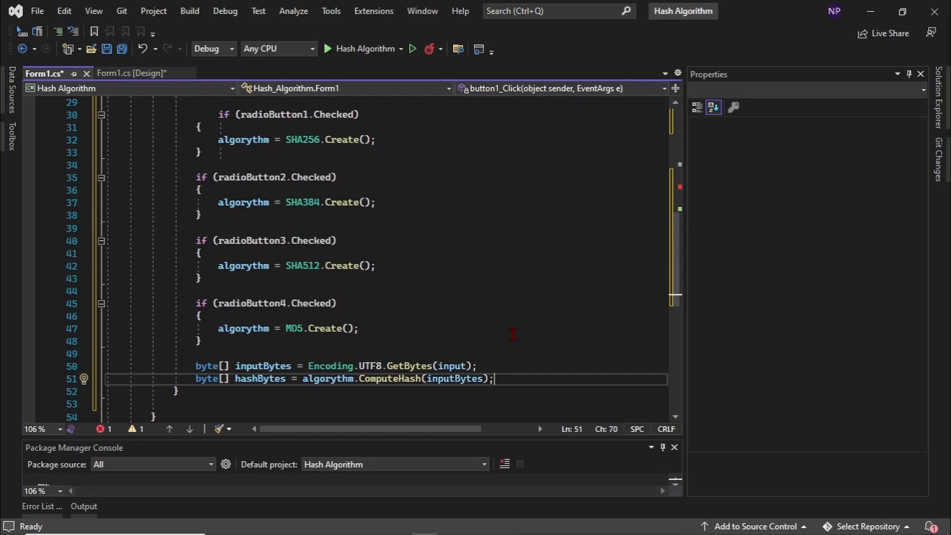
{"action": "key", "text": "enter"}
{"action": "type", "text": "string hashString = BitConverter.ToString(h);"}
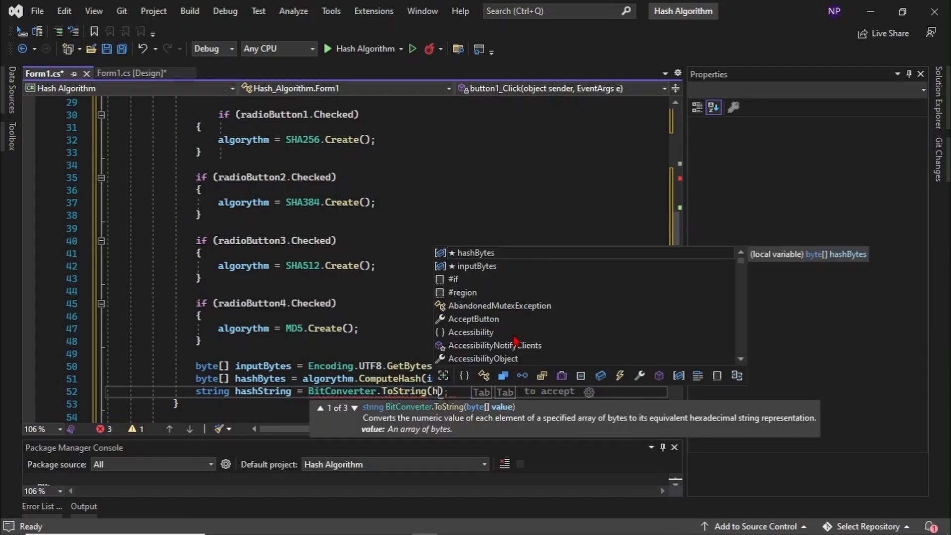
Step: Build hashString = BitConverter.ToString(hashBytes).Replace("-", "") and begin the output assignment
{"action": "key", "text": "Tab"}
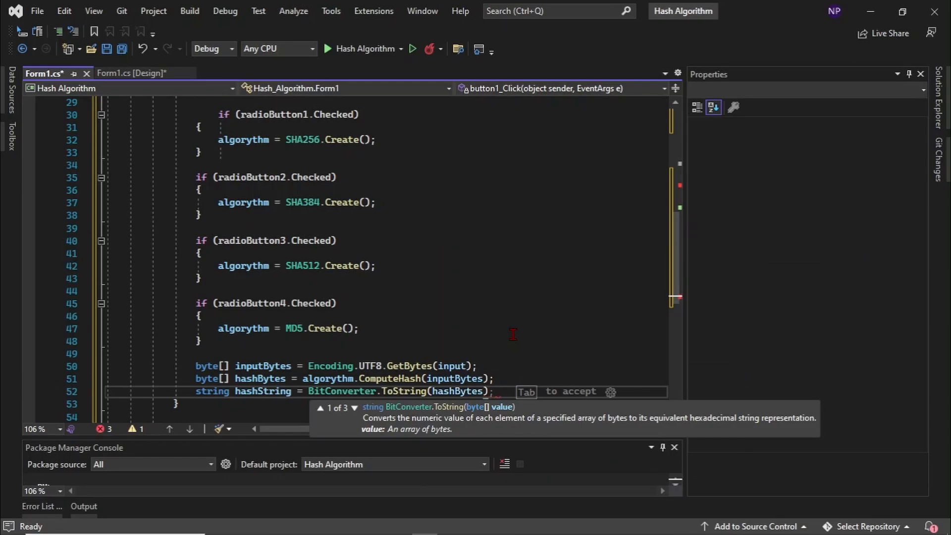
{"action": "type", "text": ".R"}
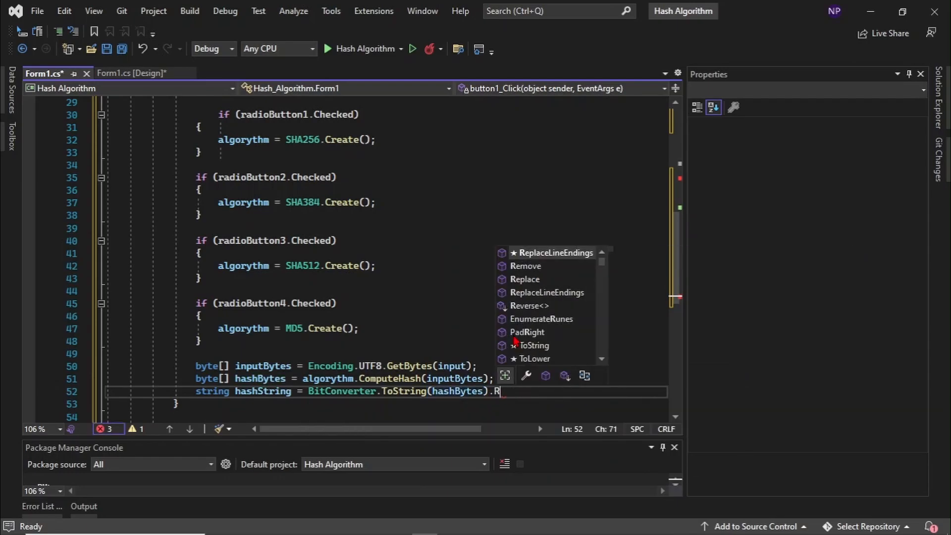
{"action": "left_click", "coordinate": [525, 280]}
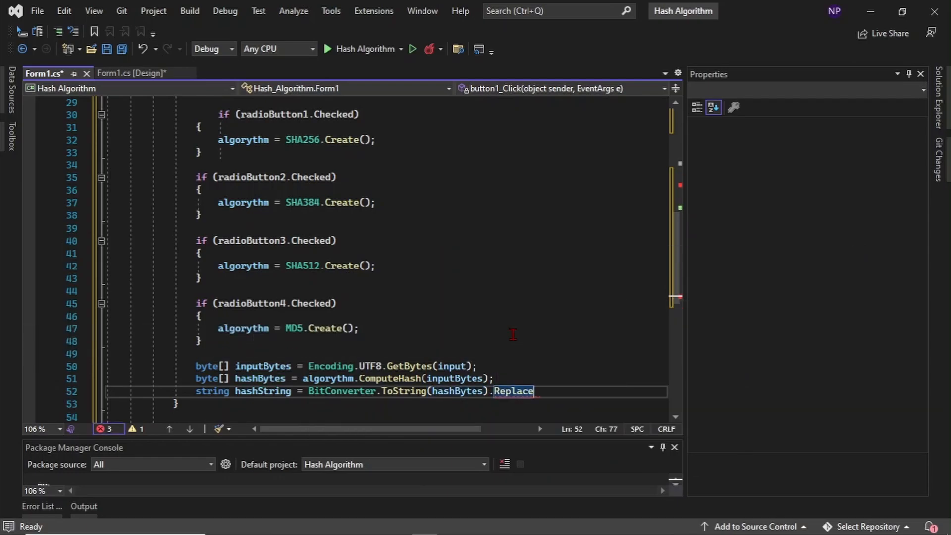
{"action": "type", "text": "(\"\")"}
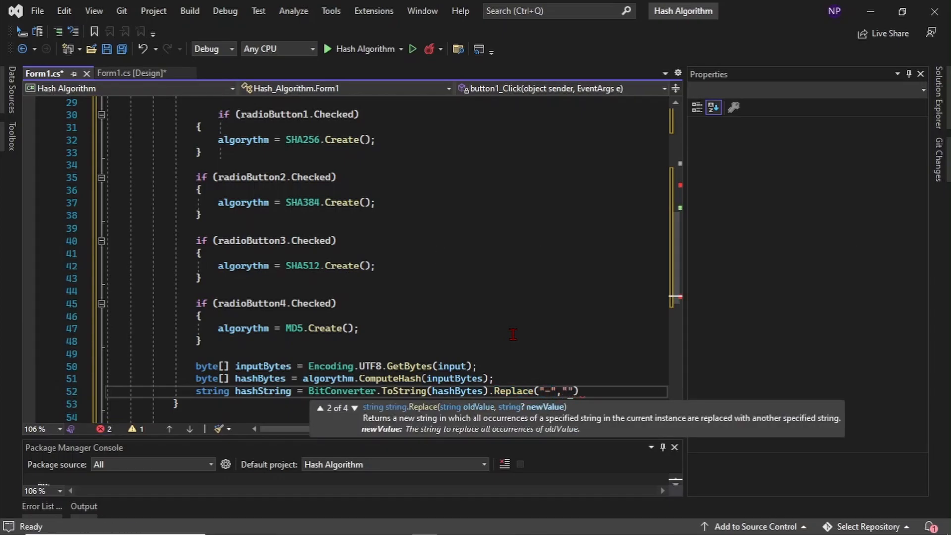
{"action": "type", "text": ");"}
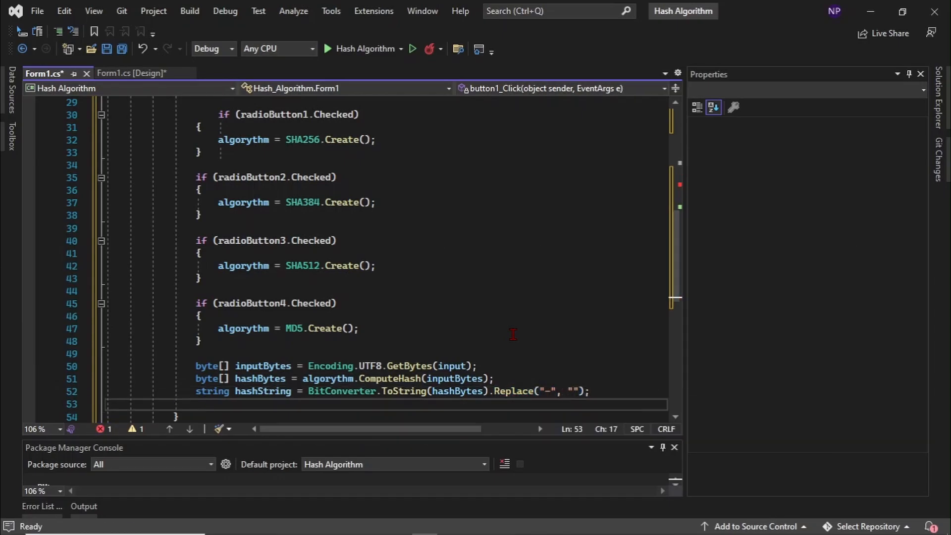
{"action": "type", "text": "text"}
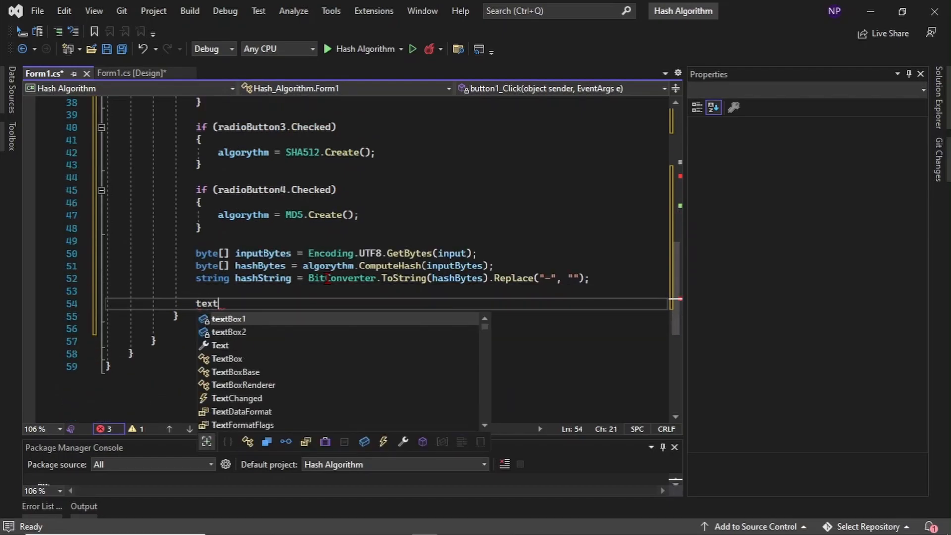
Step: Confirm the output box name in the Designer and assign textBox2.Text = hashString;
{"action": "left_click", "coordinate": [131, 73]}
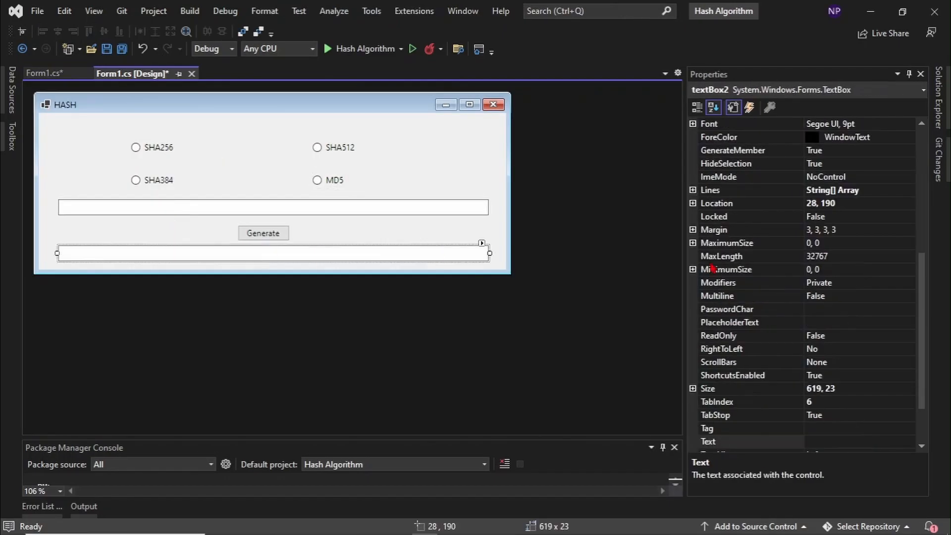
{"action": "left_click", "coordinate": [42, 72]}
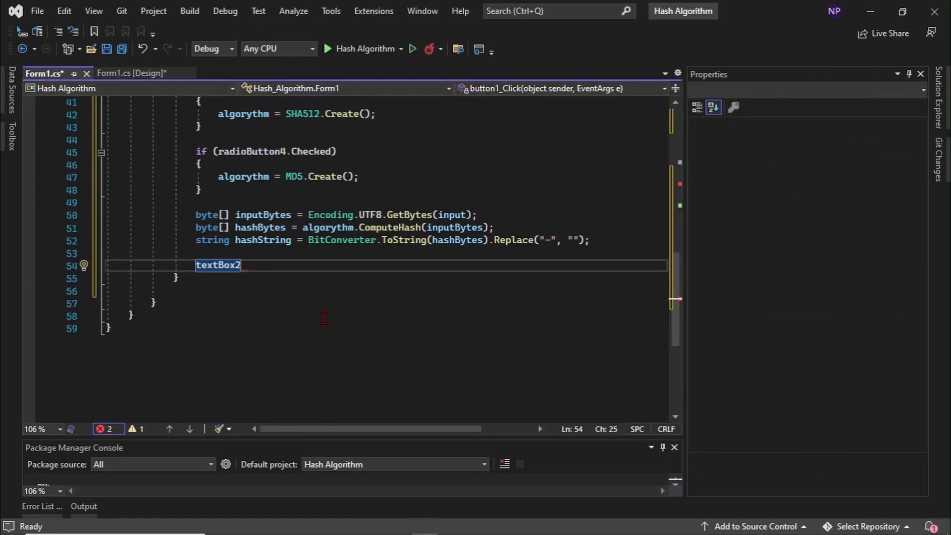
{"action": "type", "text": ".Text ="}
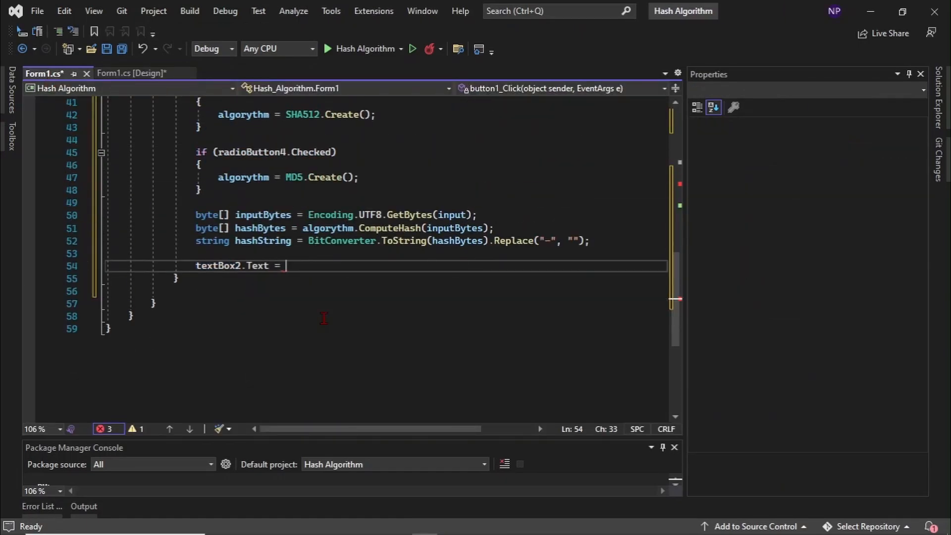
{"action": "type", "text": "hashString;"}
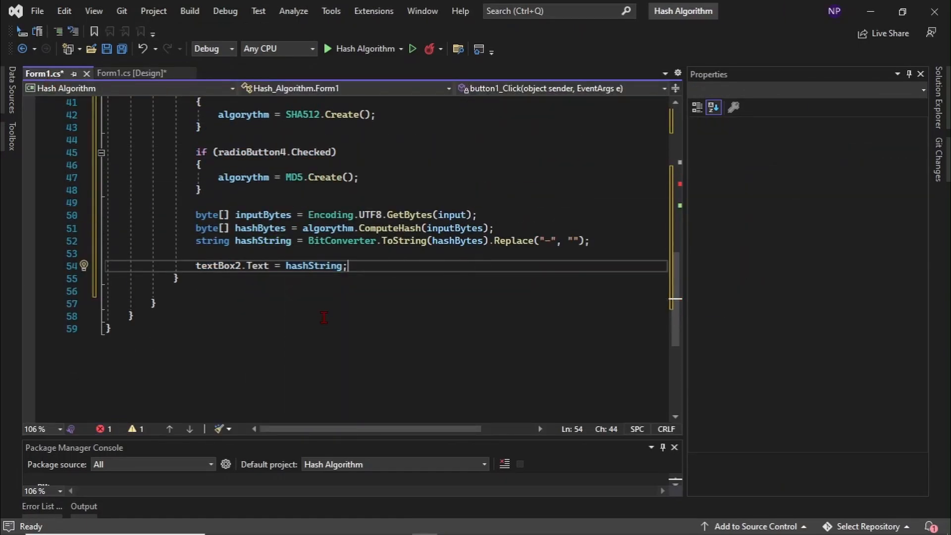
{"action": "scroll", "scroll_direction": "down", "scroll_amount": 3}
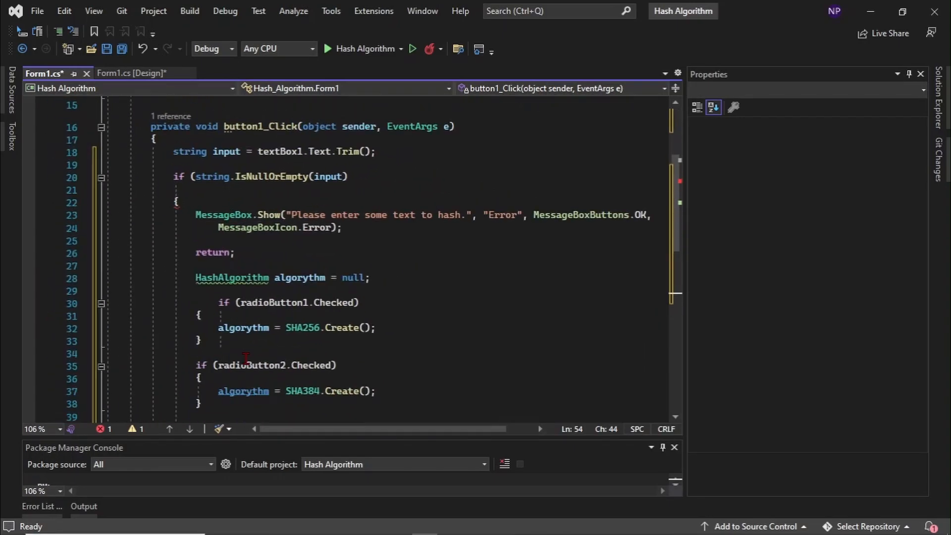
Step: Add the missing closing brace after return; to end the IsNullOrEmpty if block
{"action": "scroll", "scroll_direction": "down", "scroll_amount": 3}
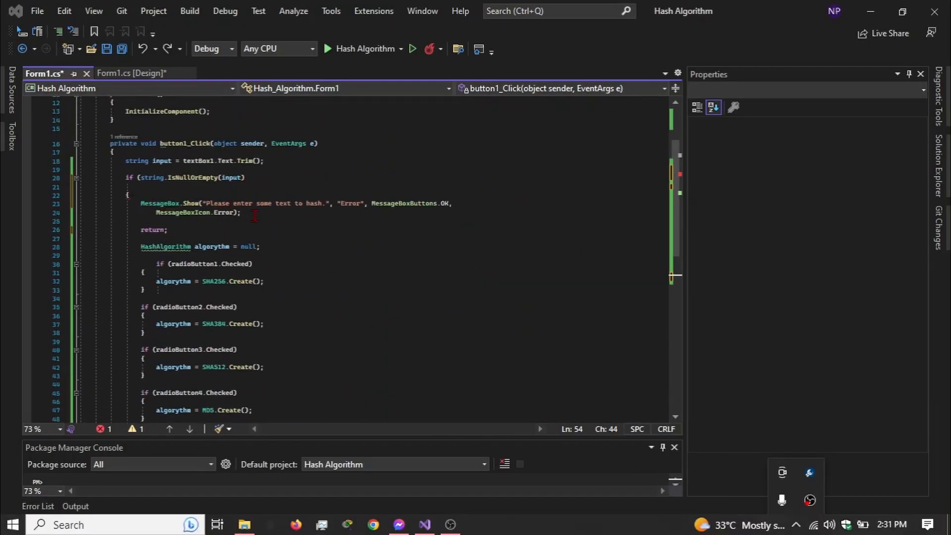
{"action": "double_click", "coordinate": [152, 229]}
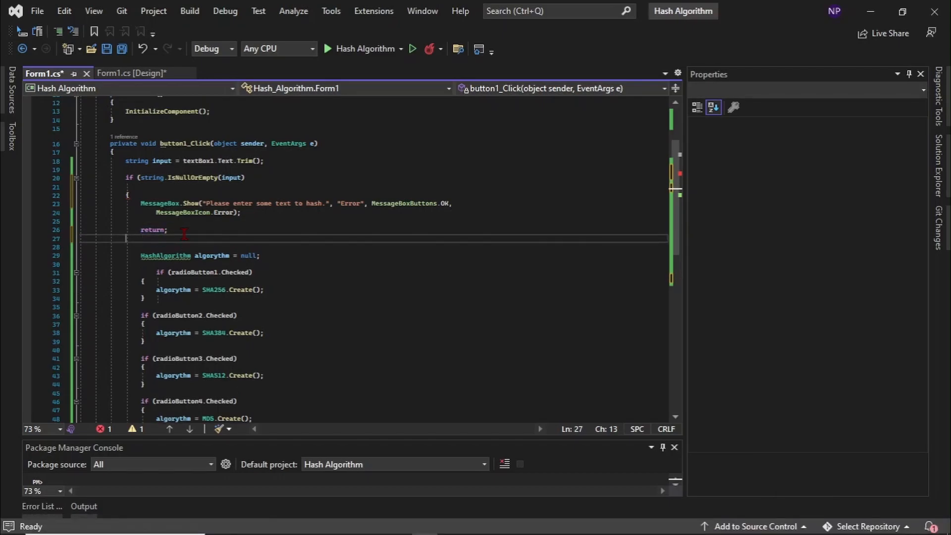
{"action": "type", "text": "}"}
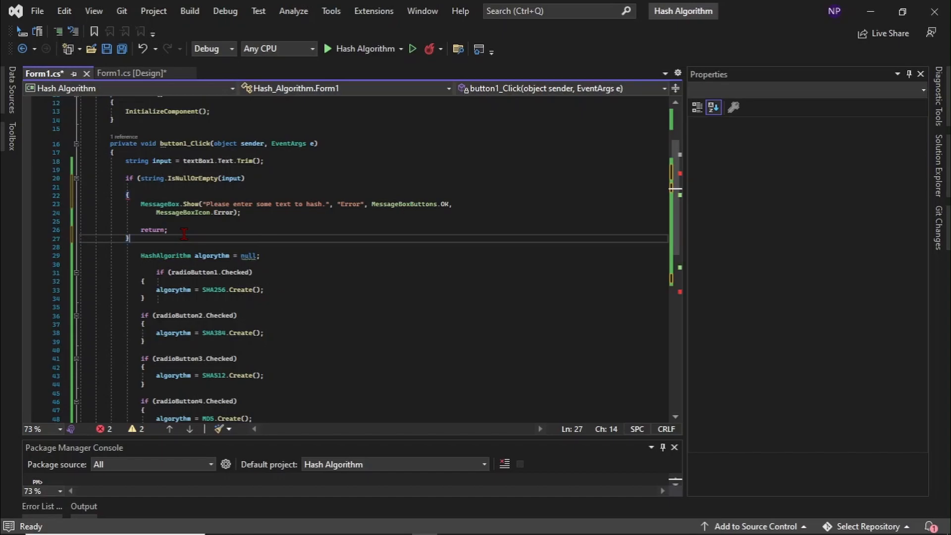
{"action": "scroll", "scroll_direction": "down", "scroll_amount": 3}
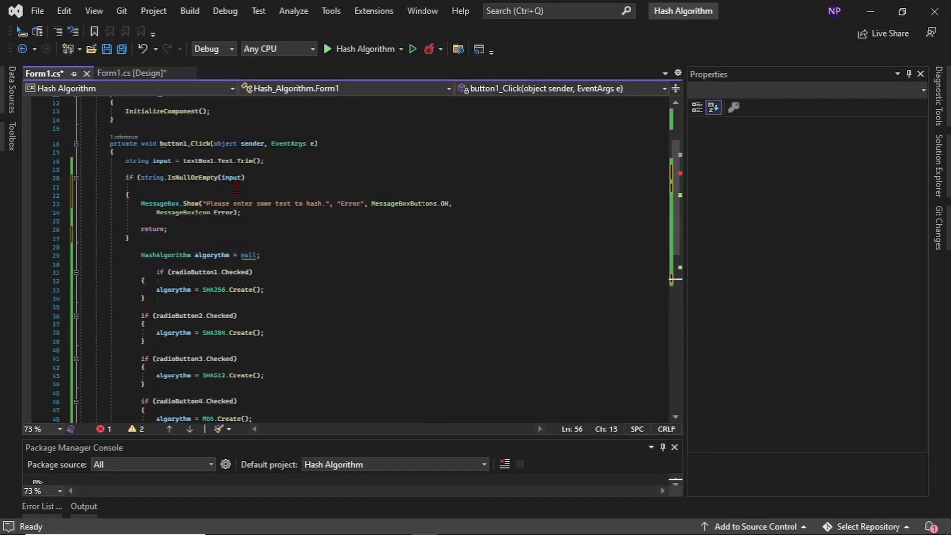
{"action": "left_click", "coordinate": [249, 177]}
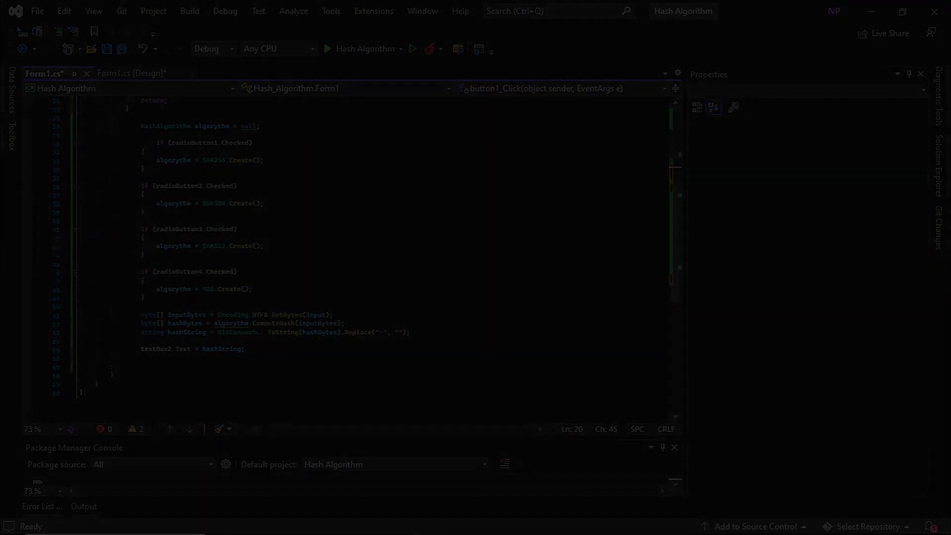
Step: Set radioButton1's BackColor, trying Silver and dark blue before settling on Cyan
{"action": "left_click", "coordinate": [131, 73]}
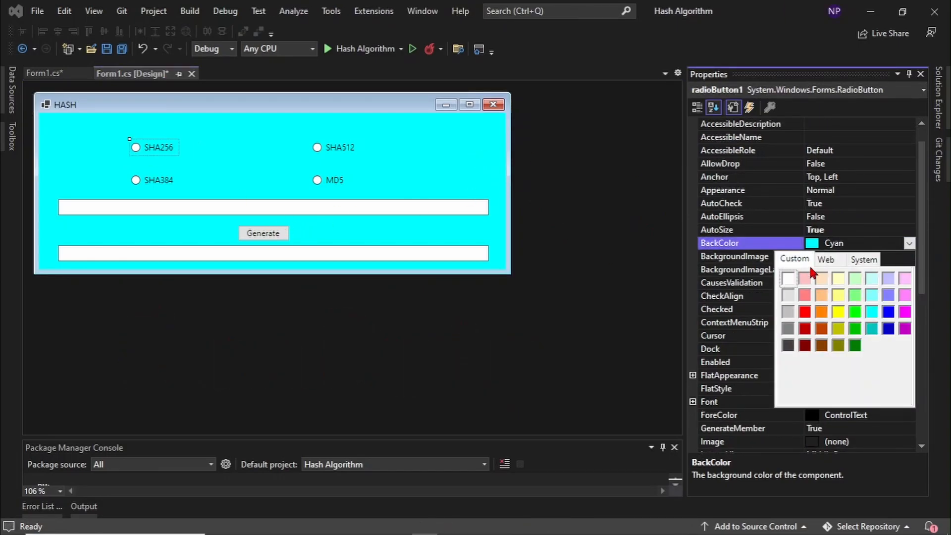
{"action": "left_click", "coordinate": [805, 312]}
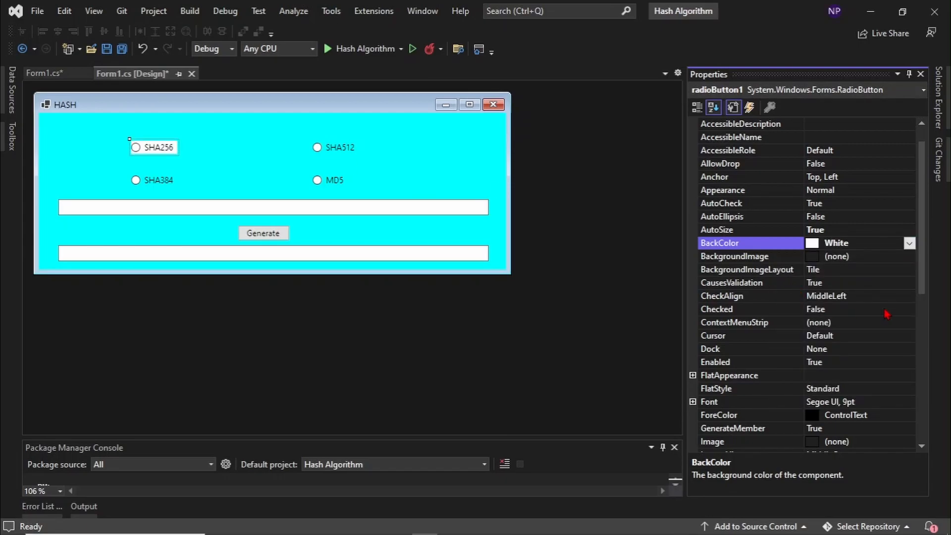
{"action": "left_click", "coordinate": [909, 243]}
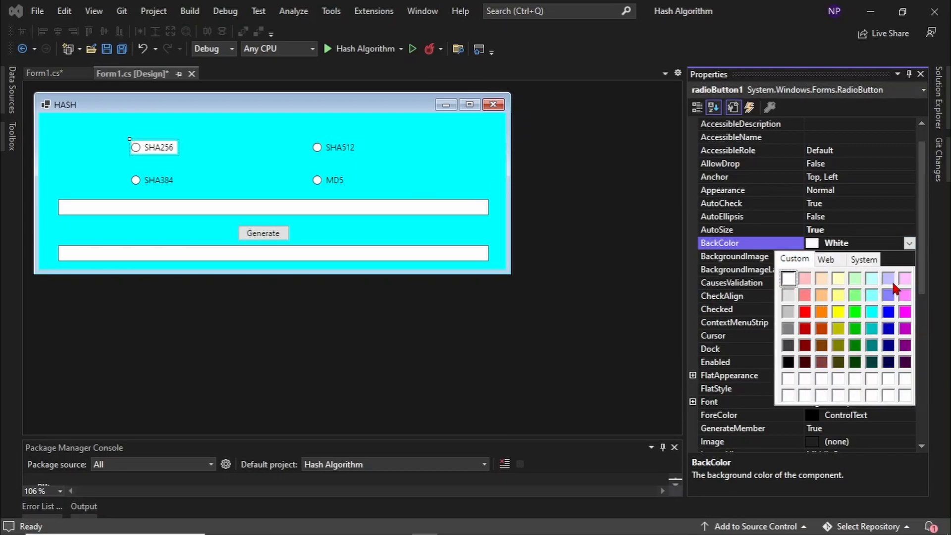
{"action": "left_click", "coordinate": [825, 259]}
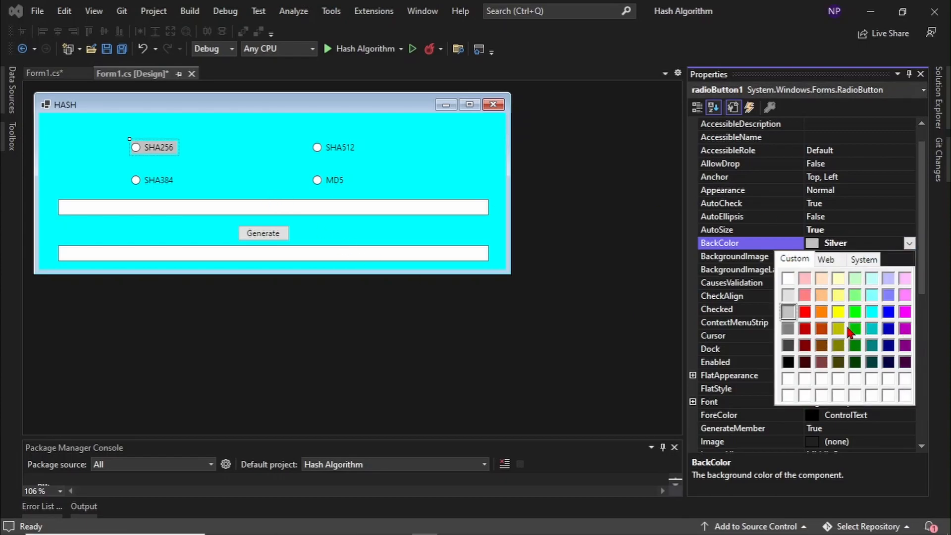
{"action": "mouse_move", "coordinate": [880, 306]}
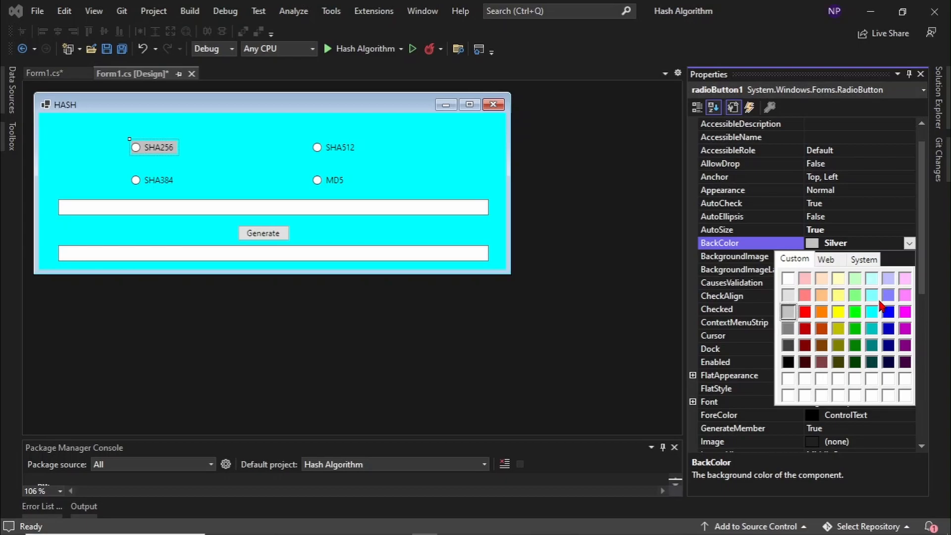
{"action": "left_click", "coordinate": [888, 311]}
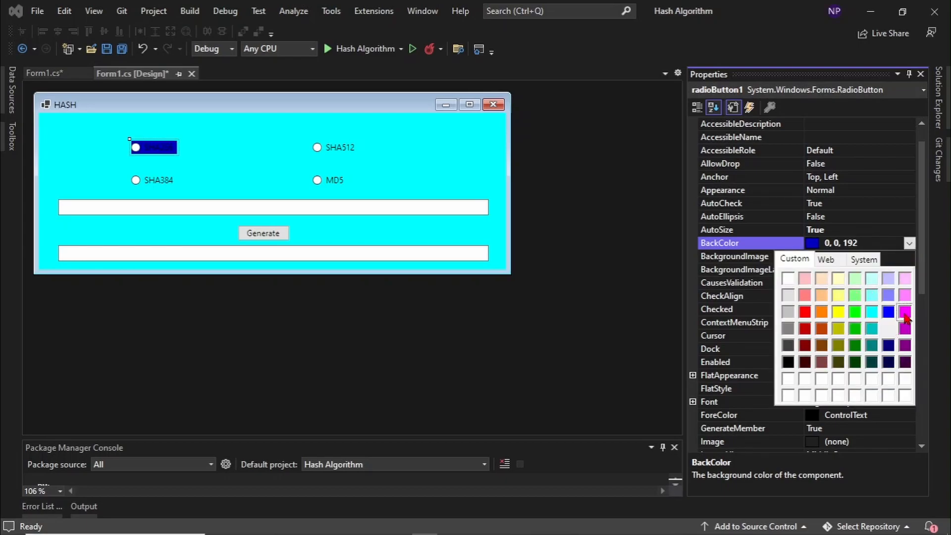
{"action": "left_click", "coordinate": [905, 312]}
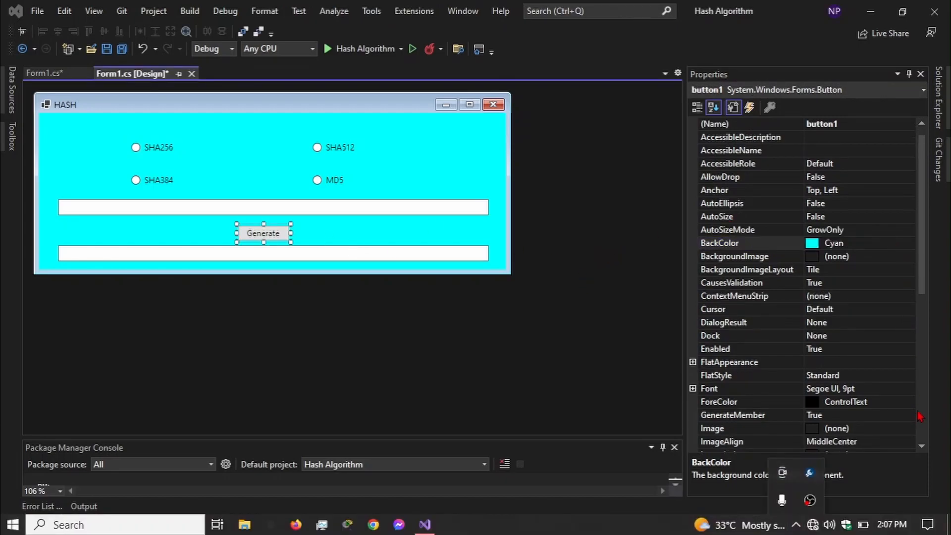
Step: Give the SHA256 option a red background and the SHA512 option a green one
{"action": "left_click", "coordinate": [910, 256]}
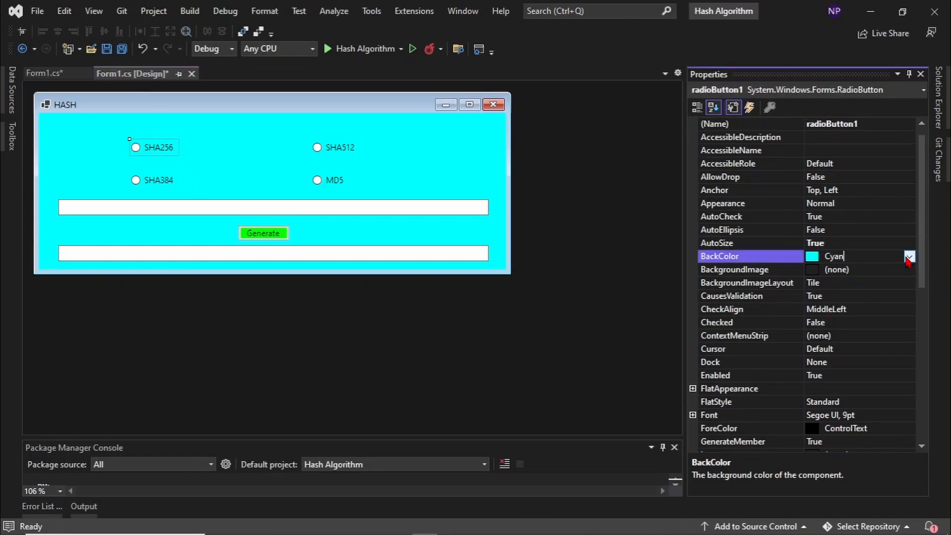
{"action": "left_click", "coordinate": [910, 256]}
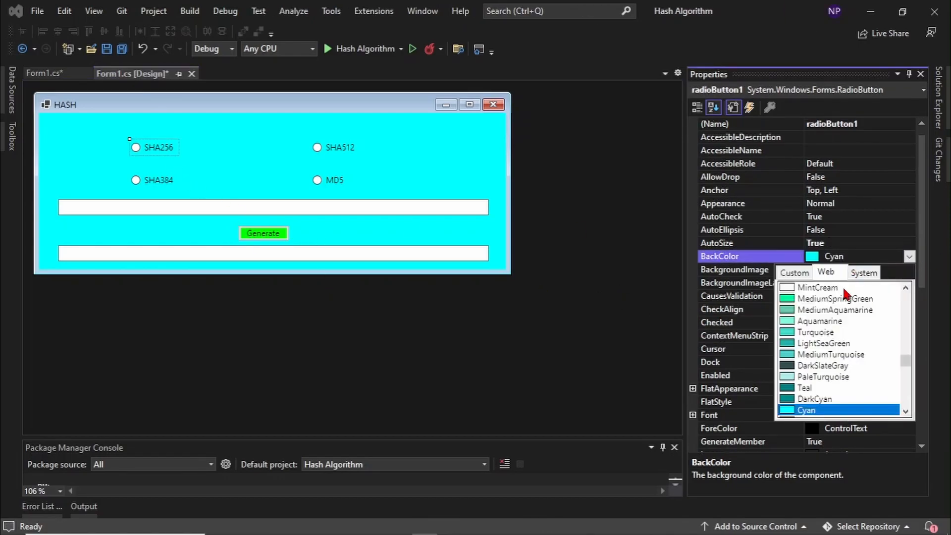
{"action": "left_click", "coordinate": [135, 148]}
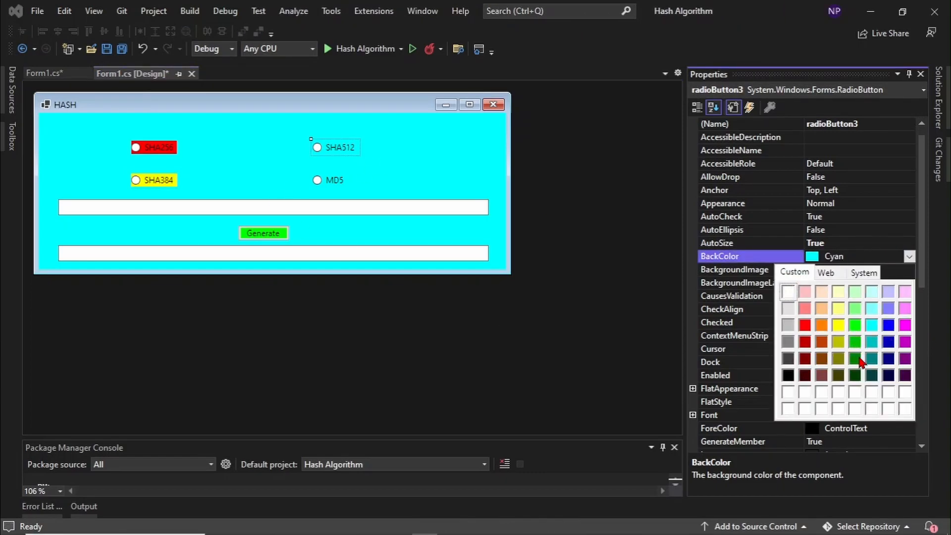
{"action": "left_click", "coordinate": [336, 148]}
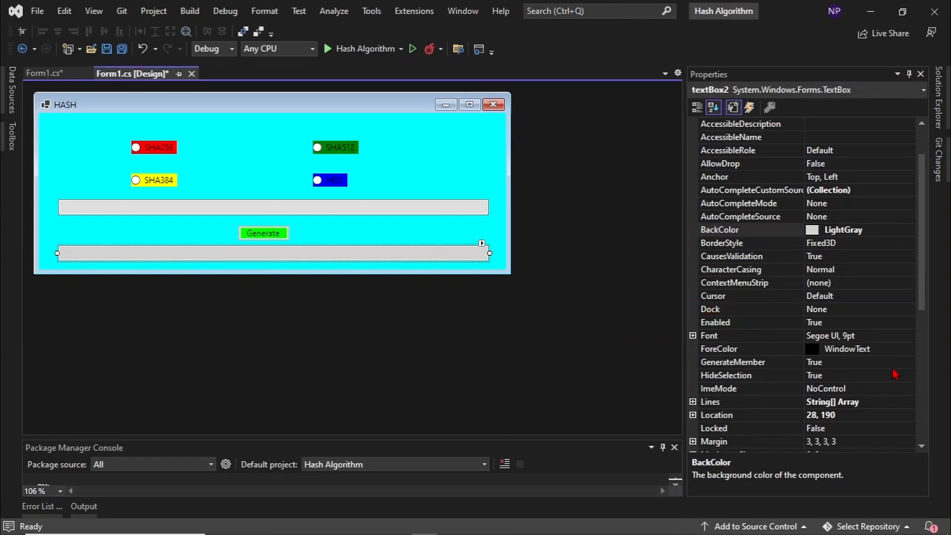
Step: Set button1's font to Gill Sans Ultra Bold, then choose a bold font for radioButton1
{"action": "left_click", "coordinate": [264, 232]}
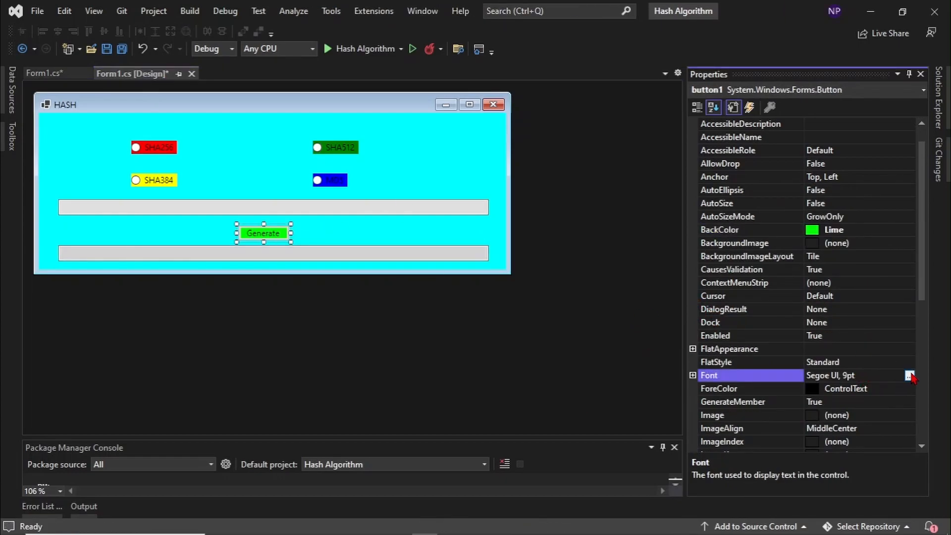
{"action": "left_click", "coordinate": [909, 374]}
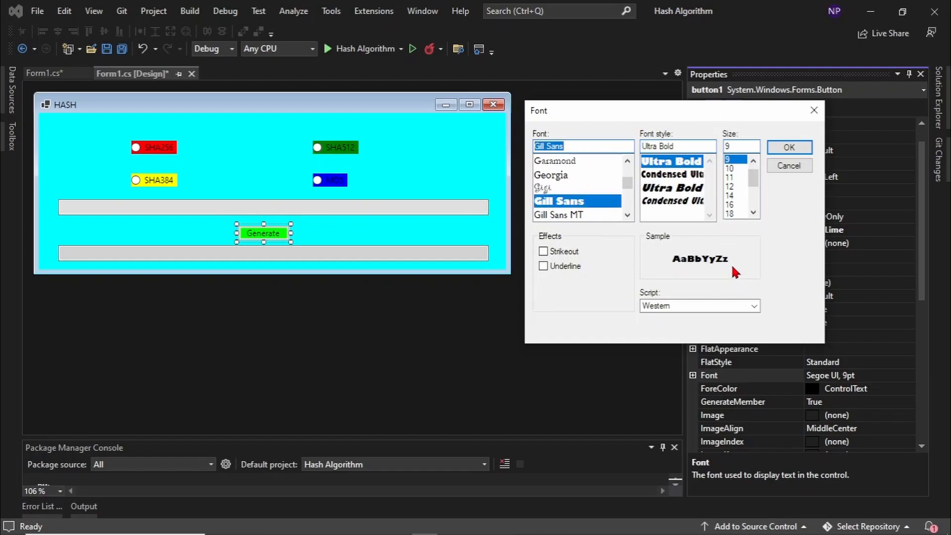
{"action": "left_click", "coordinate": [788, 147]}
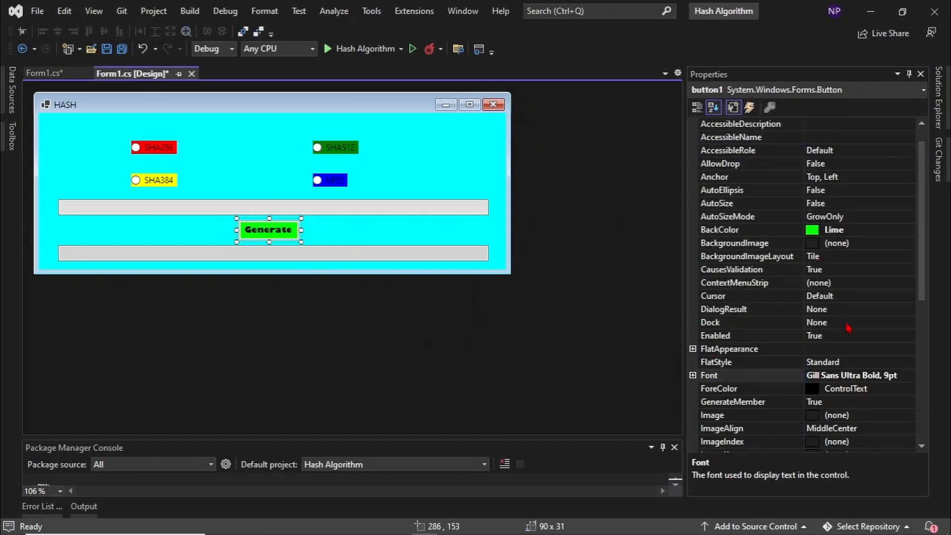
{"action": "left_click", "coordinate": [154, 146]}
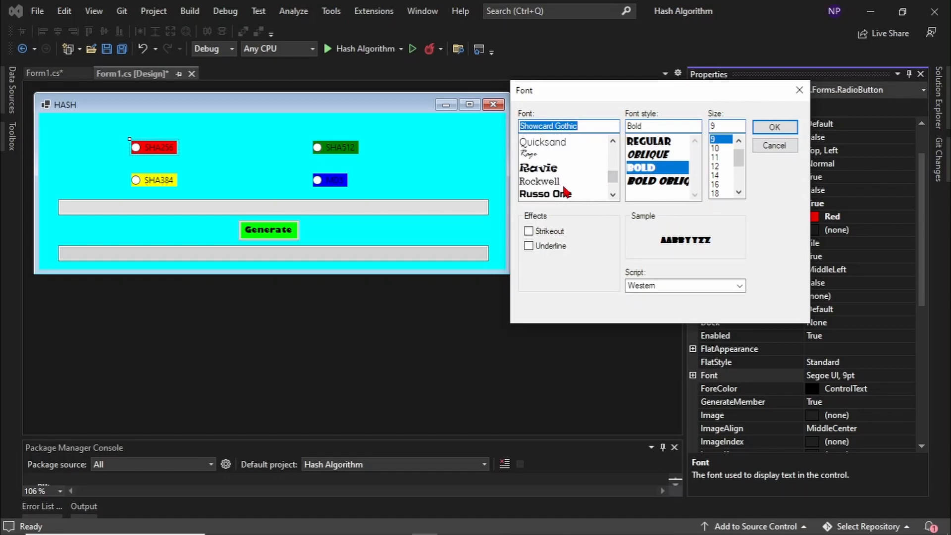
{"action": "scroll", "scroll_direction": "down", "scroll_amount": 3}
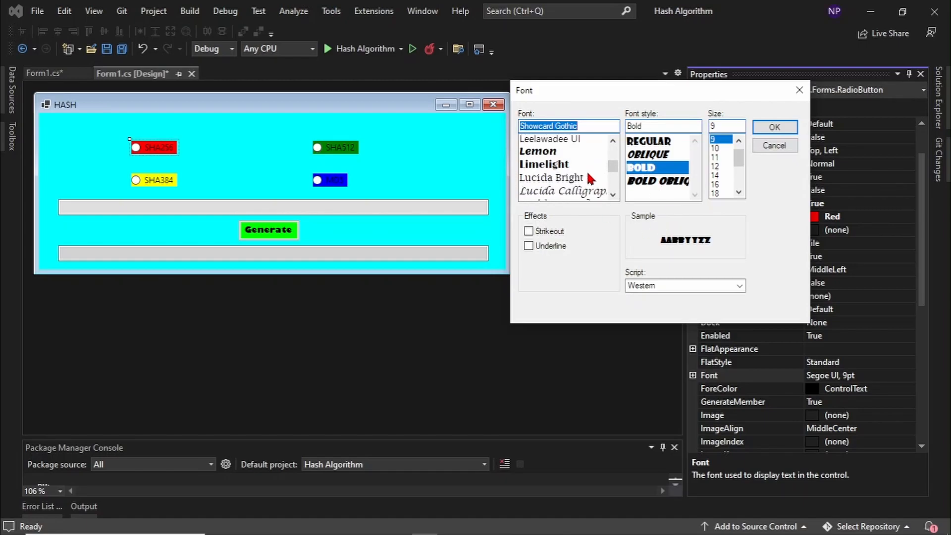
{"action": "scroll", "scroll_direction": "down", "scroll_amount": 3}
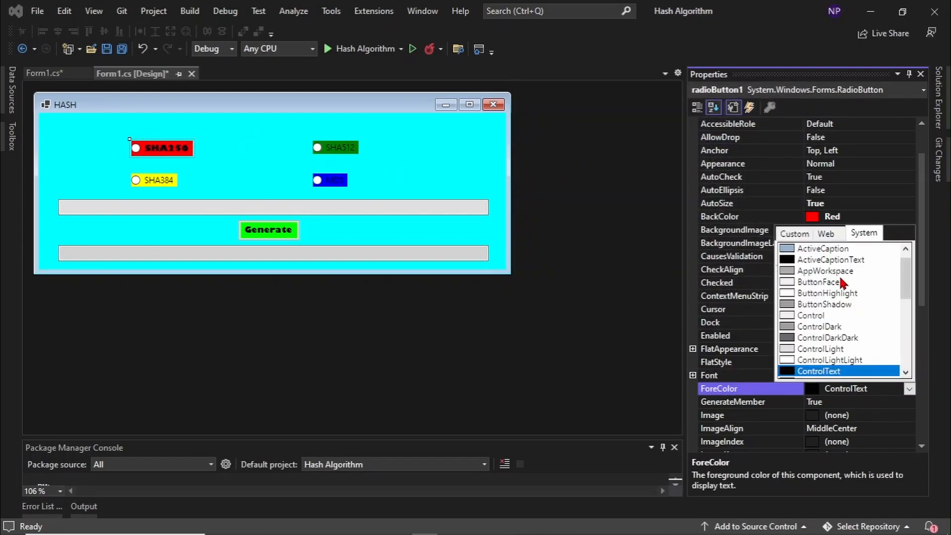
Step: Set radioButton1's ForeColor to White from the Custom palette
{"action": "left_click", "coordinate": [795, 235]}
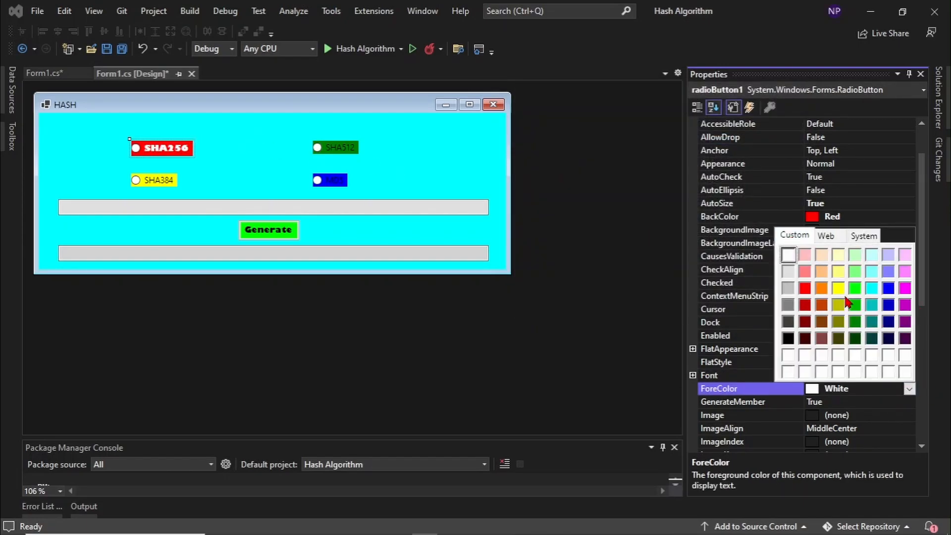
{"action": "left_click", "coordinate": [838, 288]}
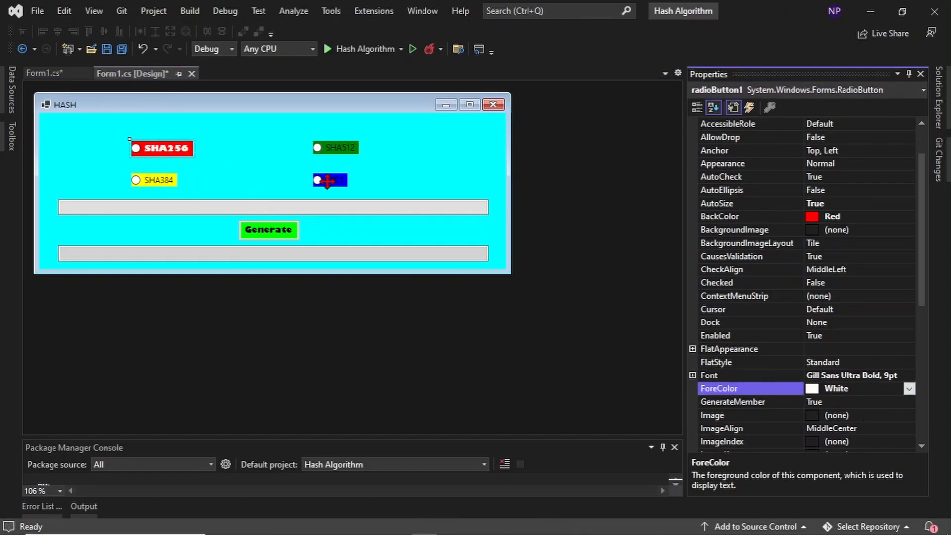
{"action": "left_click", "coordinate": [329, 180]}
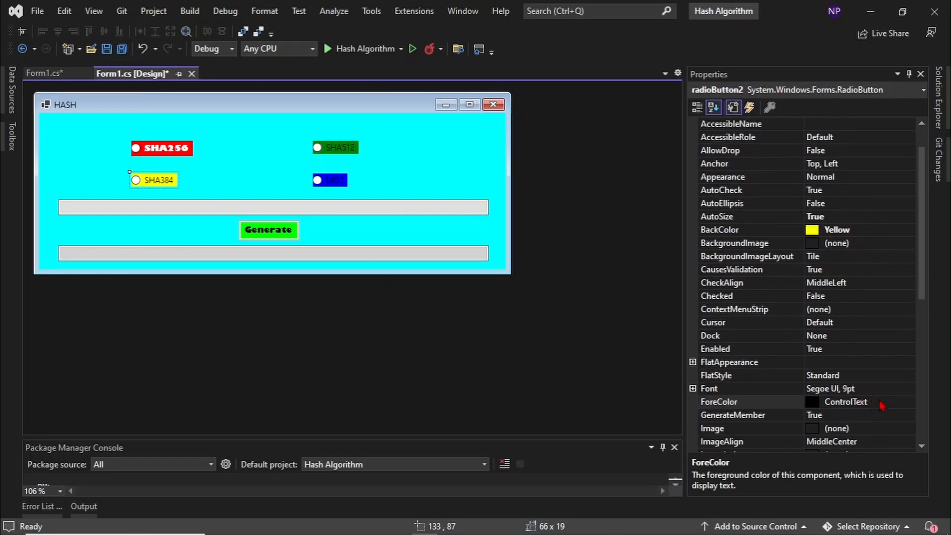
Step: Give radioButton2 black text and apply Gill Sans Ultra Bold to the remaining radio buttons
{"action": "left_click", "coordinate": [909, 402]}
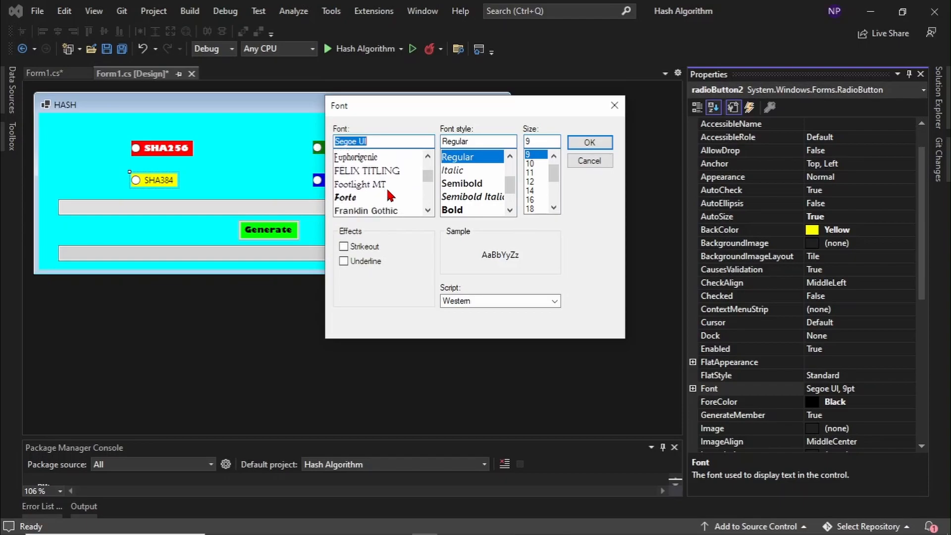
{"action": "left_click", "coordinate": [589, 142]}
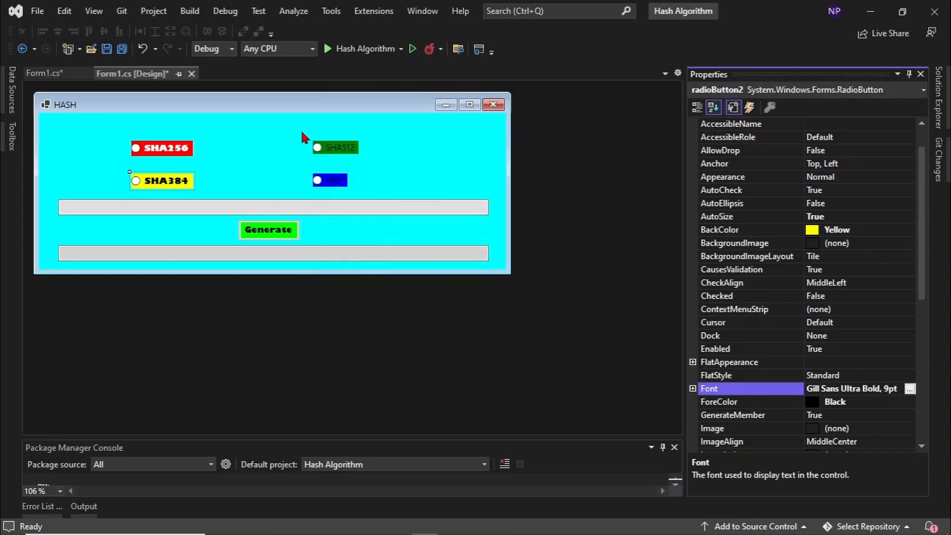
{"action": "left_click", "coordinate": [909, 388]}
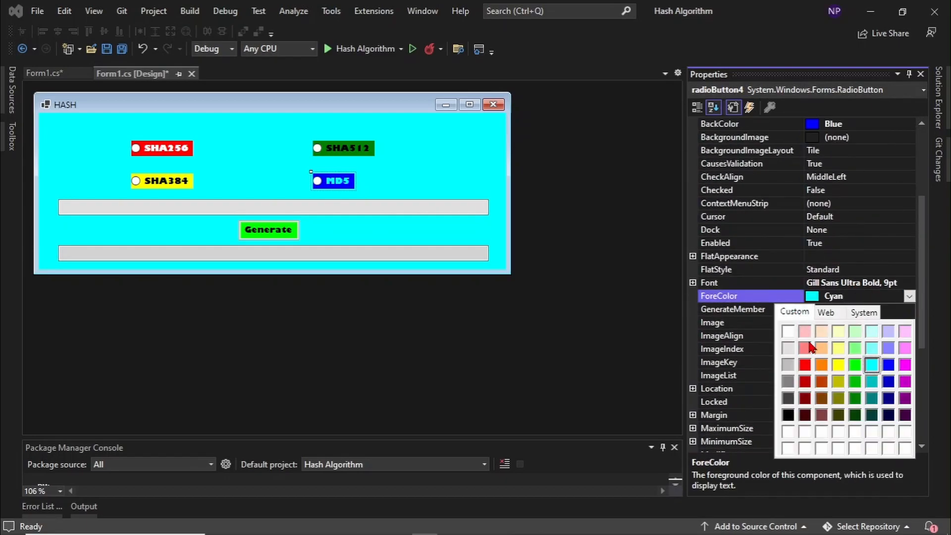
Step: Set radioButton4's ForeColor to White and radioButton3's to Cyan after trying Red
{"action": "left_click", "coordinate": [826, 313]}
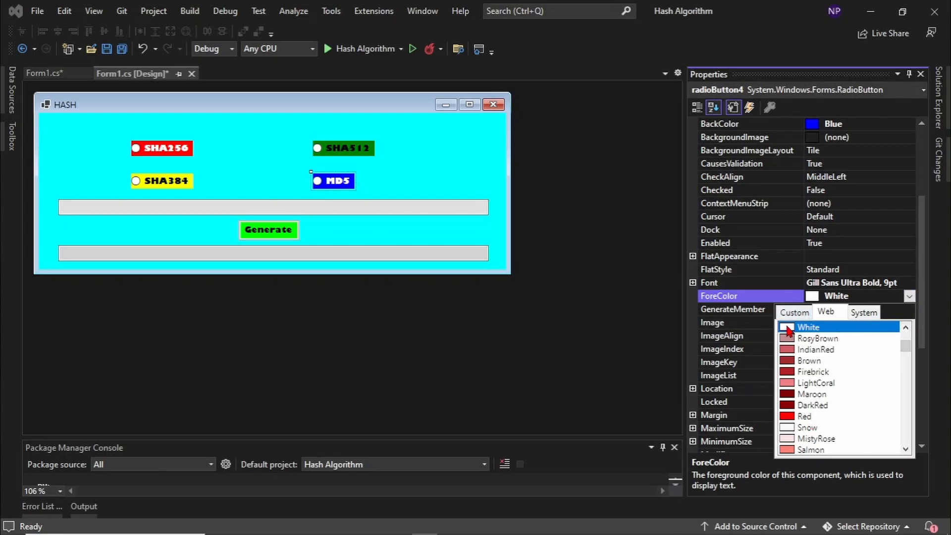
{"action": "left_click", "coordinate": [794, 312]}
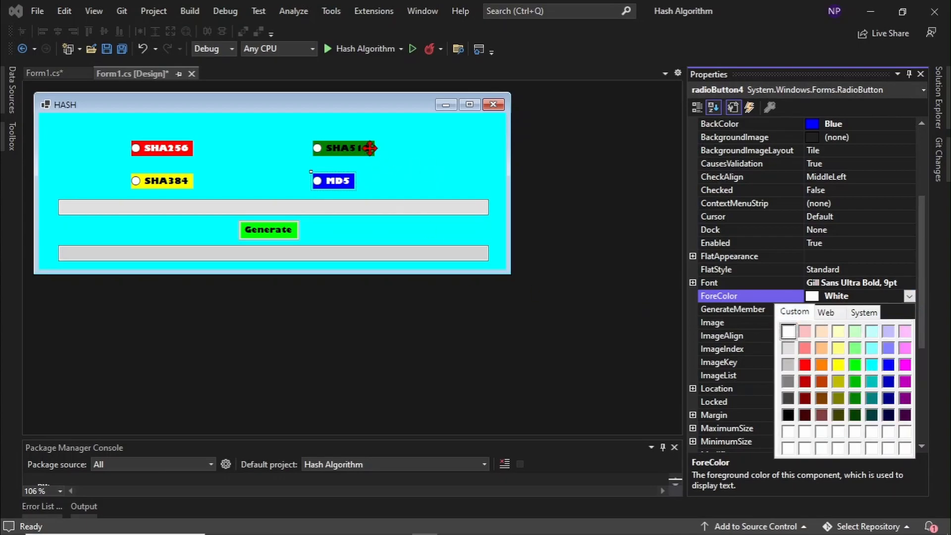
{"action": "left_click", "coordinate": [905, 365]}
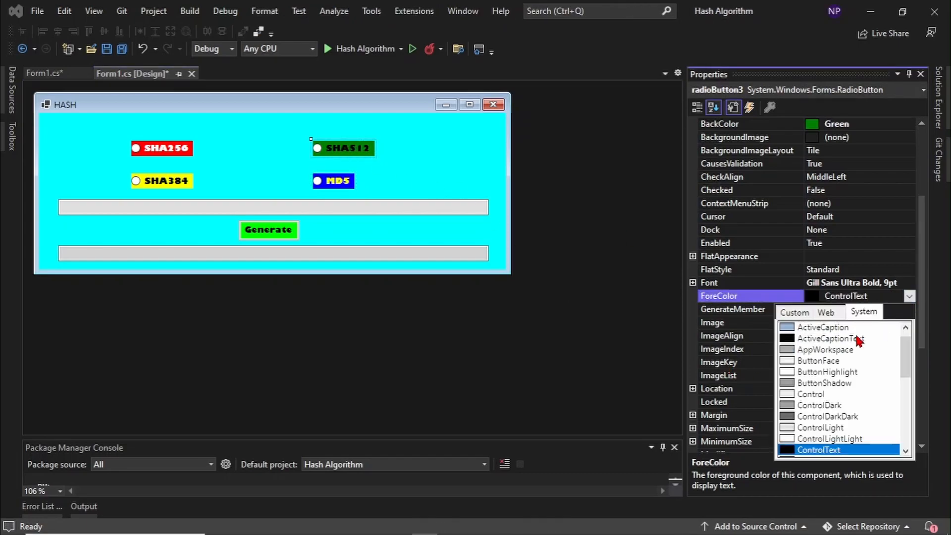
{"action": "left_click", "coordinate": [826, 312]}
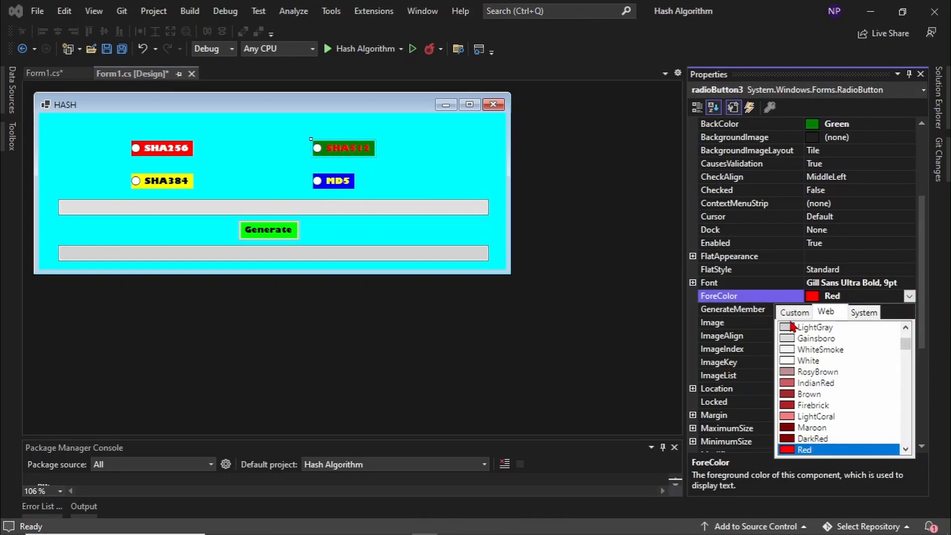
{"action": "left_click", "coordinate": [793, 312]}
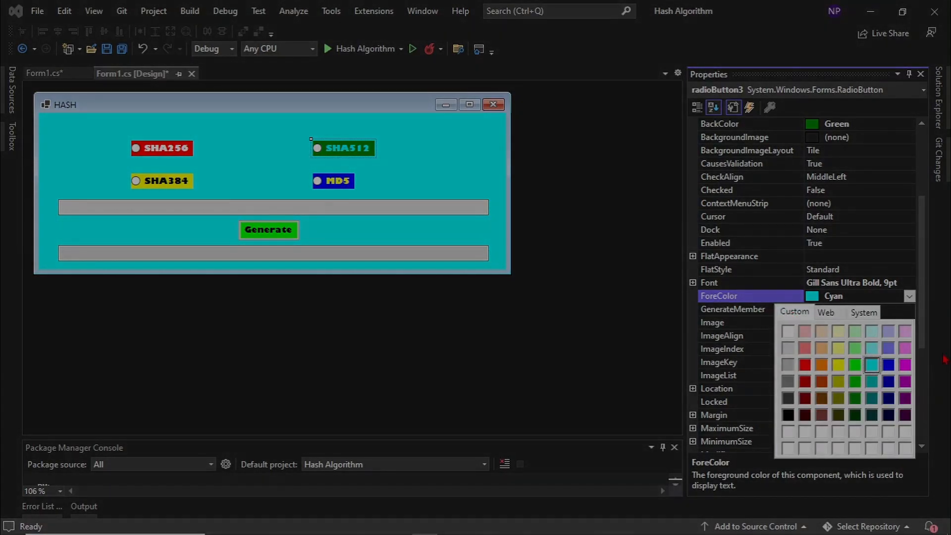